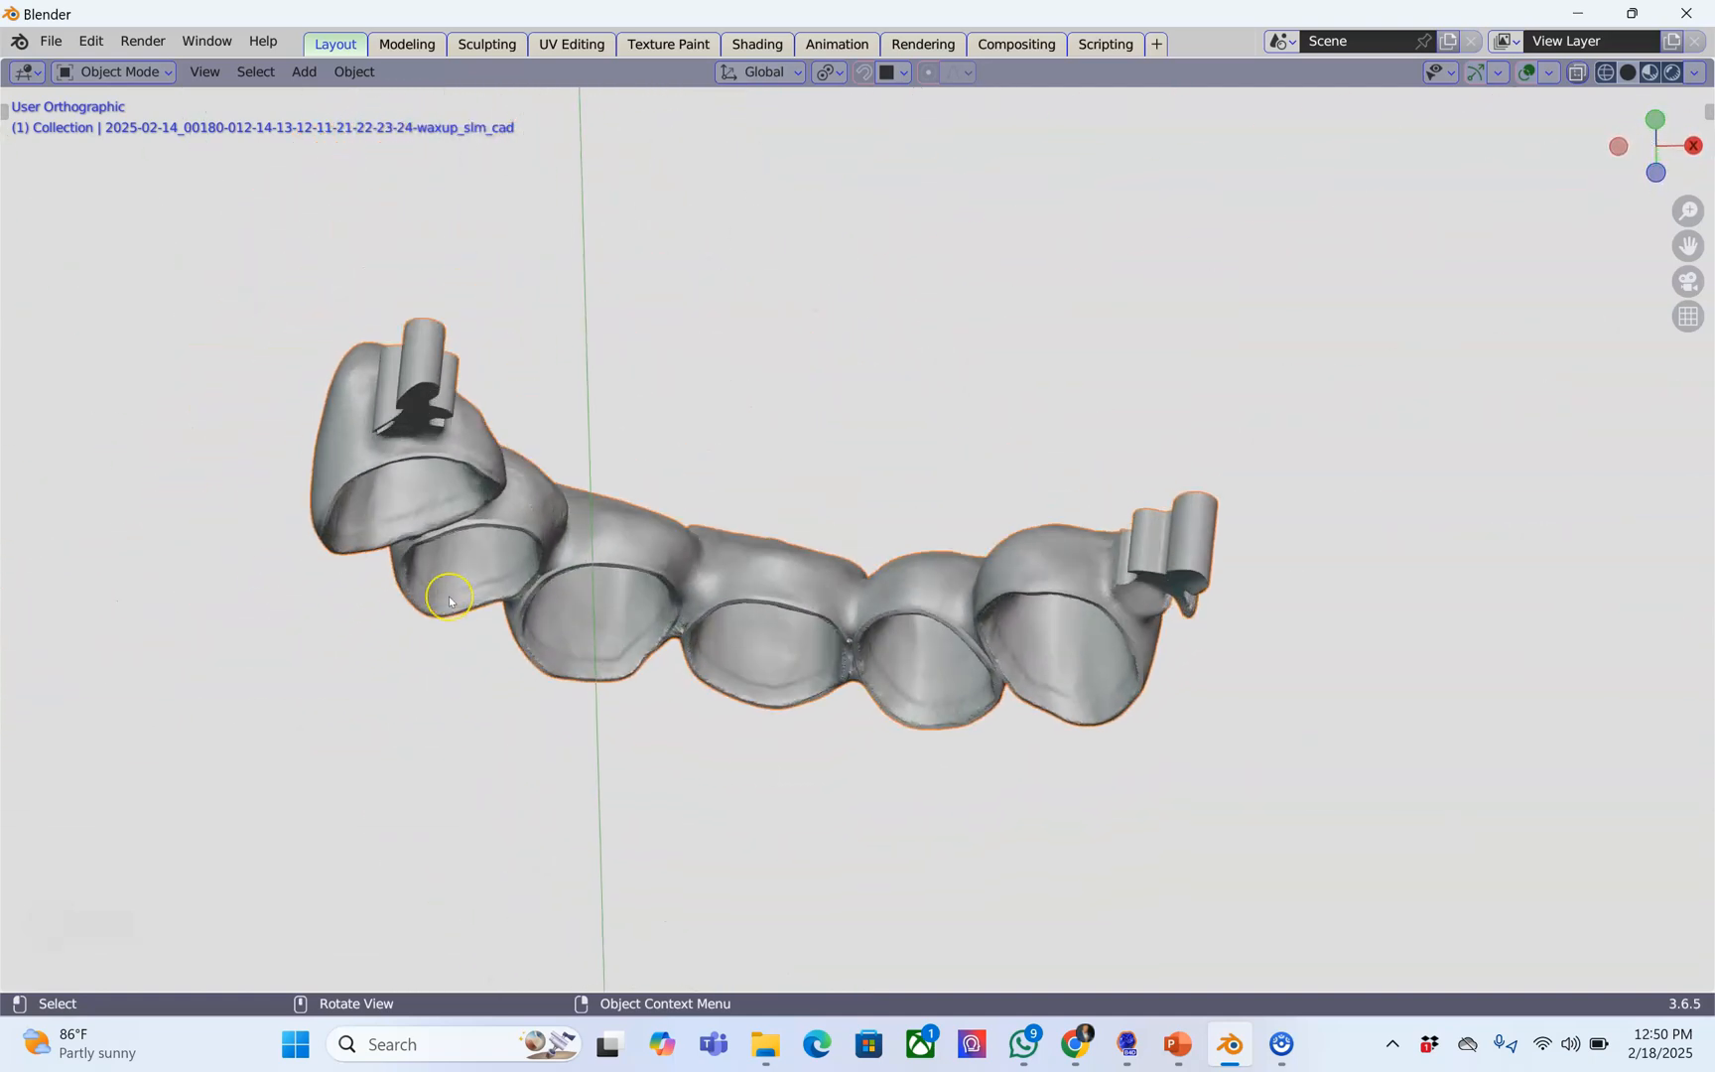
Step: Orbit the bridge to a top view and open the Models Designer sidebar tools
{"action": "left_click_drag", "start_coordinate": [449, 600], "coordinate": [719, 454]}
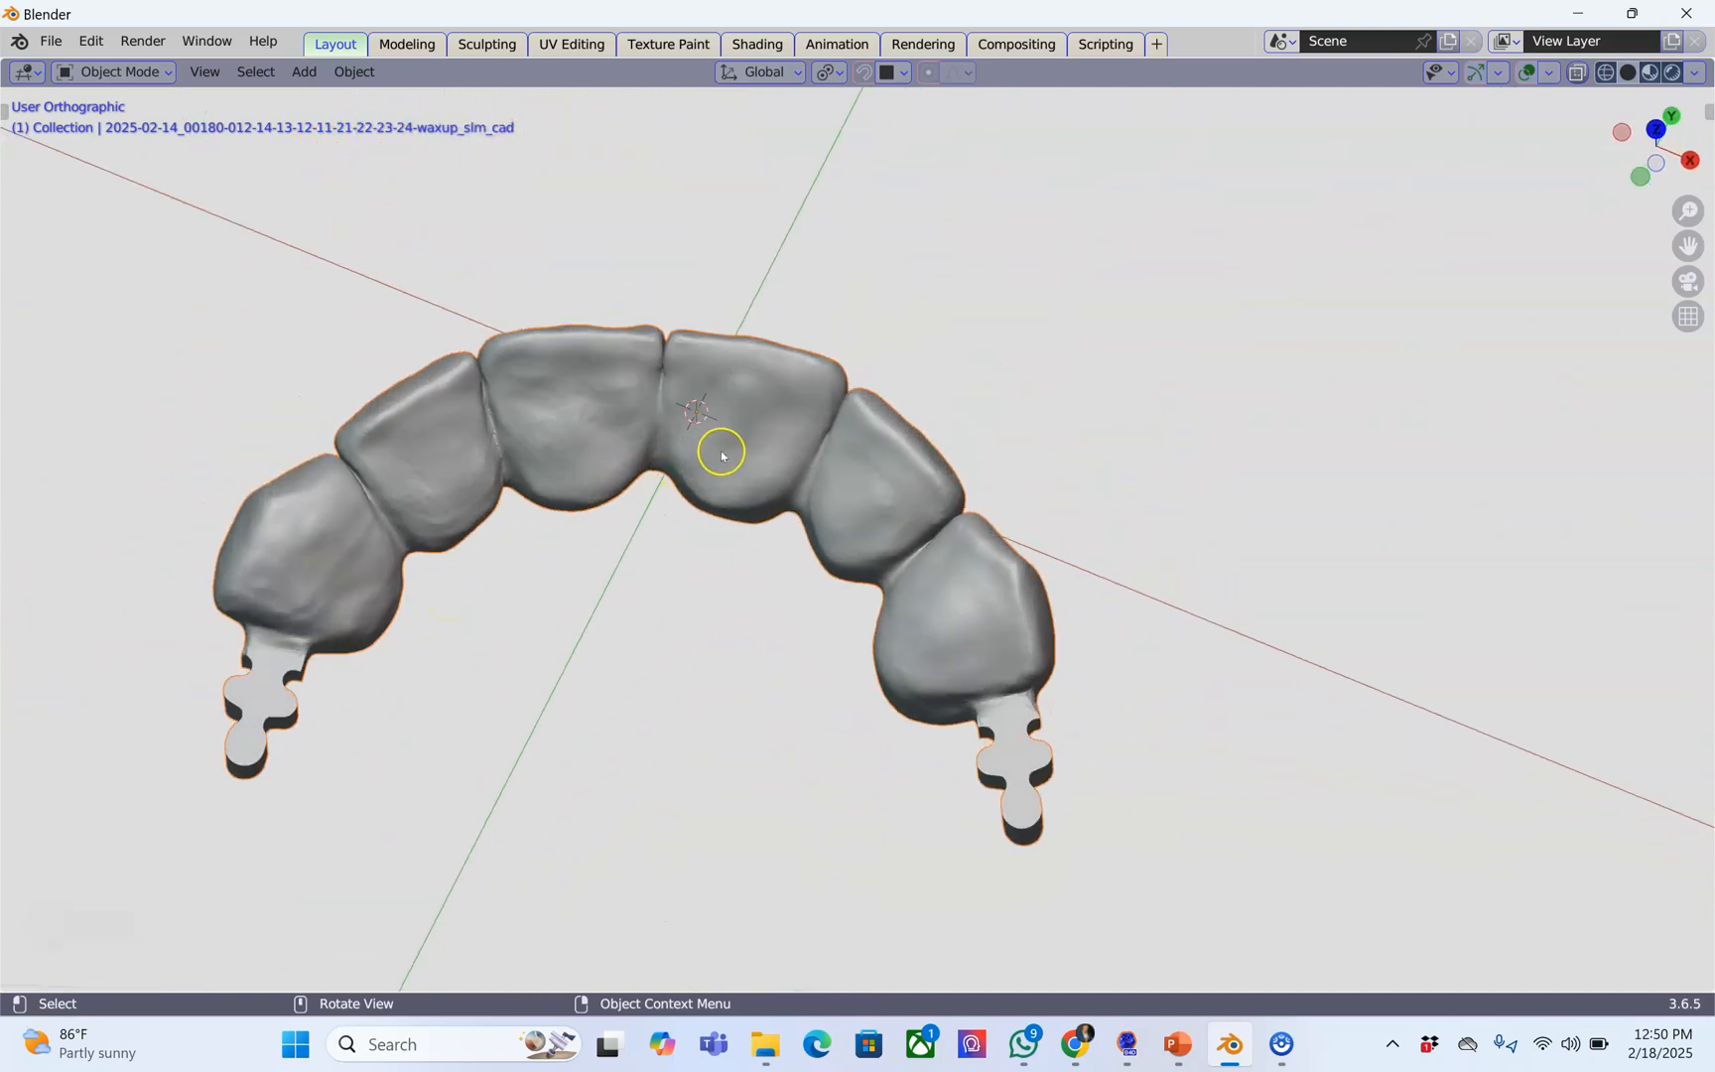
{"action": "left_click", "coordinate": [1702, 625]}
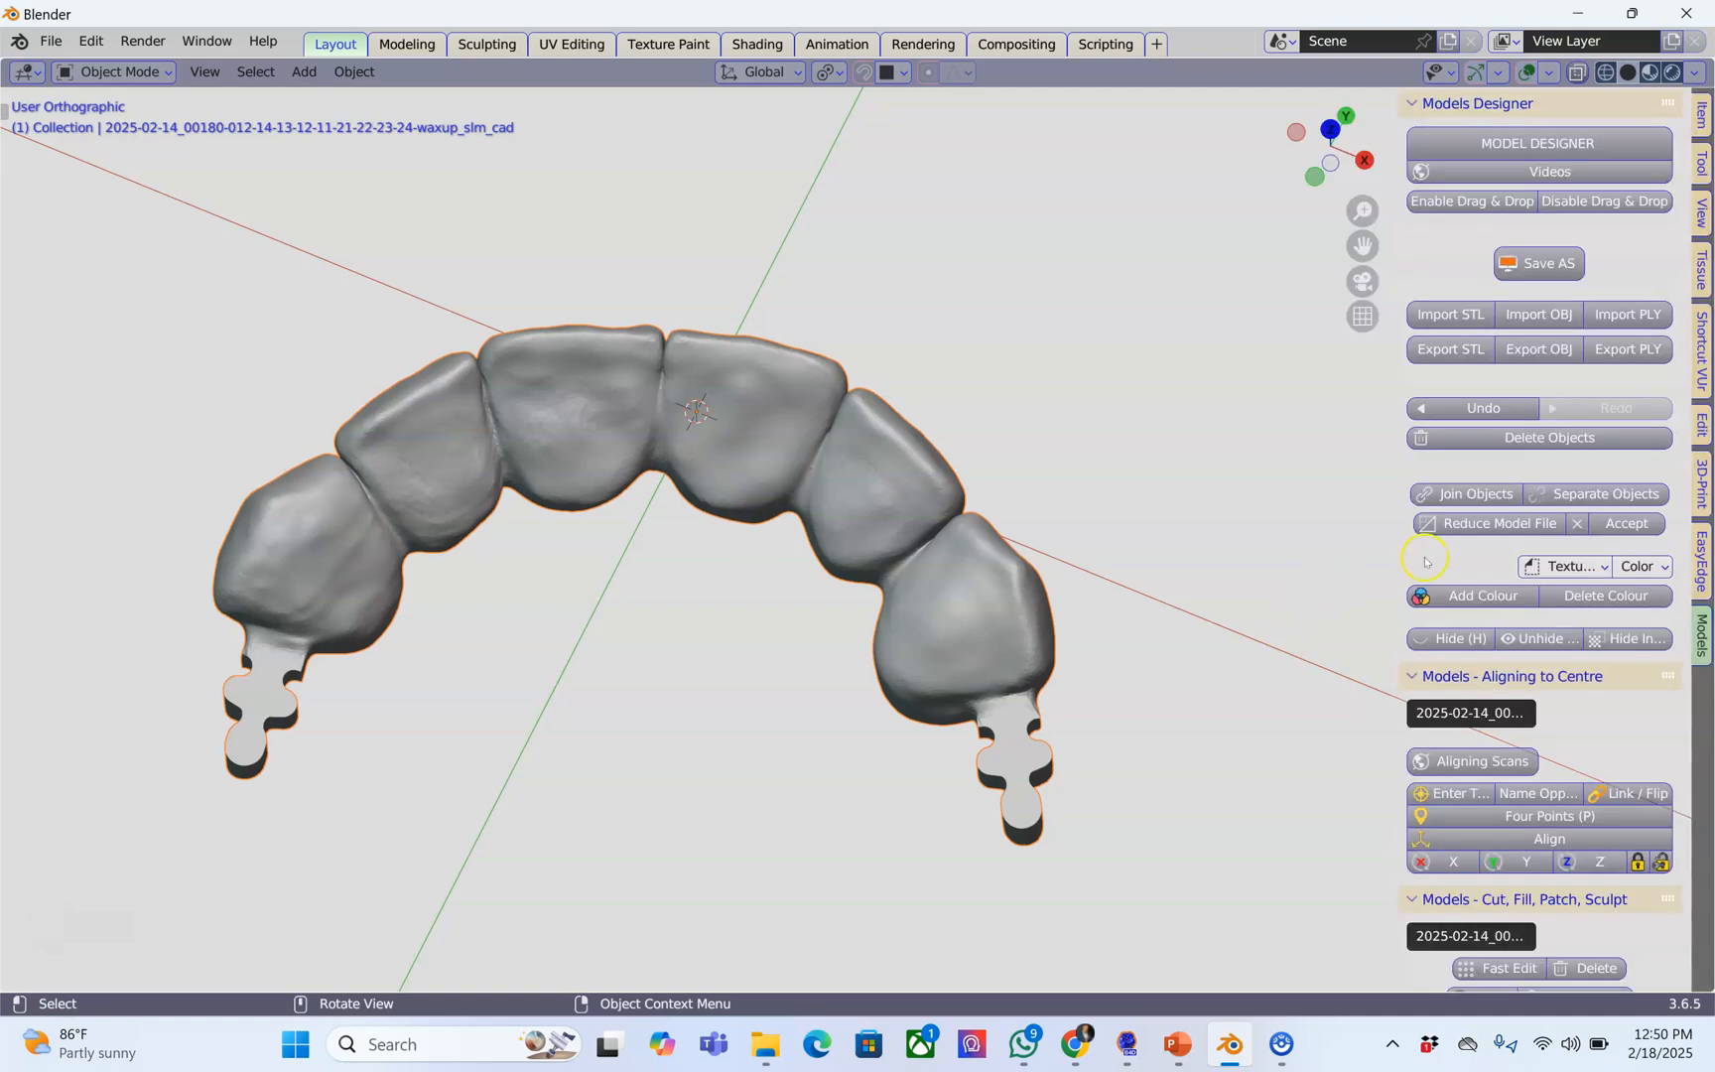
{"action": "mouse_move", "coordinate": [849, 518]}
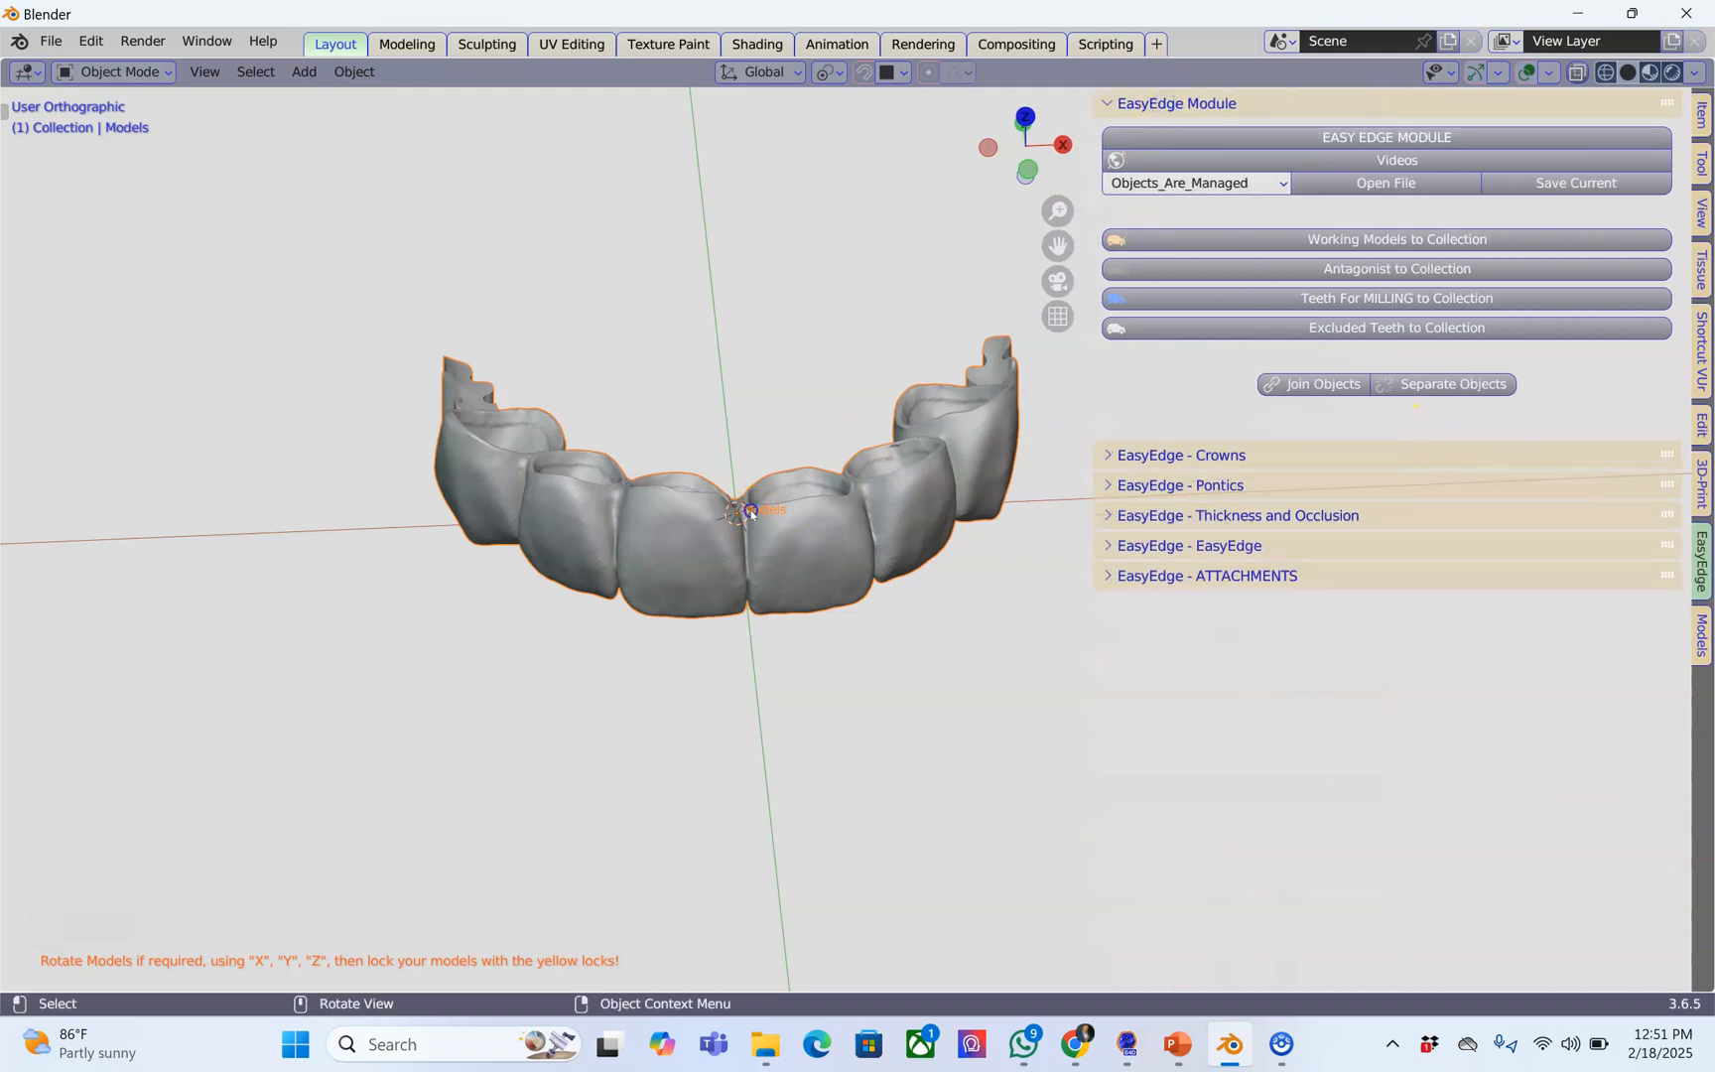
{"action": "mouse_move", "coordinate": [1078, 334]}
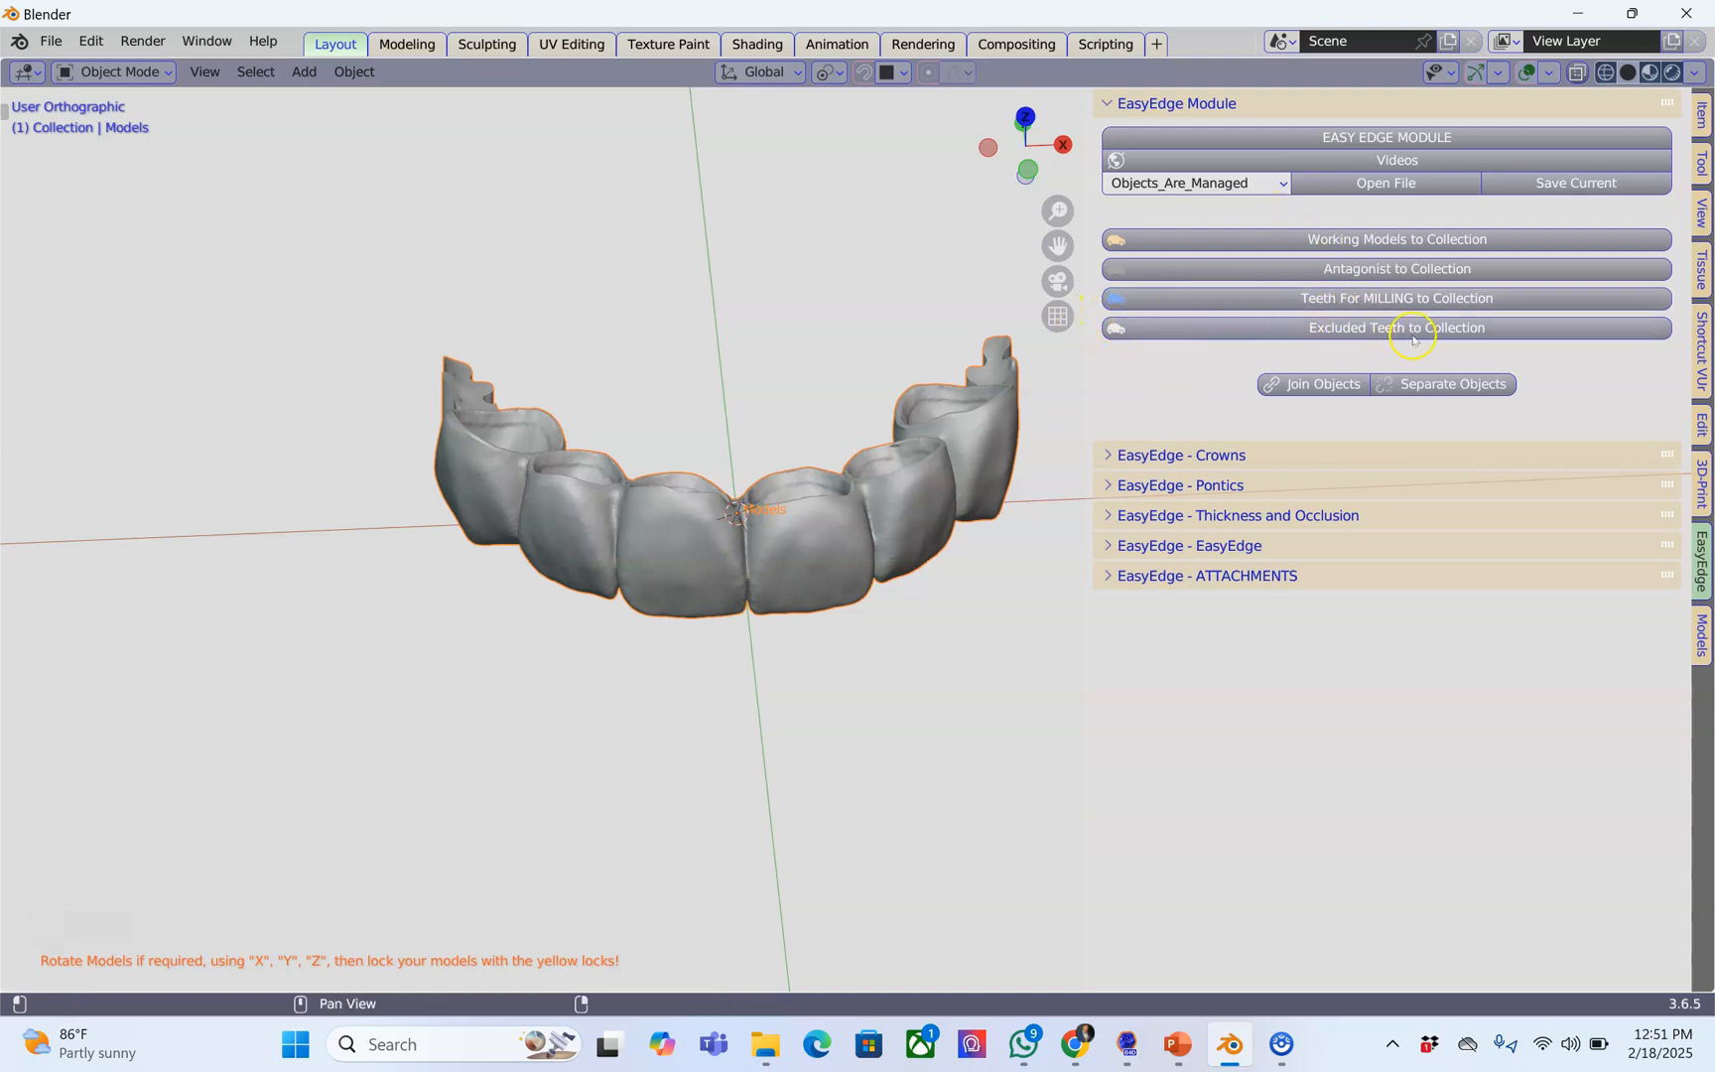
Step: Move the crowns into the Teeth For Milling collection and select the bridge model
{"action": "left_click", "coordinate": [1396, 298]}
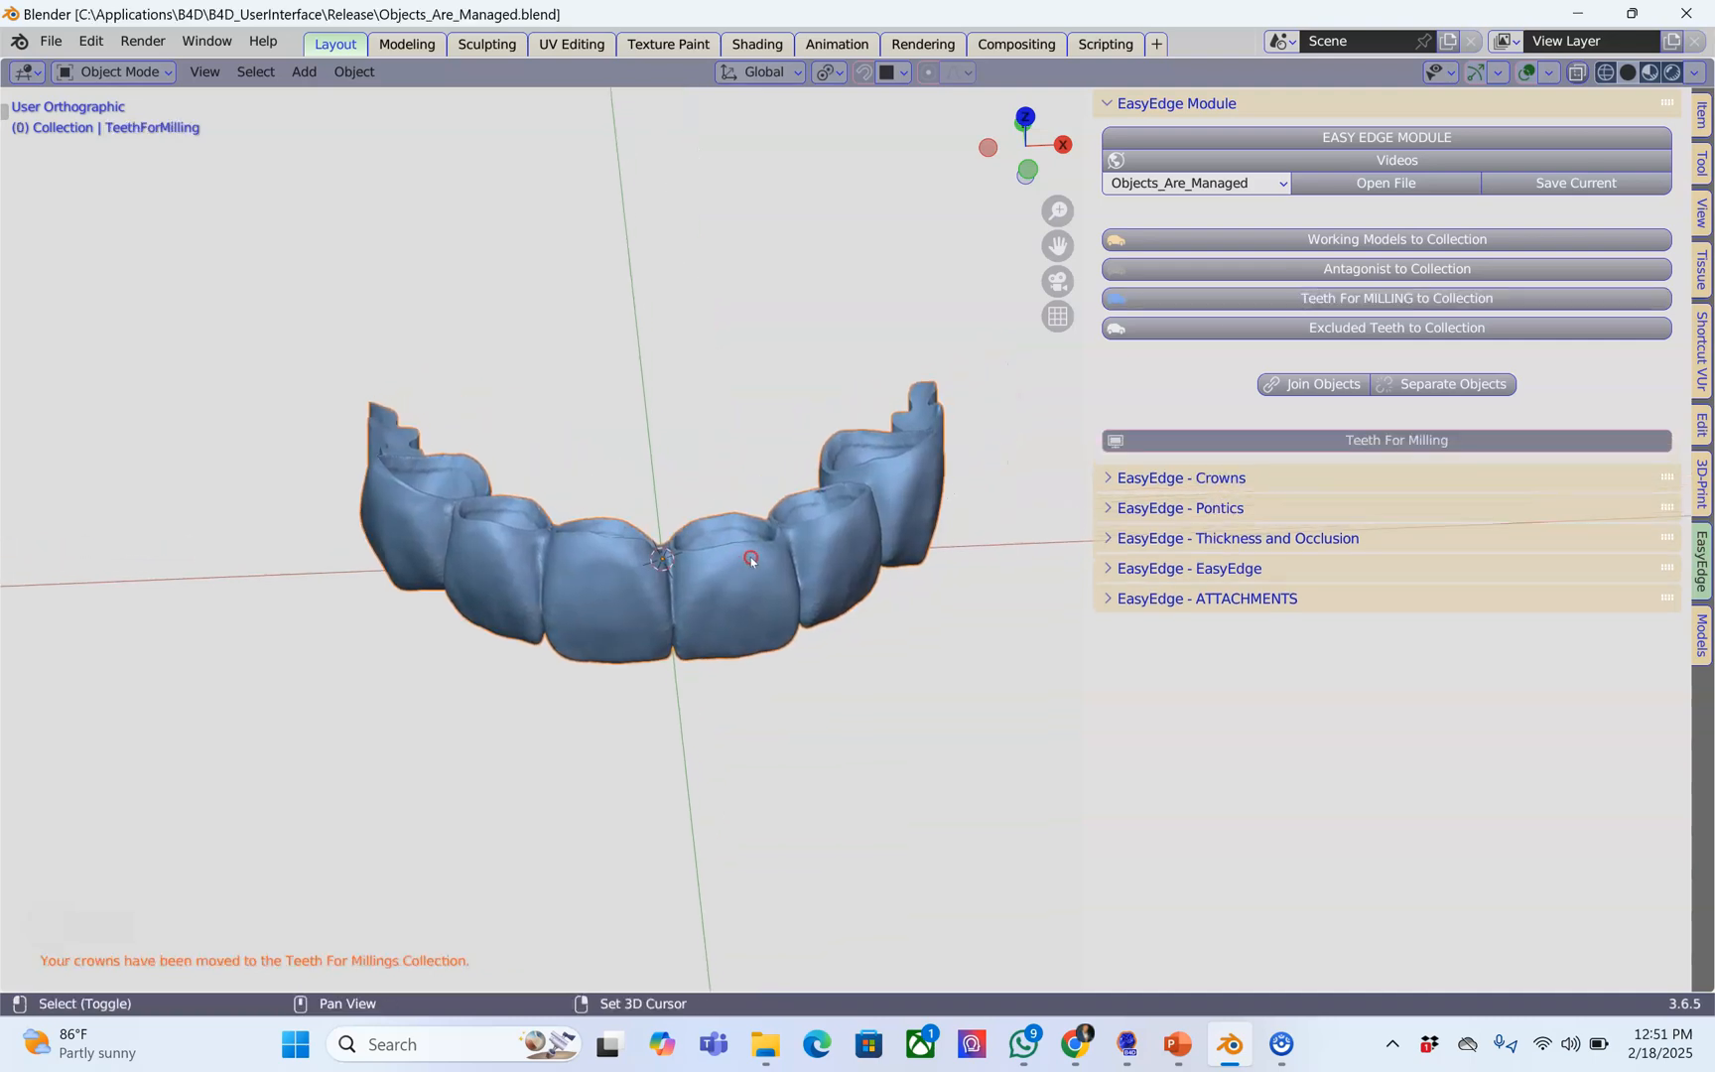
{"action": "left_click", "coordinate": [1180, 478]}
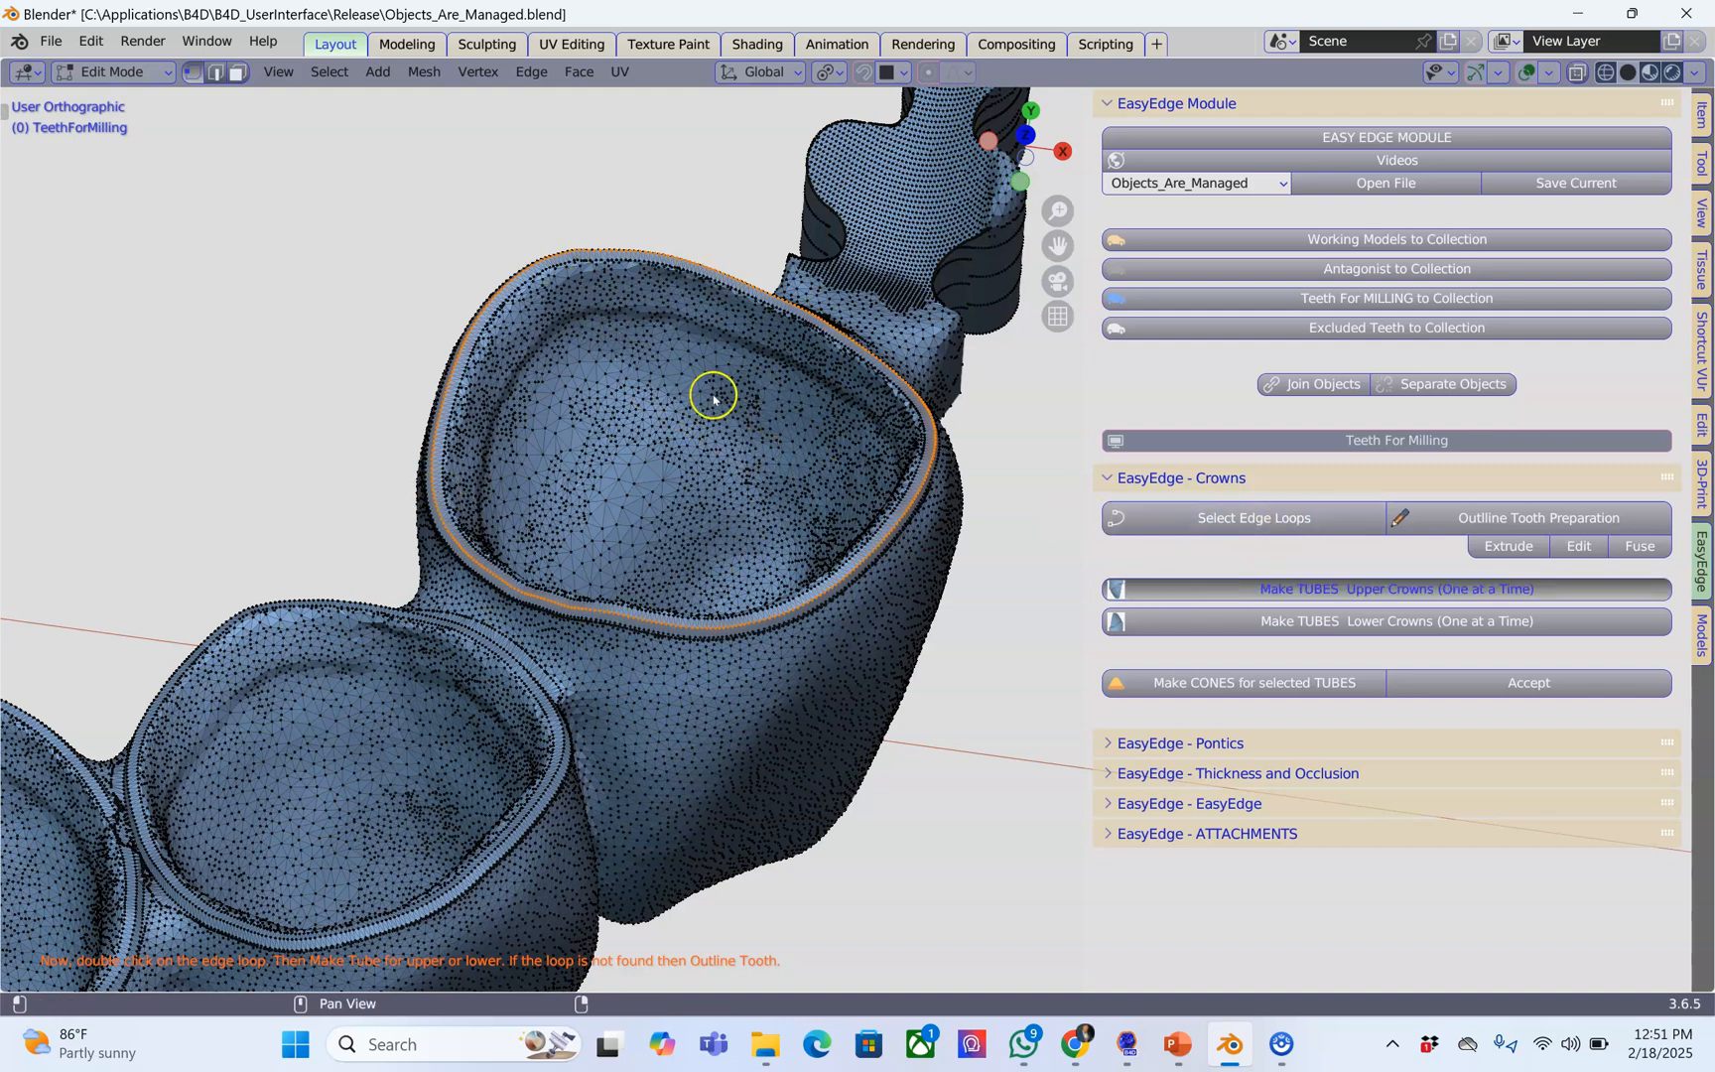
{"action": "mouse_move", "coordinate": [769, 335]}
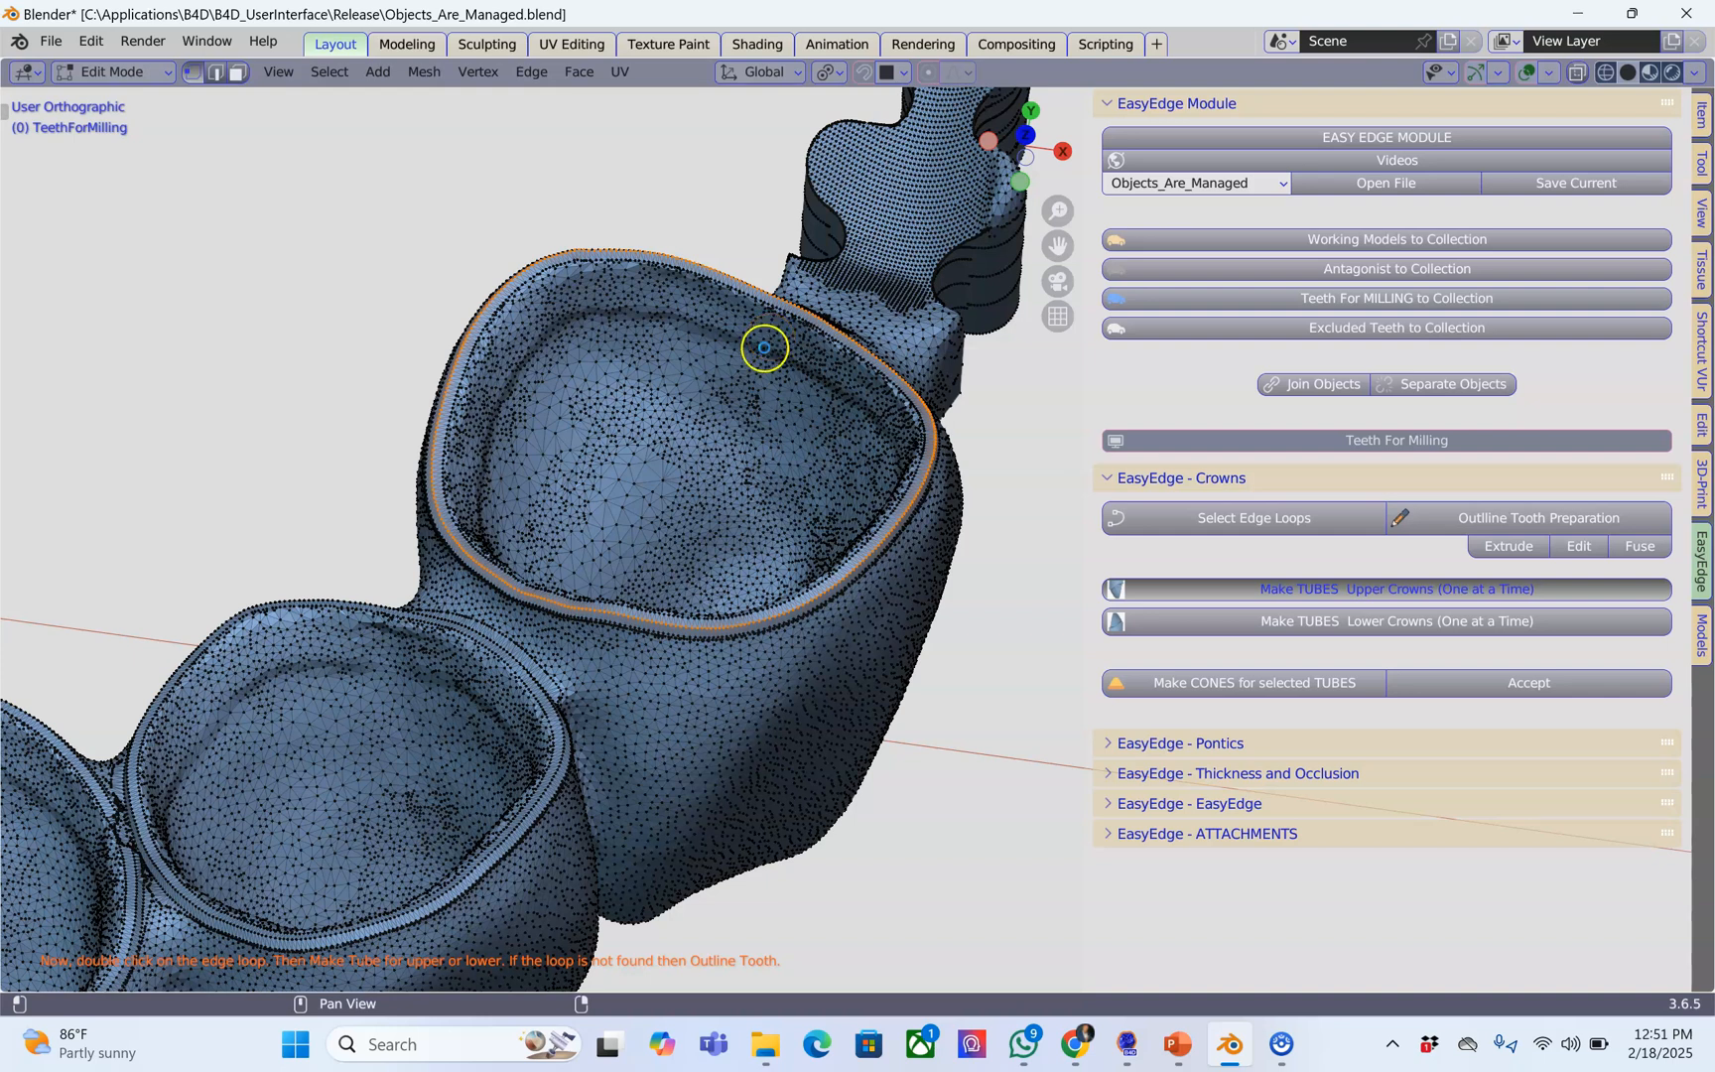
Step: Build milling tubes on two crown margin loops, returning to the milling bridge after each
{"action": "left_click", "coordinate": [1396, 588]}
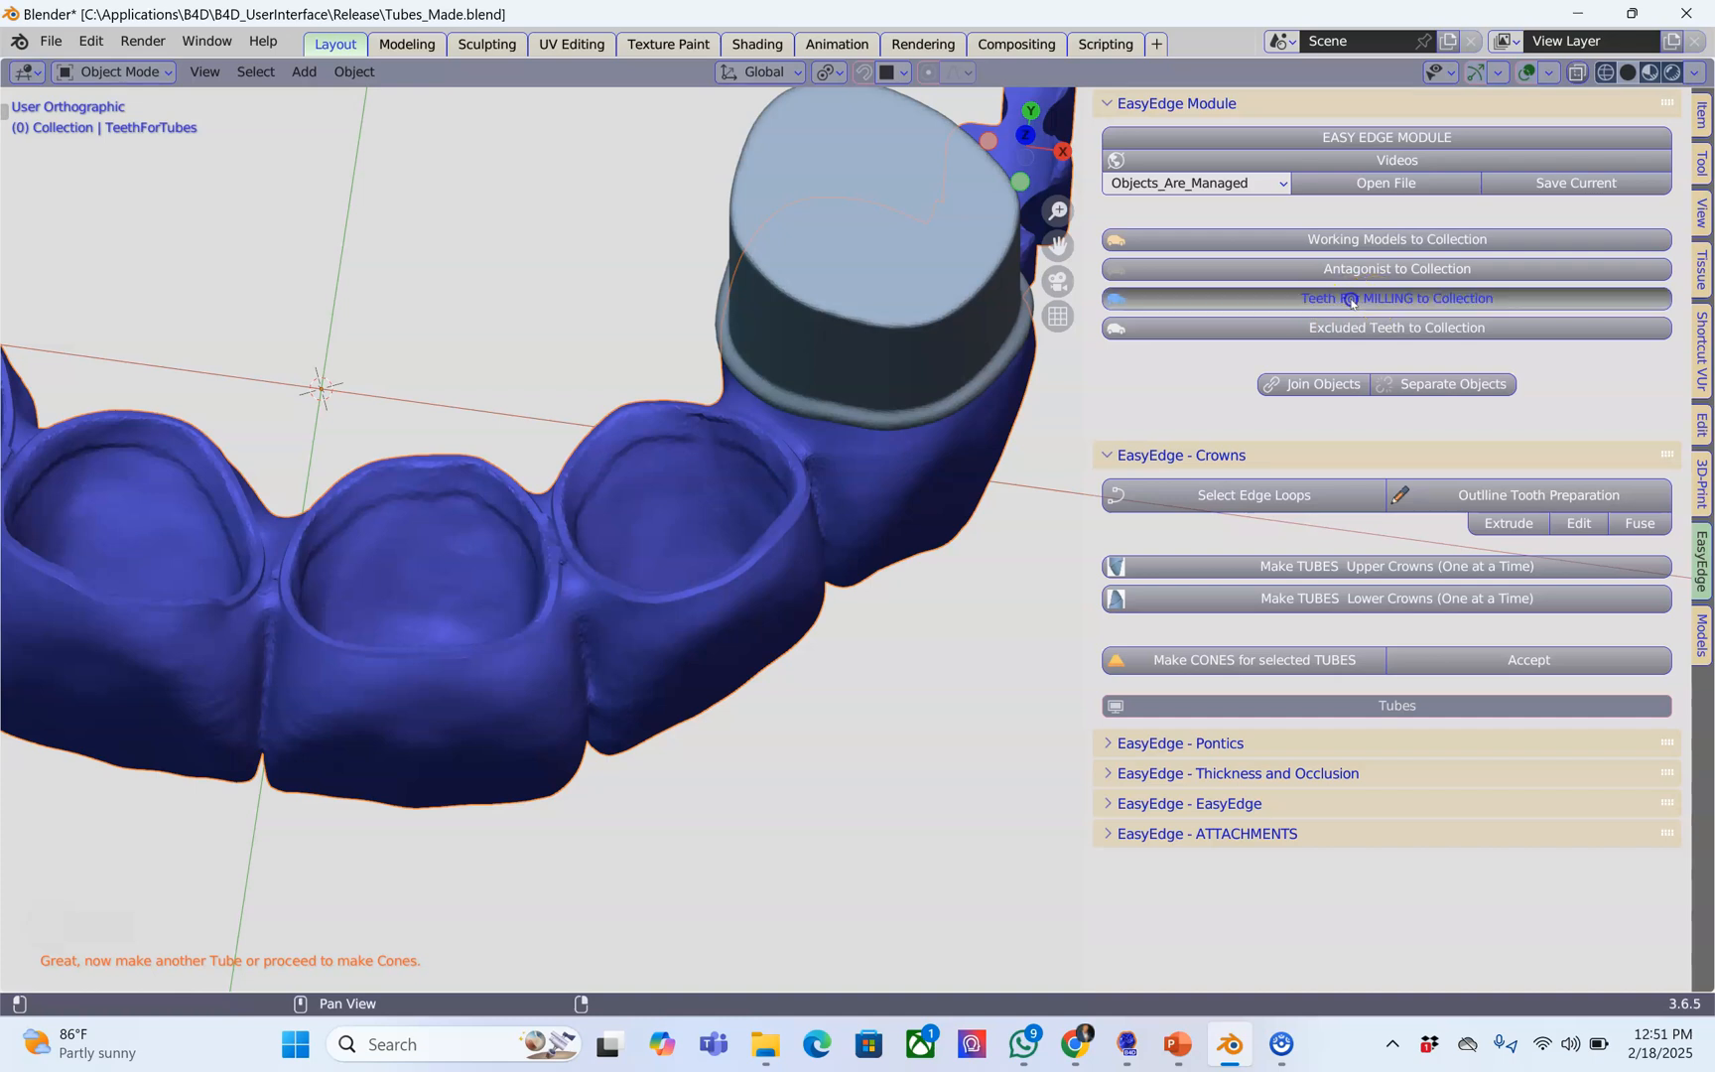
{"action": "left_click", "coordinate": [1395, 297]}
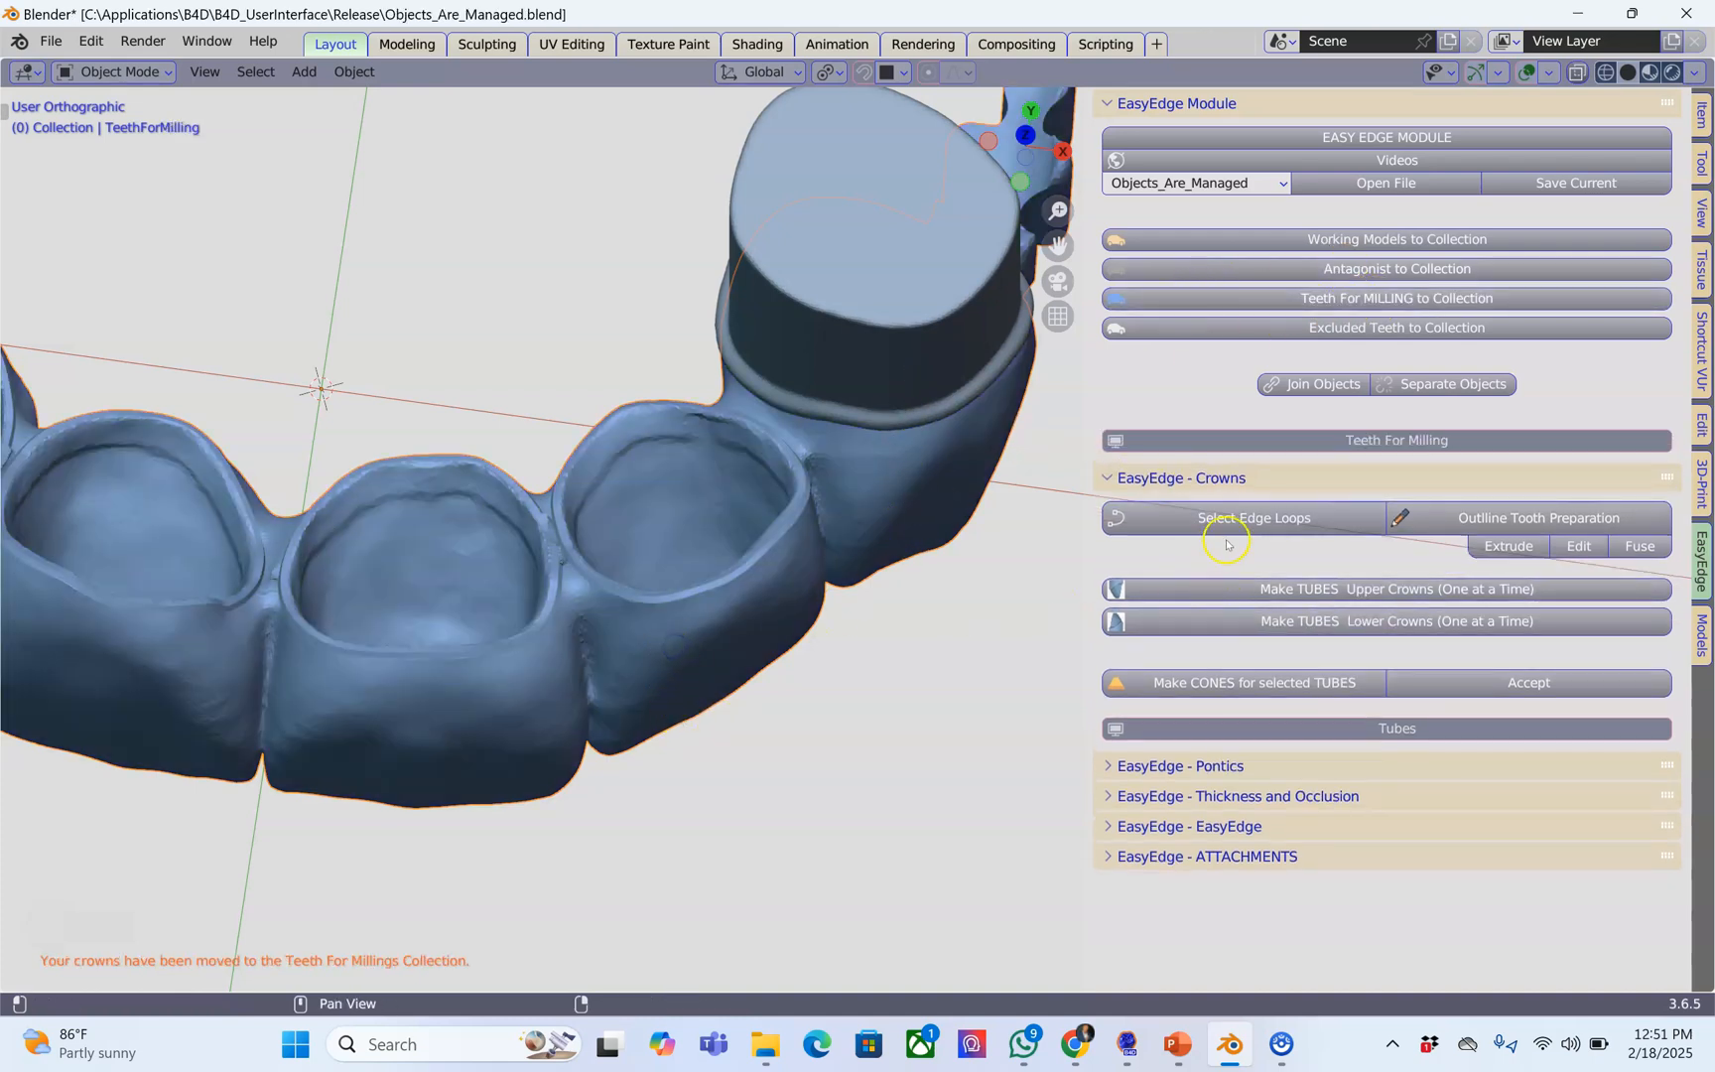
{"action": "left_click", "coordinate": [1254, 517]}
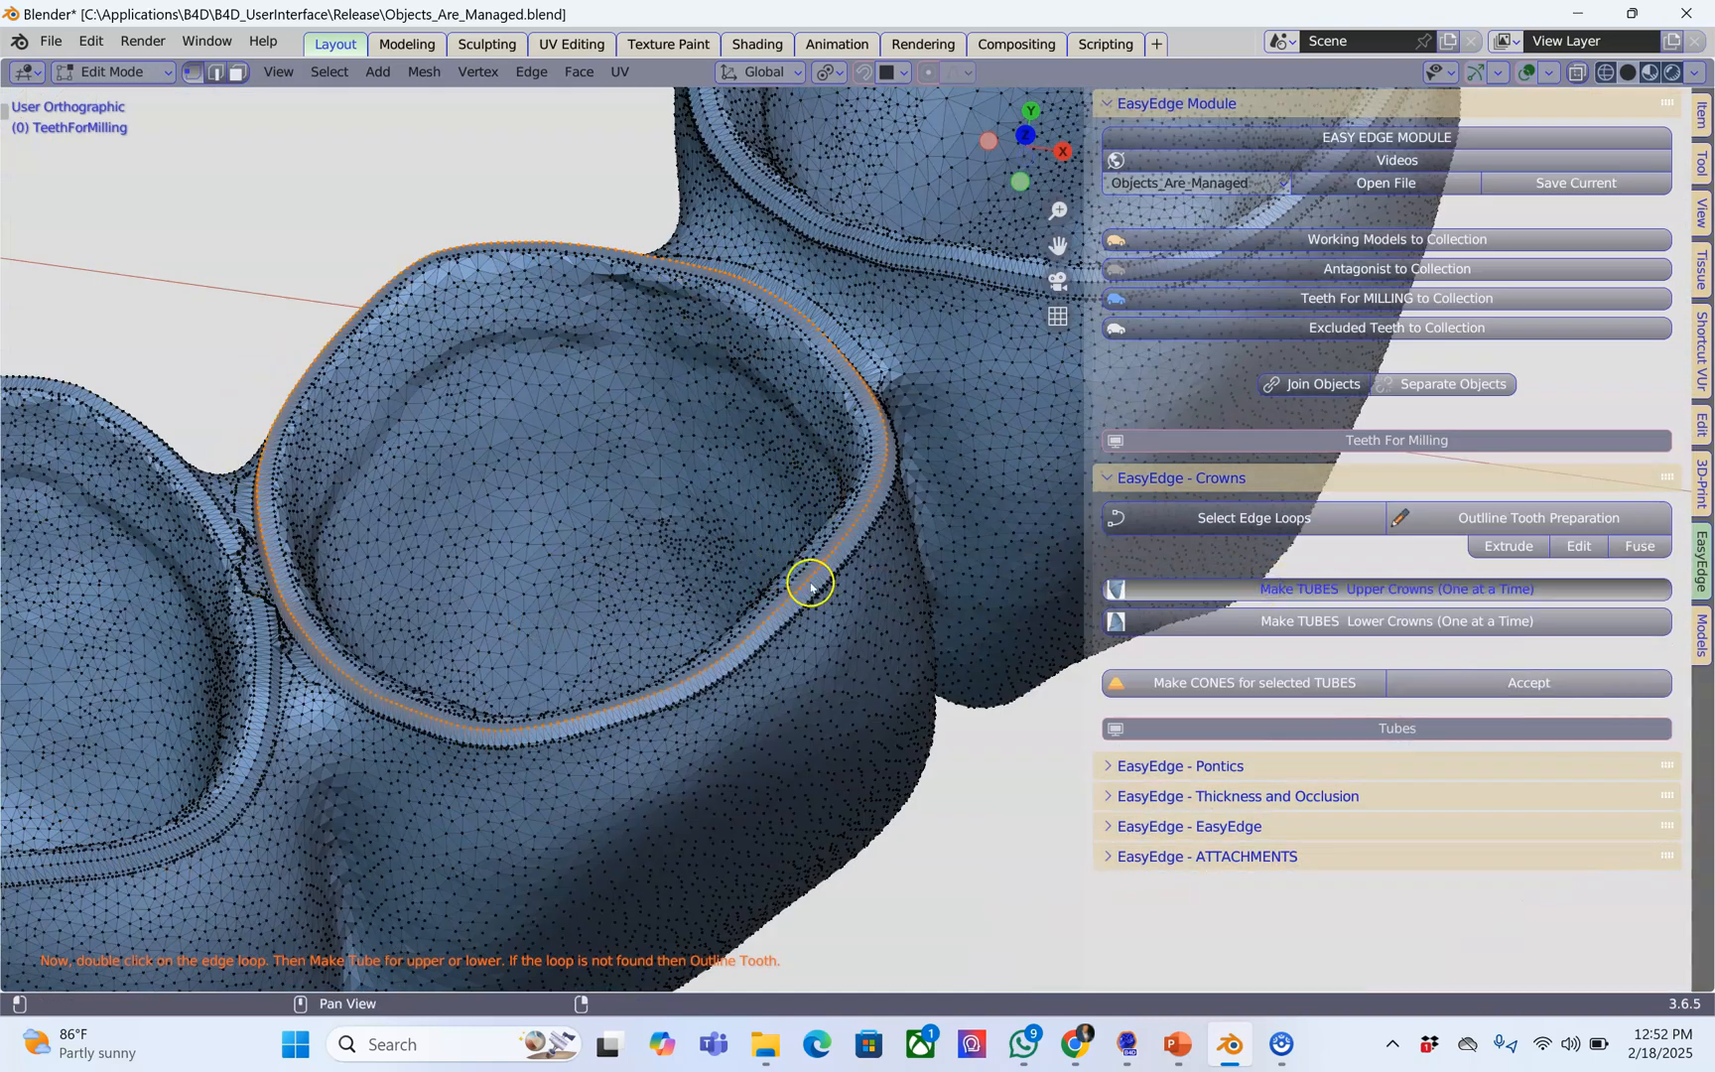
{"action": "mouse_move", "coordinate": [317, 588]}
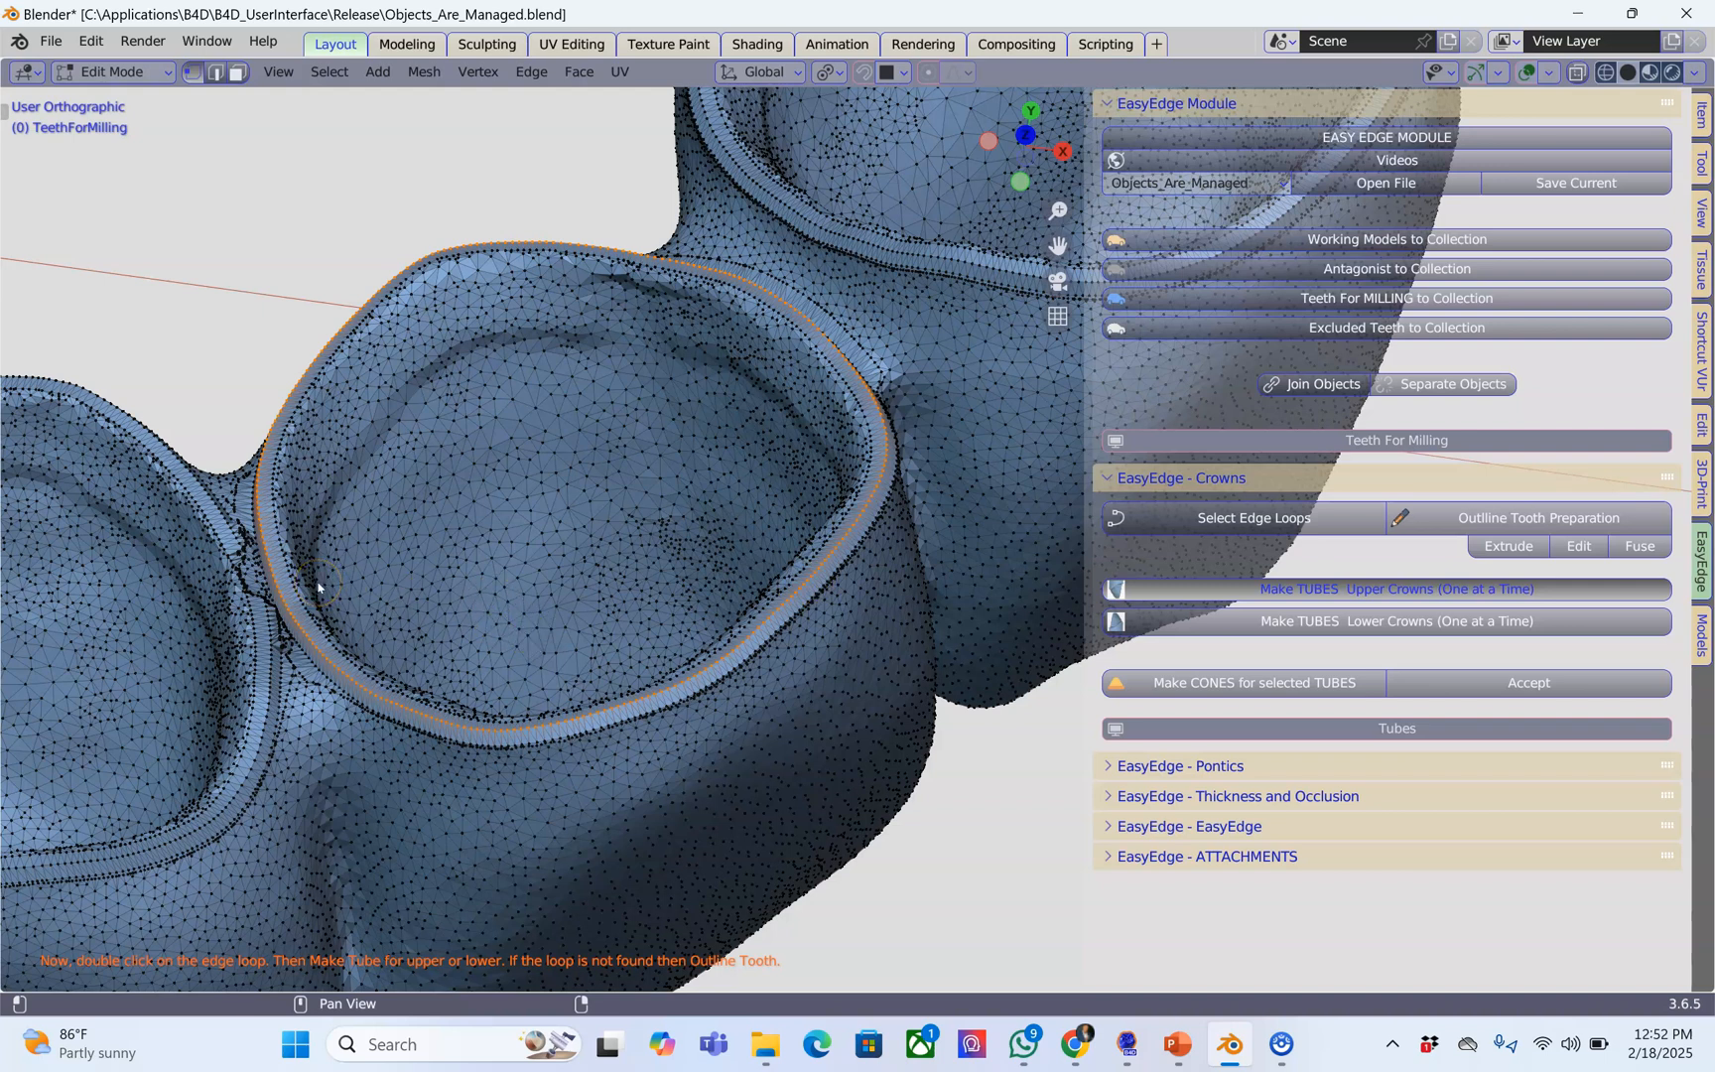
{"action": "mouse_move", "coordinate": [319, 583]}
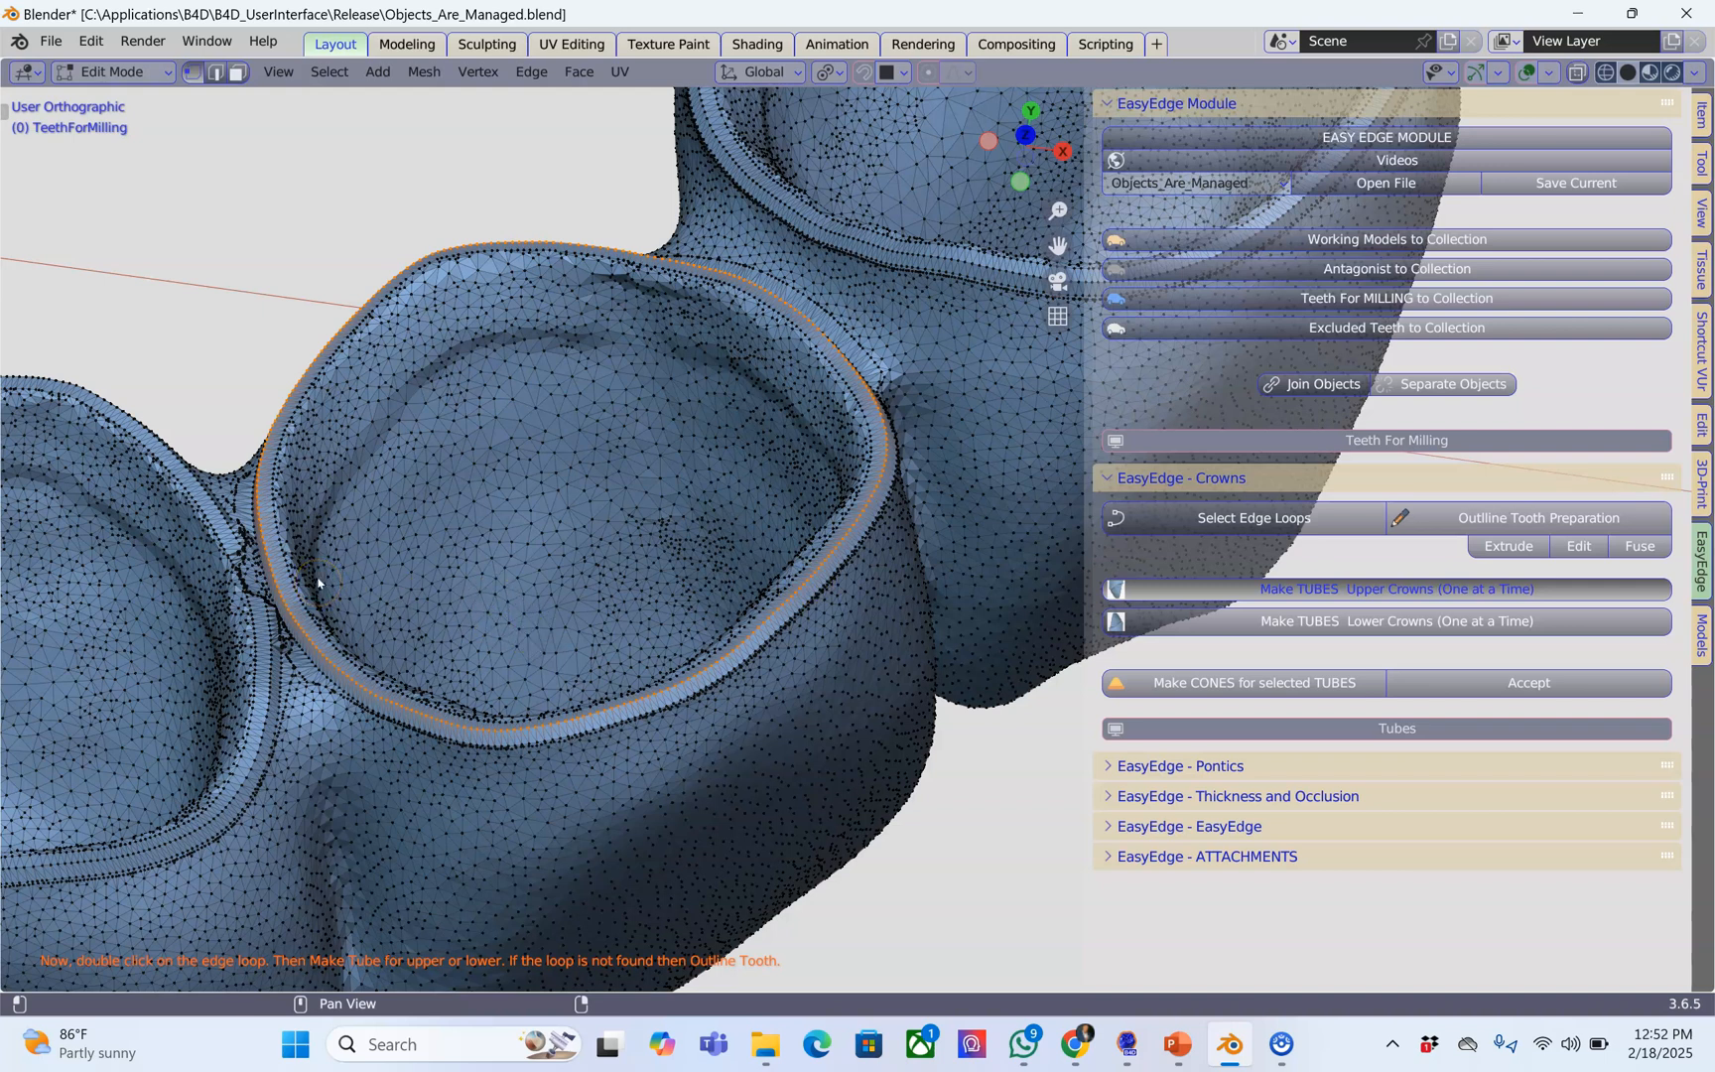
{"action": "left_click", "coordinate": [1395, 588]}
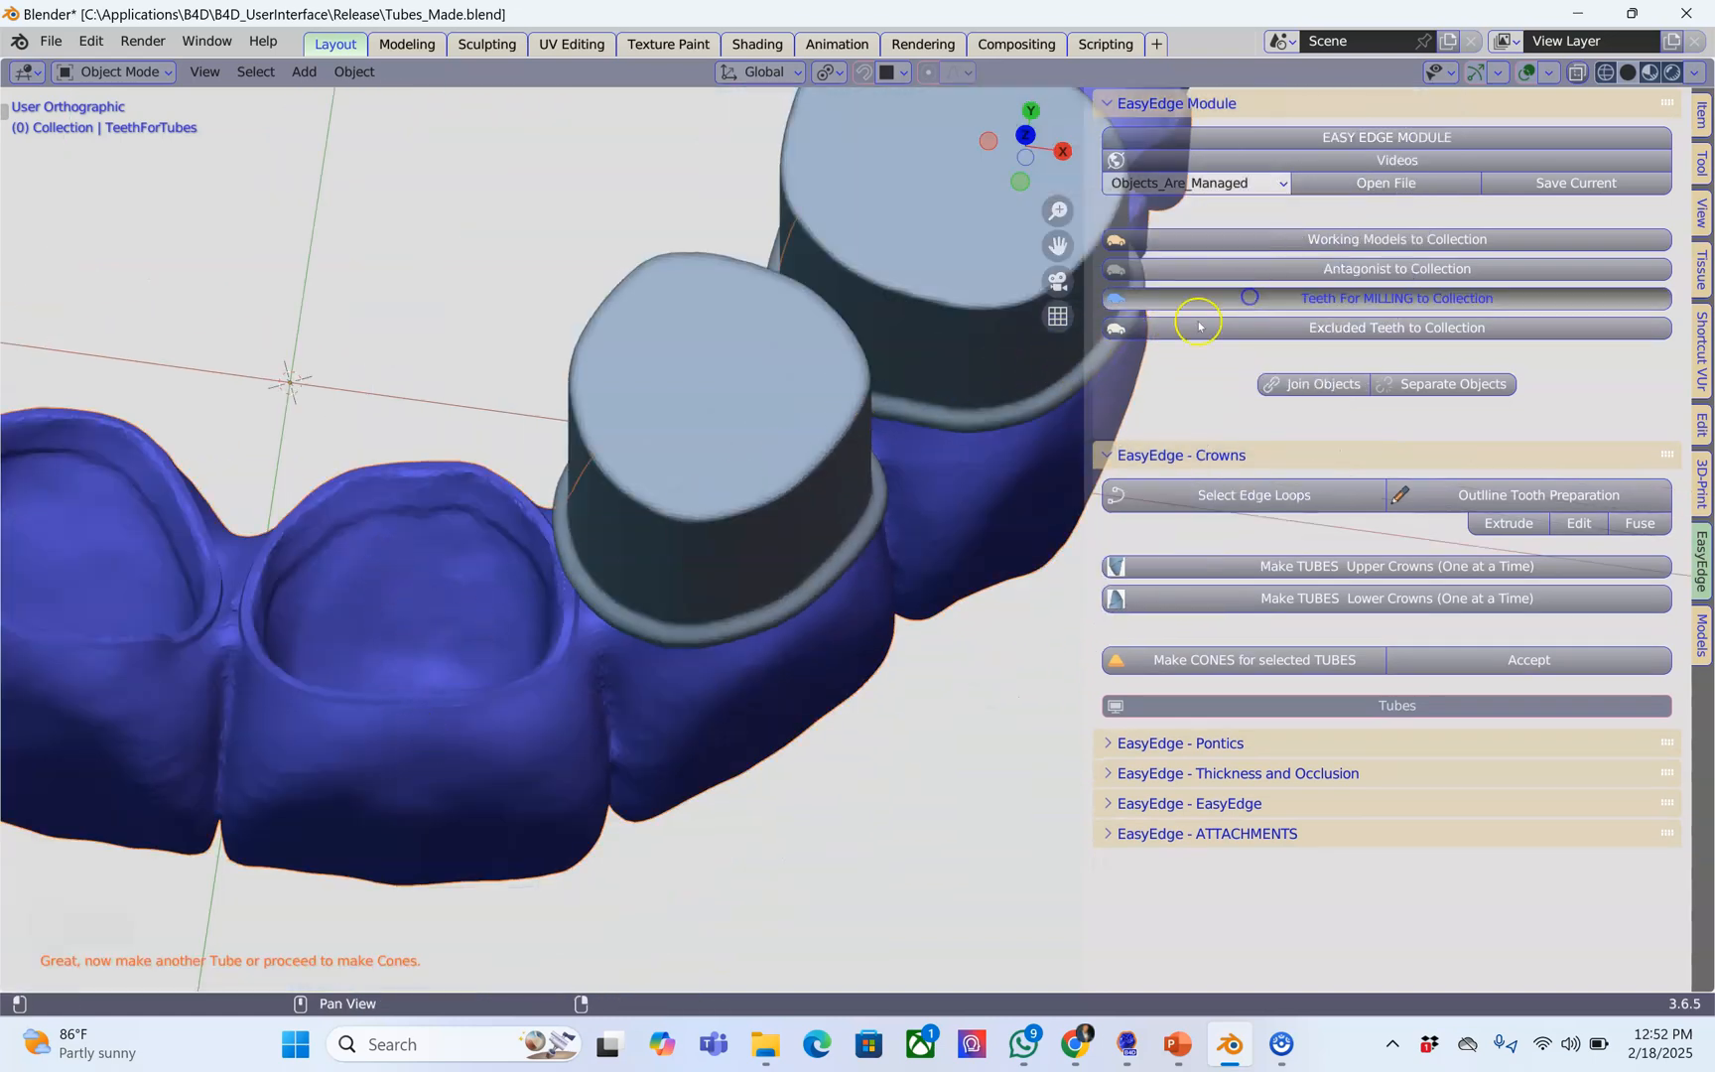
{"action": "left_click", "coordinate": [1395, 298]}
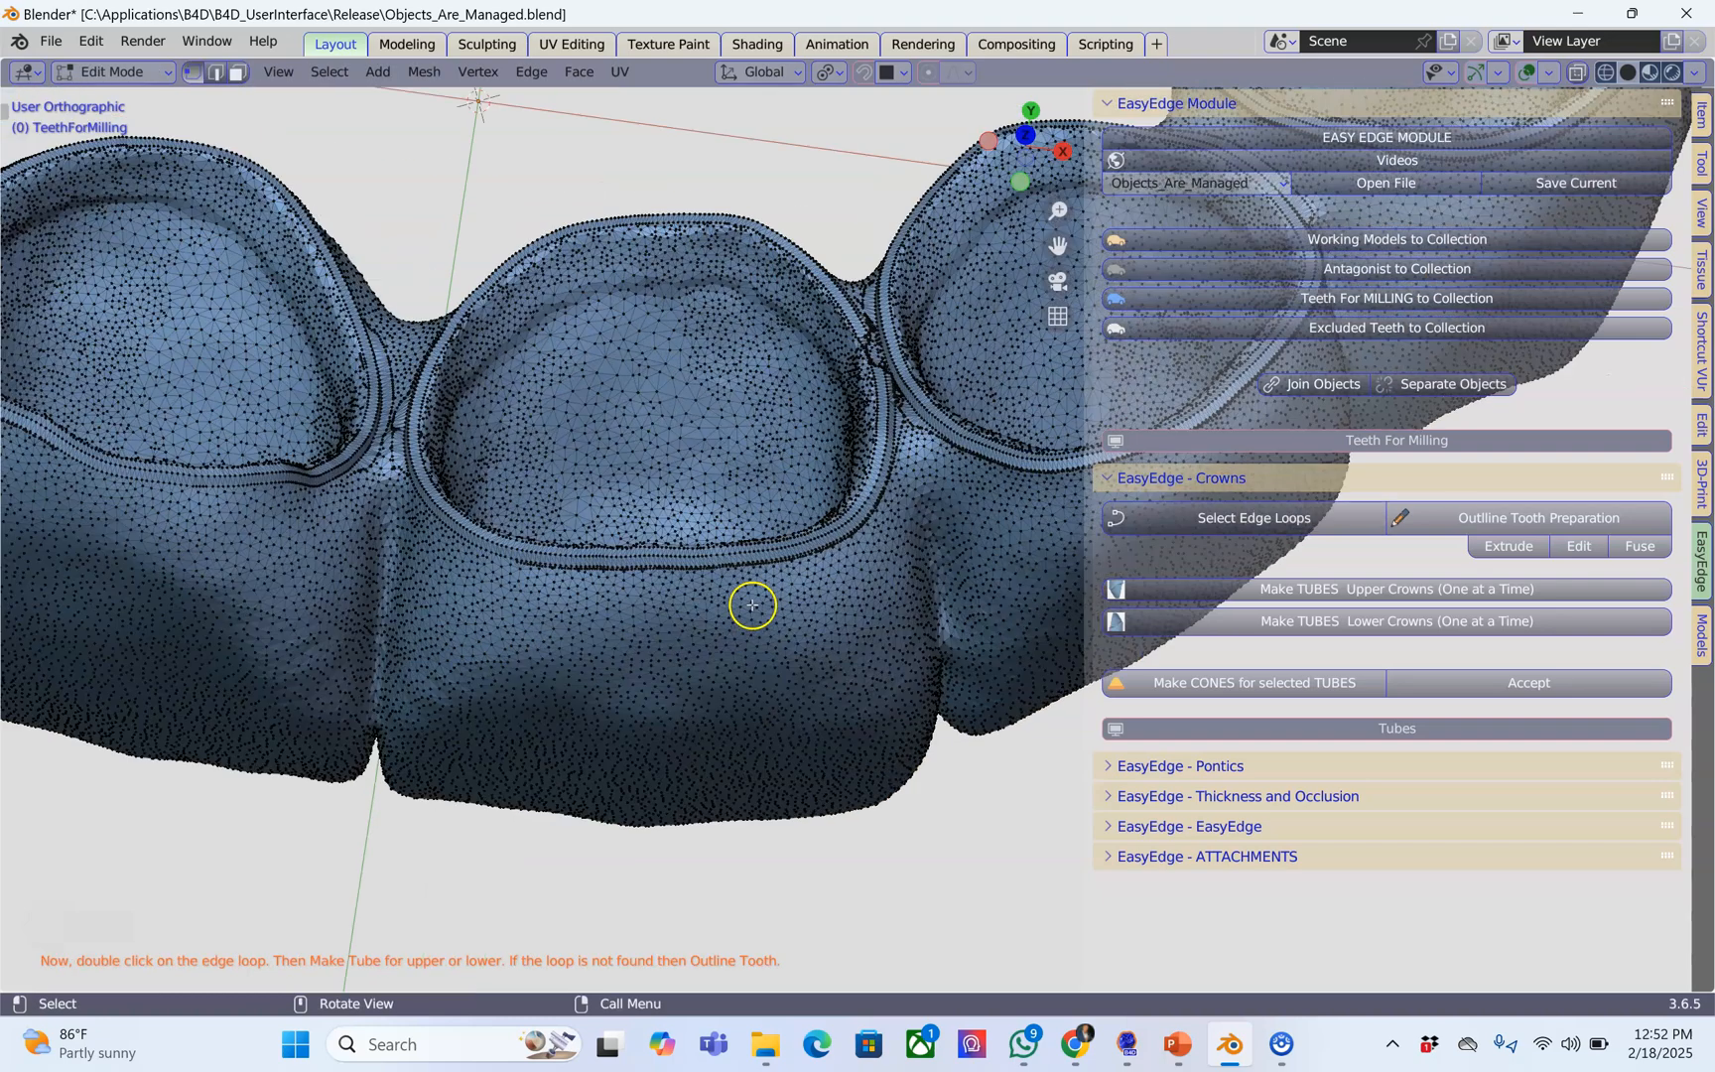
Step: Outline the next tooth preparation and double-click that crown's margin edge loop
{"action": "scroll", "scroll_direction": "up", "scroll_amount": 3}
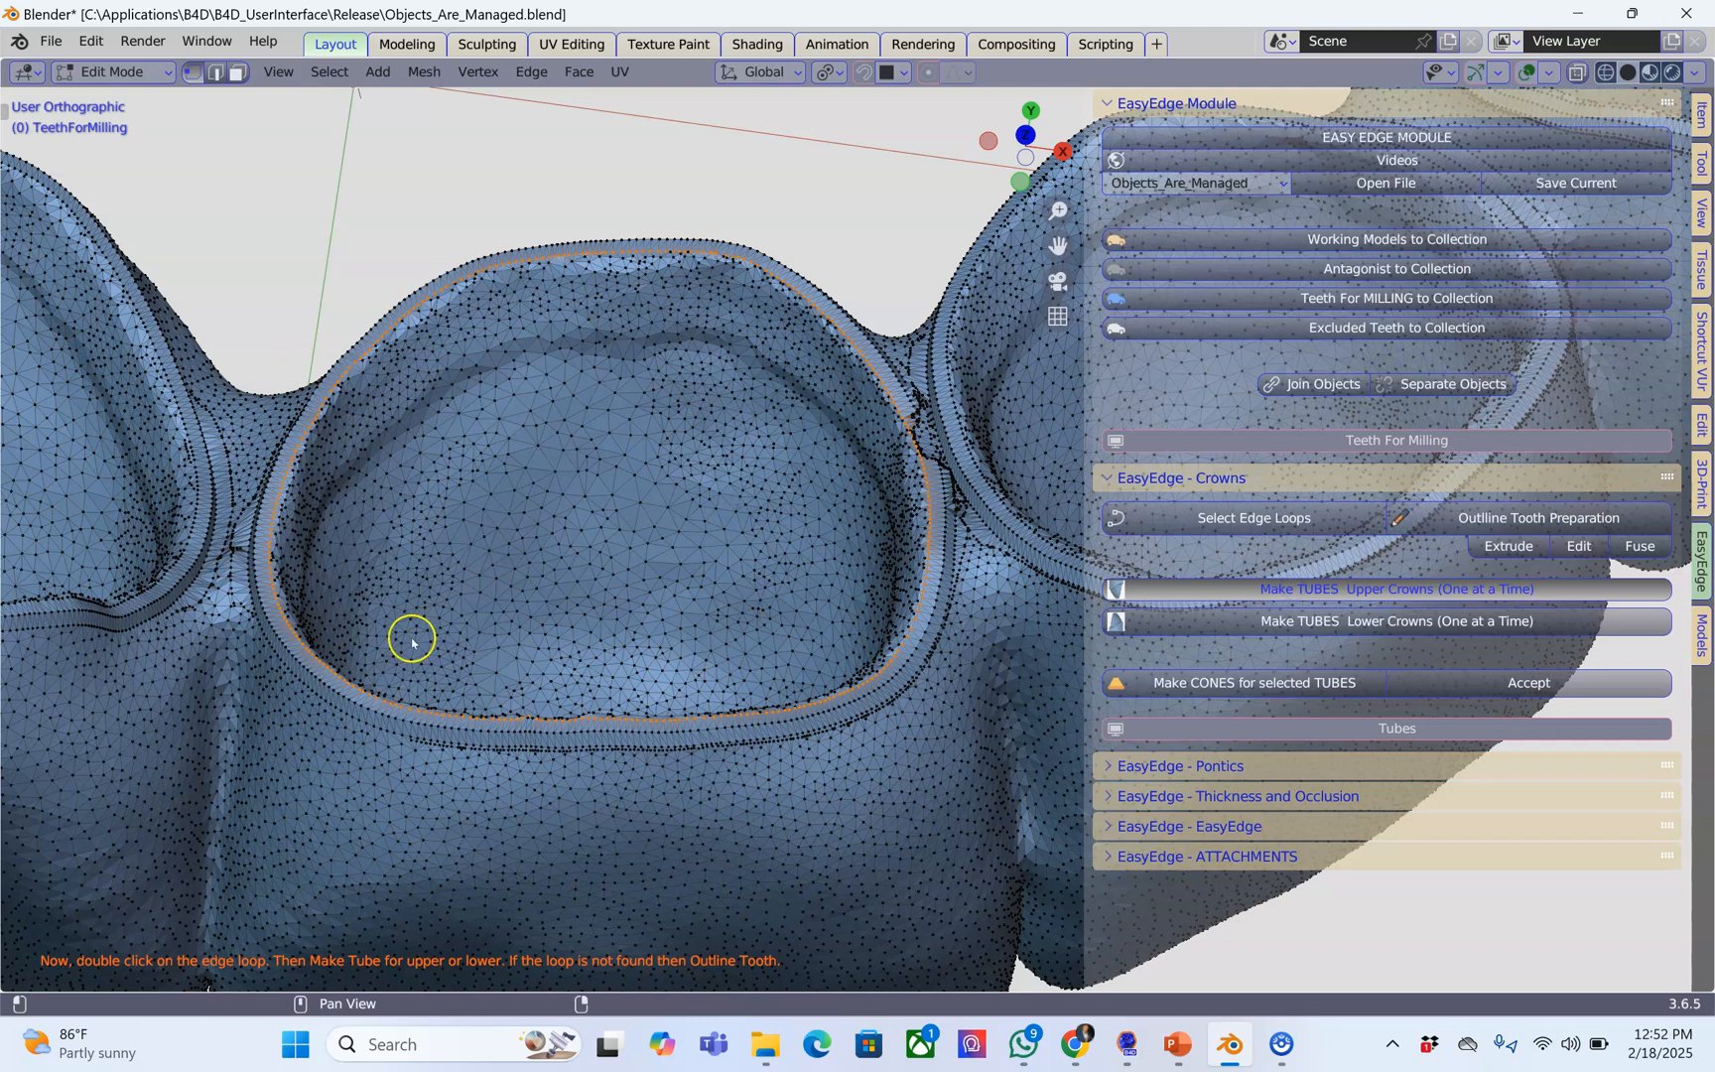
{"action": "mouse_move", "coordinate": [525, 678]}
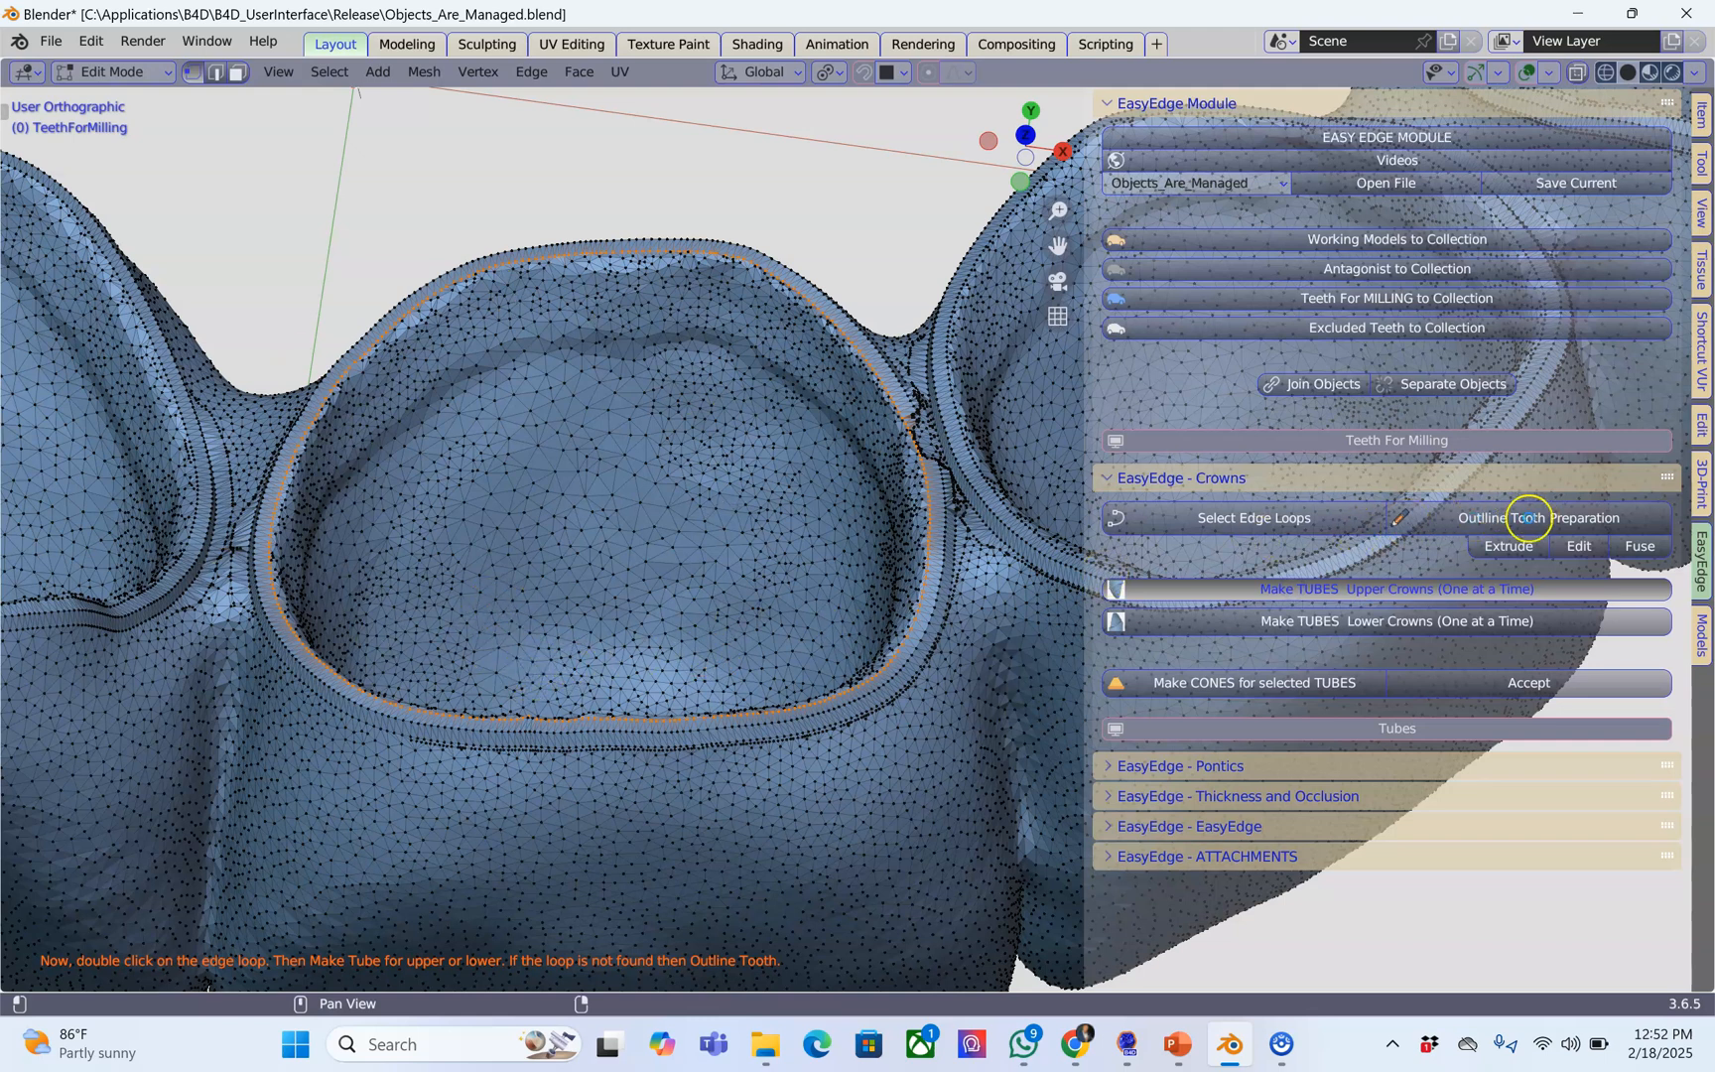
{"action": "left_click", "coordinate": [1381, 589]}
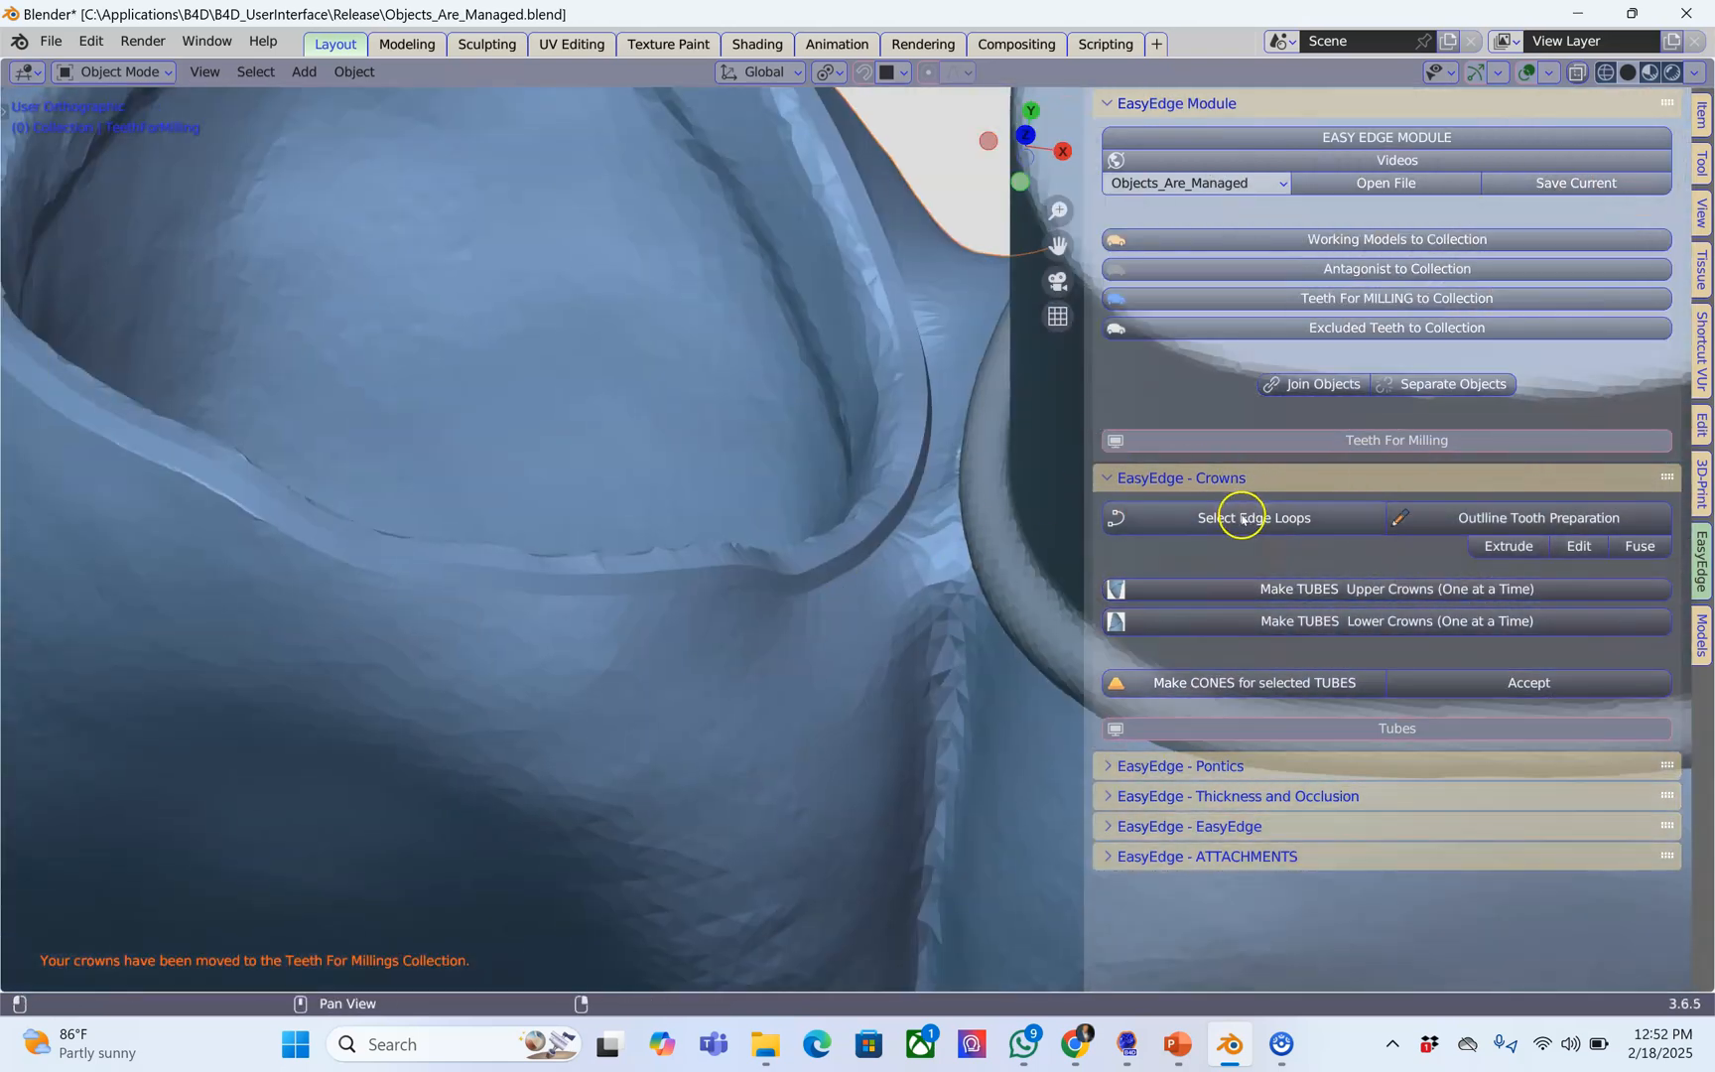
{"action": "left_click", "coordinate": [1254, 517]}
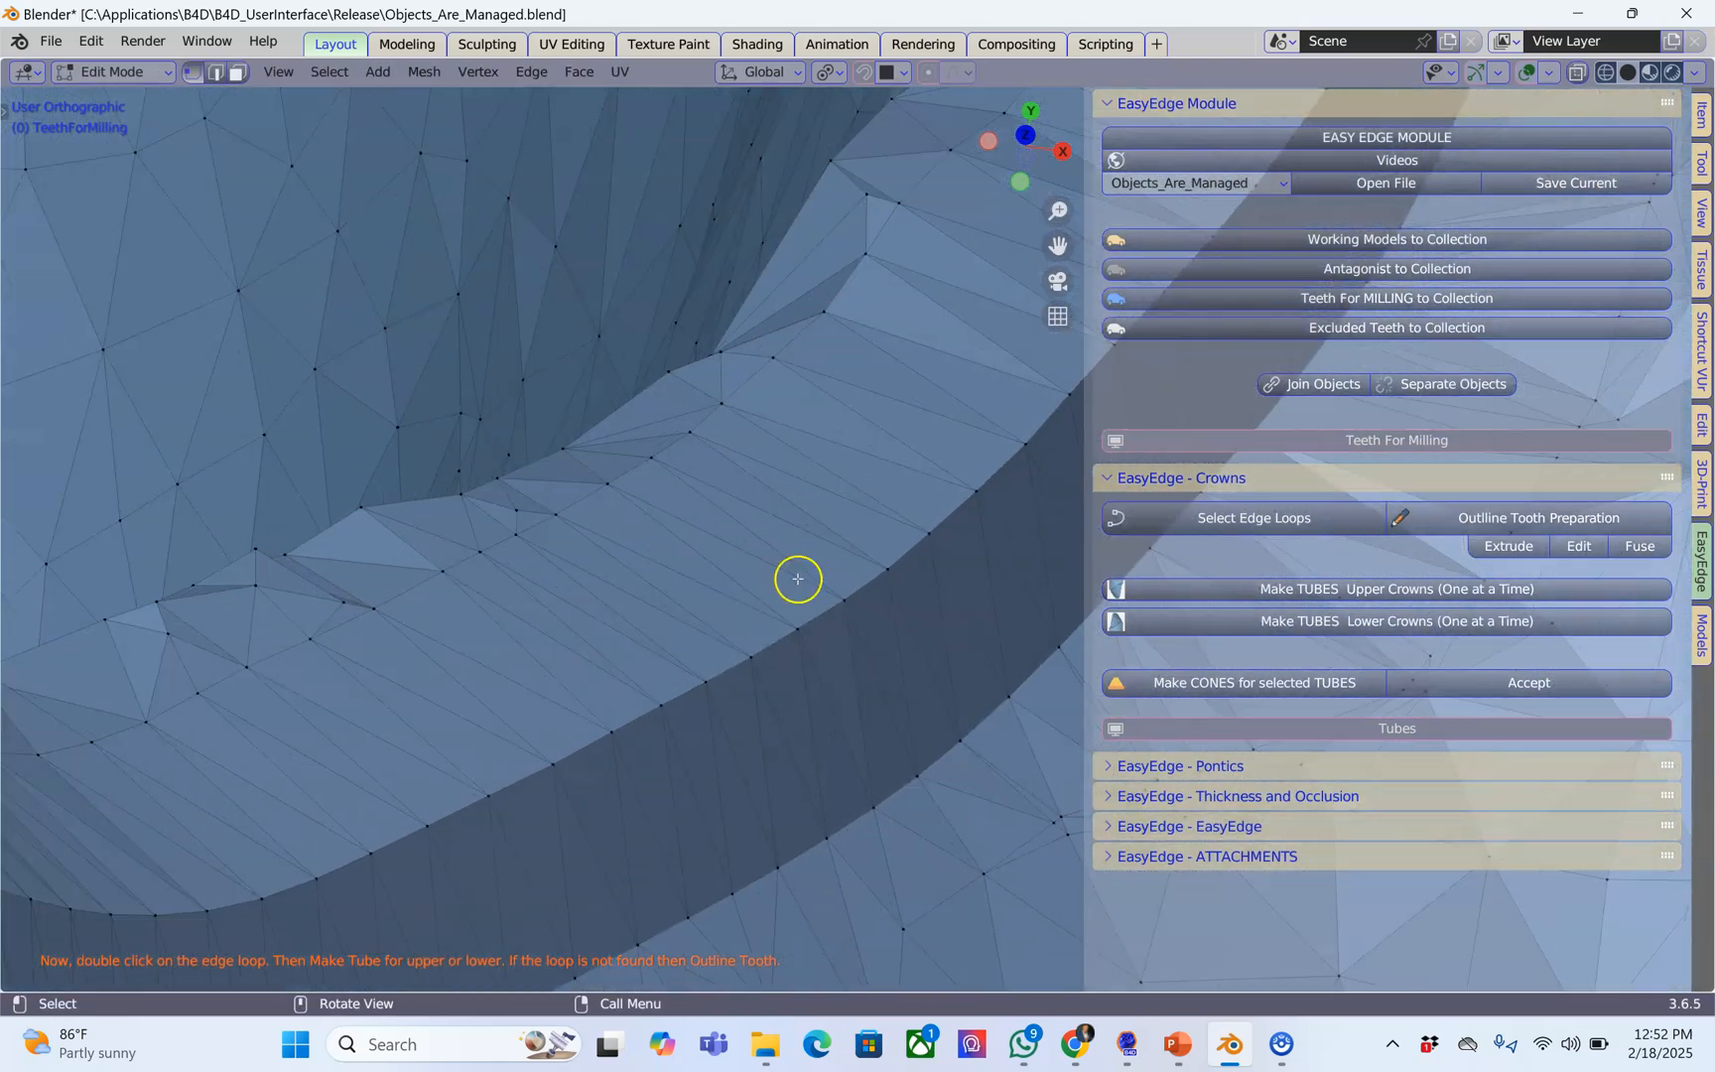
{"action": "double_click", "coordinate": [796, 579]}
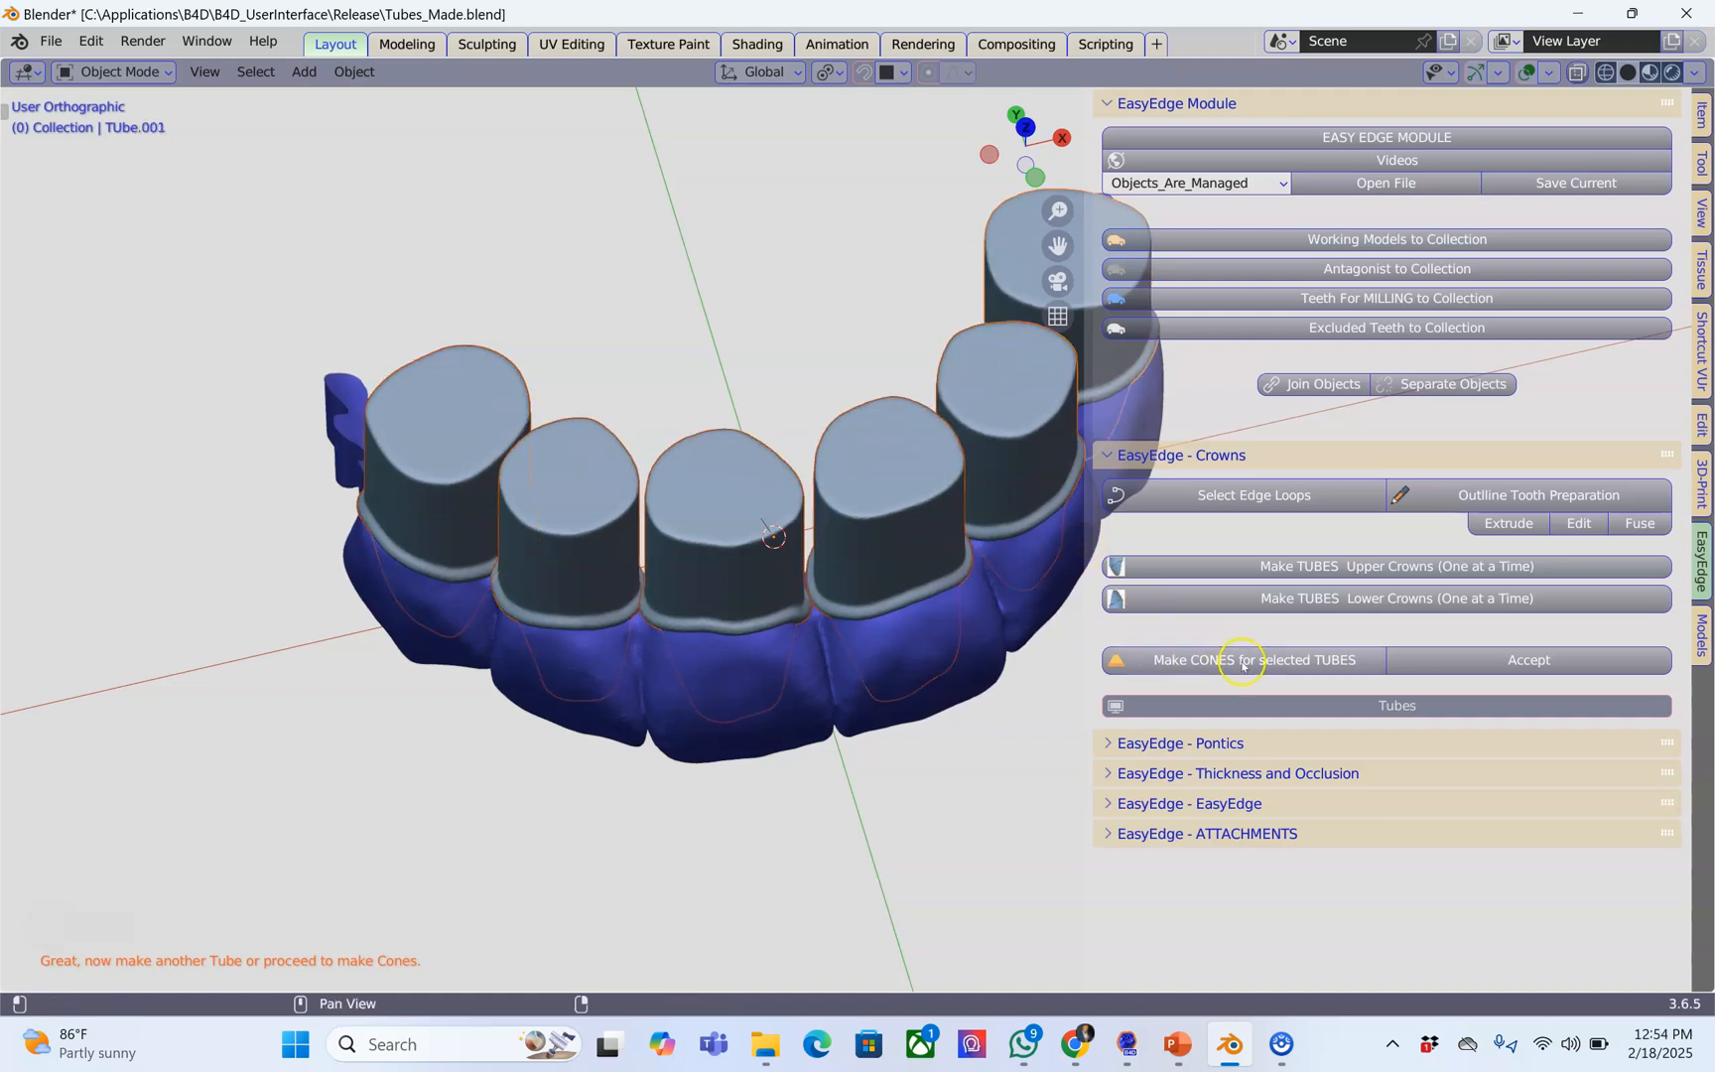
Step: Generate cone offset shells from all six crown tubes
{"action": "left_click", "coordinate": [1255, 660]}
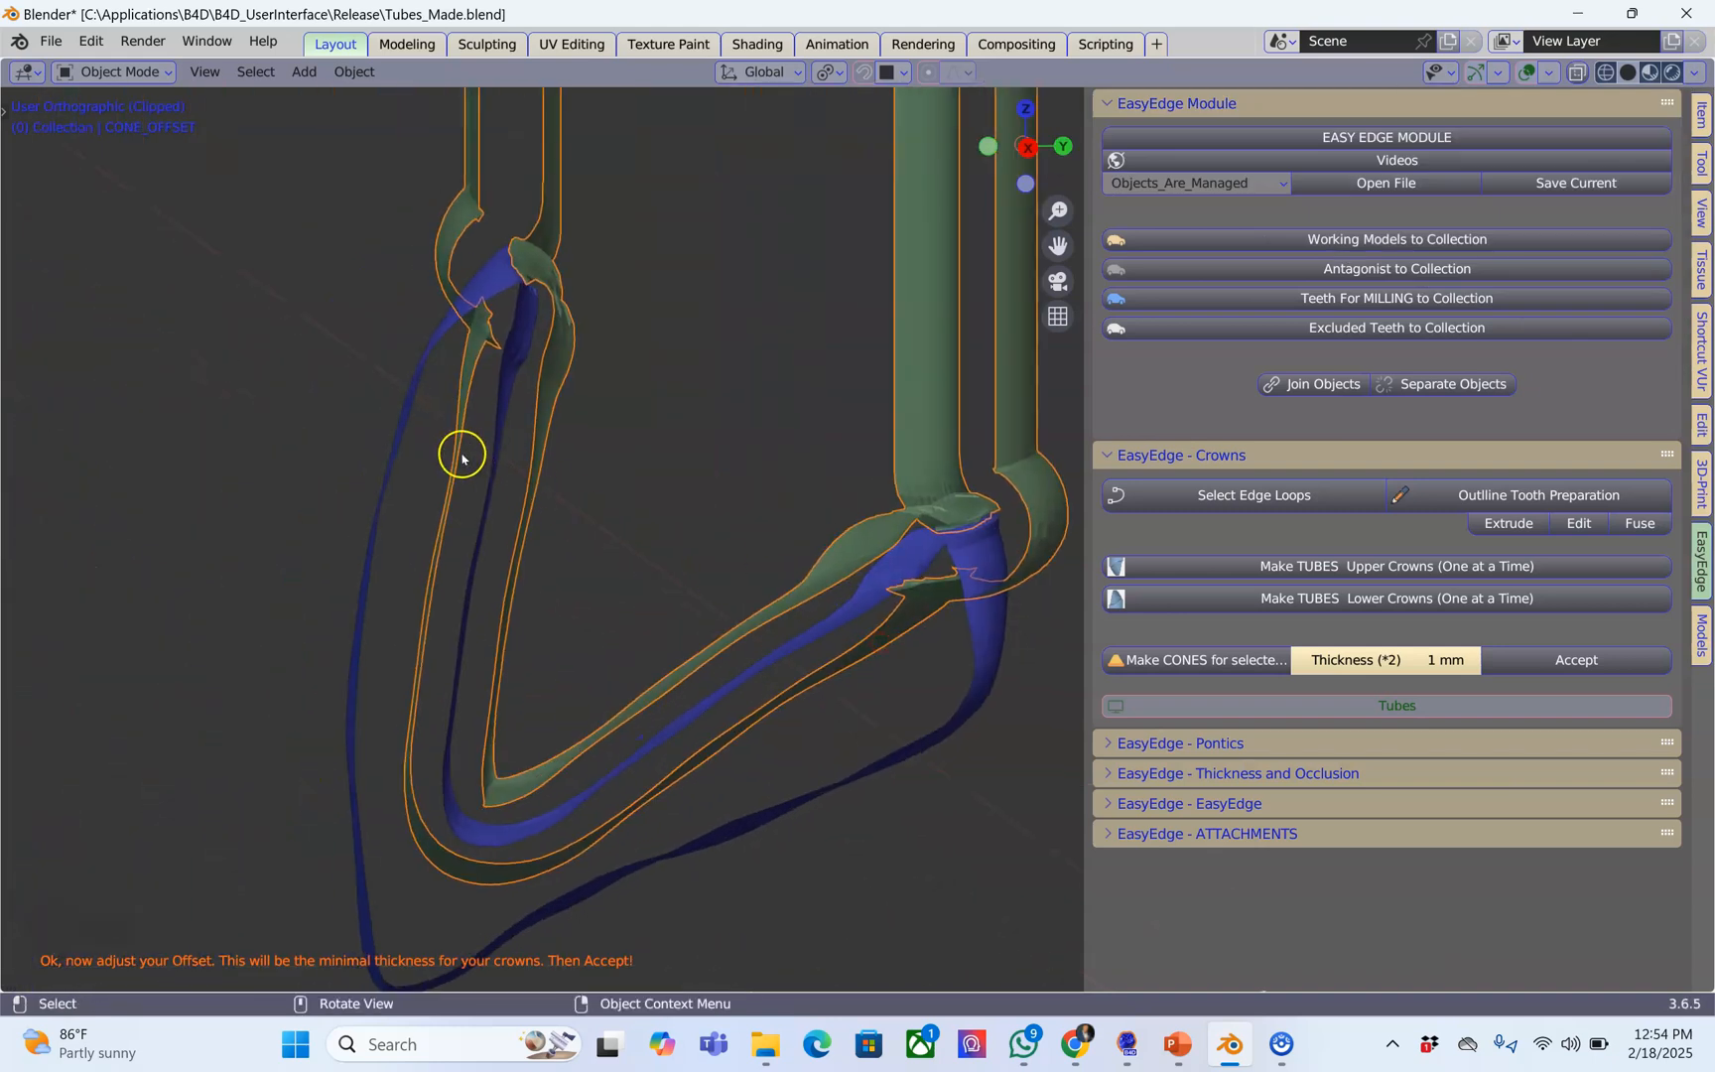
{"action": "mouse_move", "coordinate": [474, 493]}
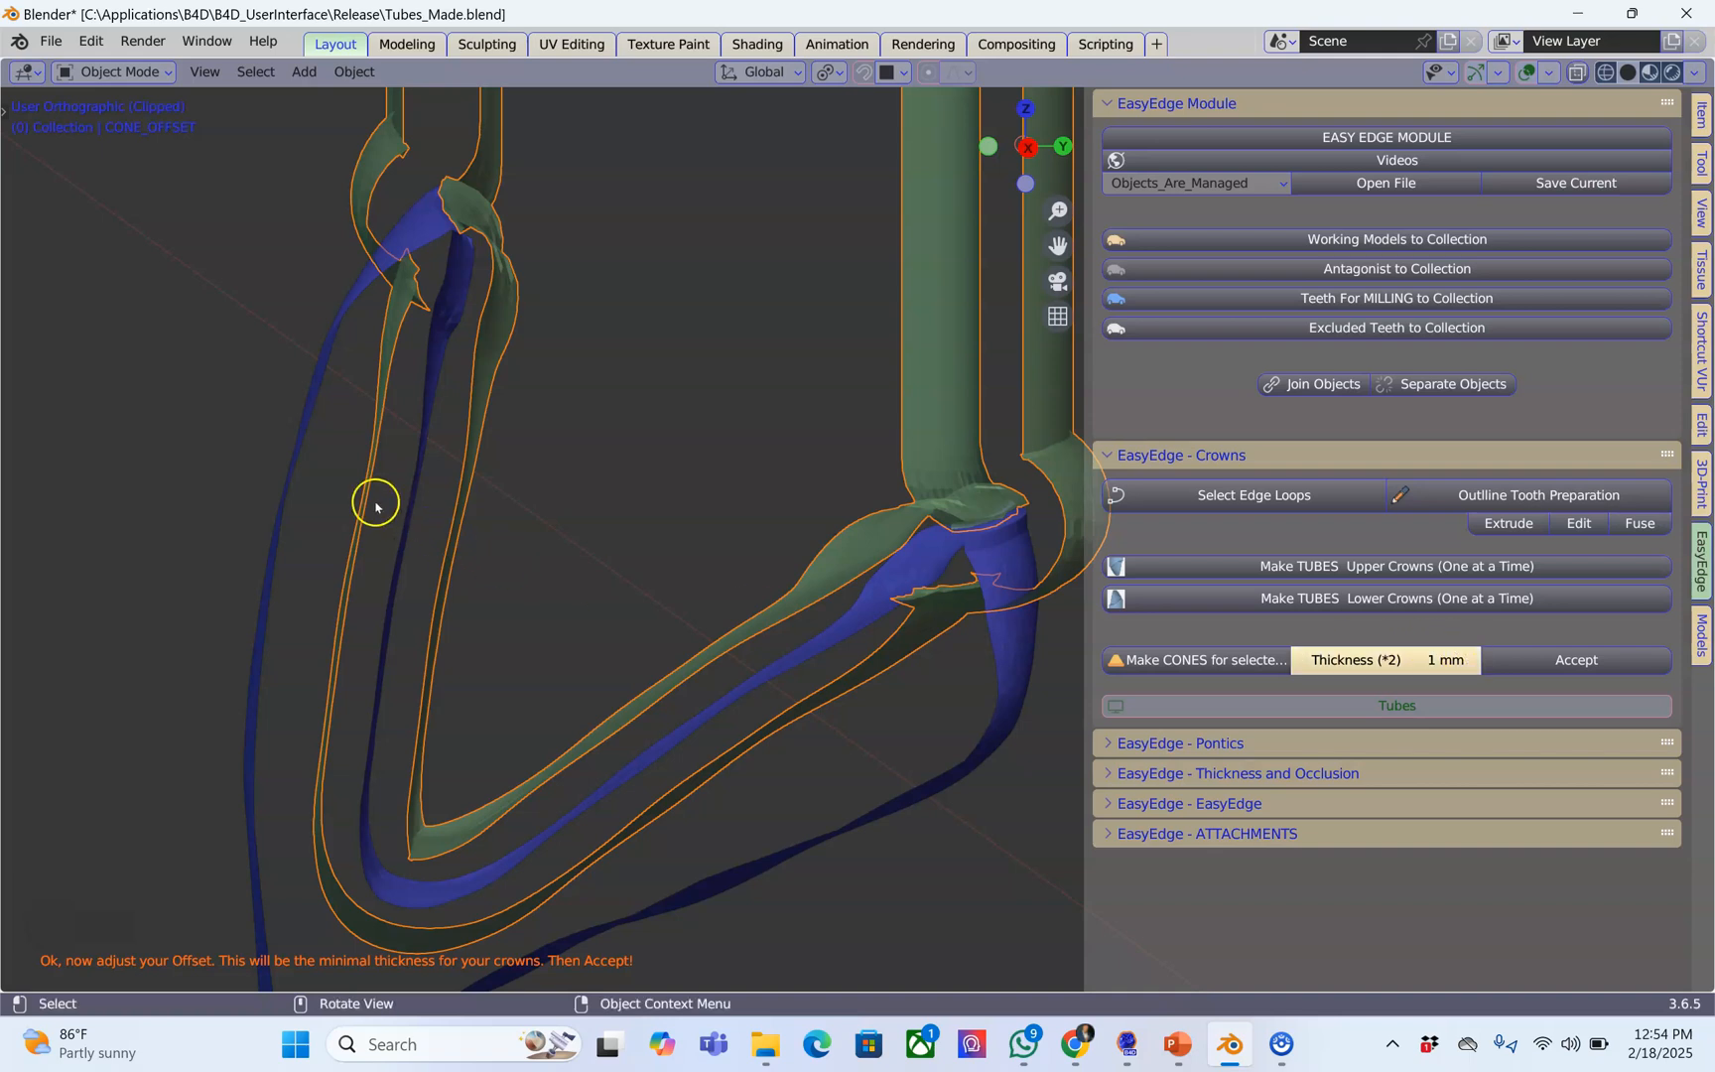
{"action": "mouse_move", "coordinate": [403, 505]}
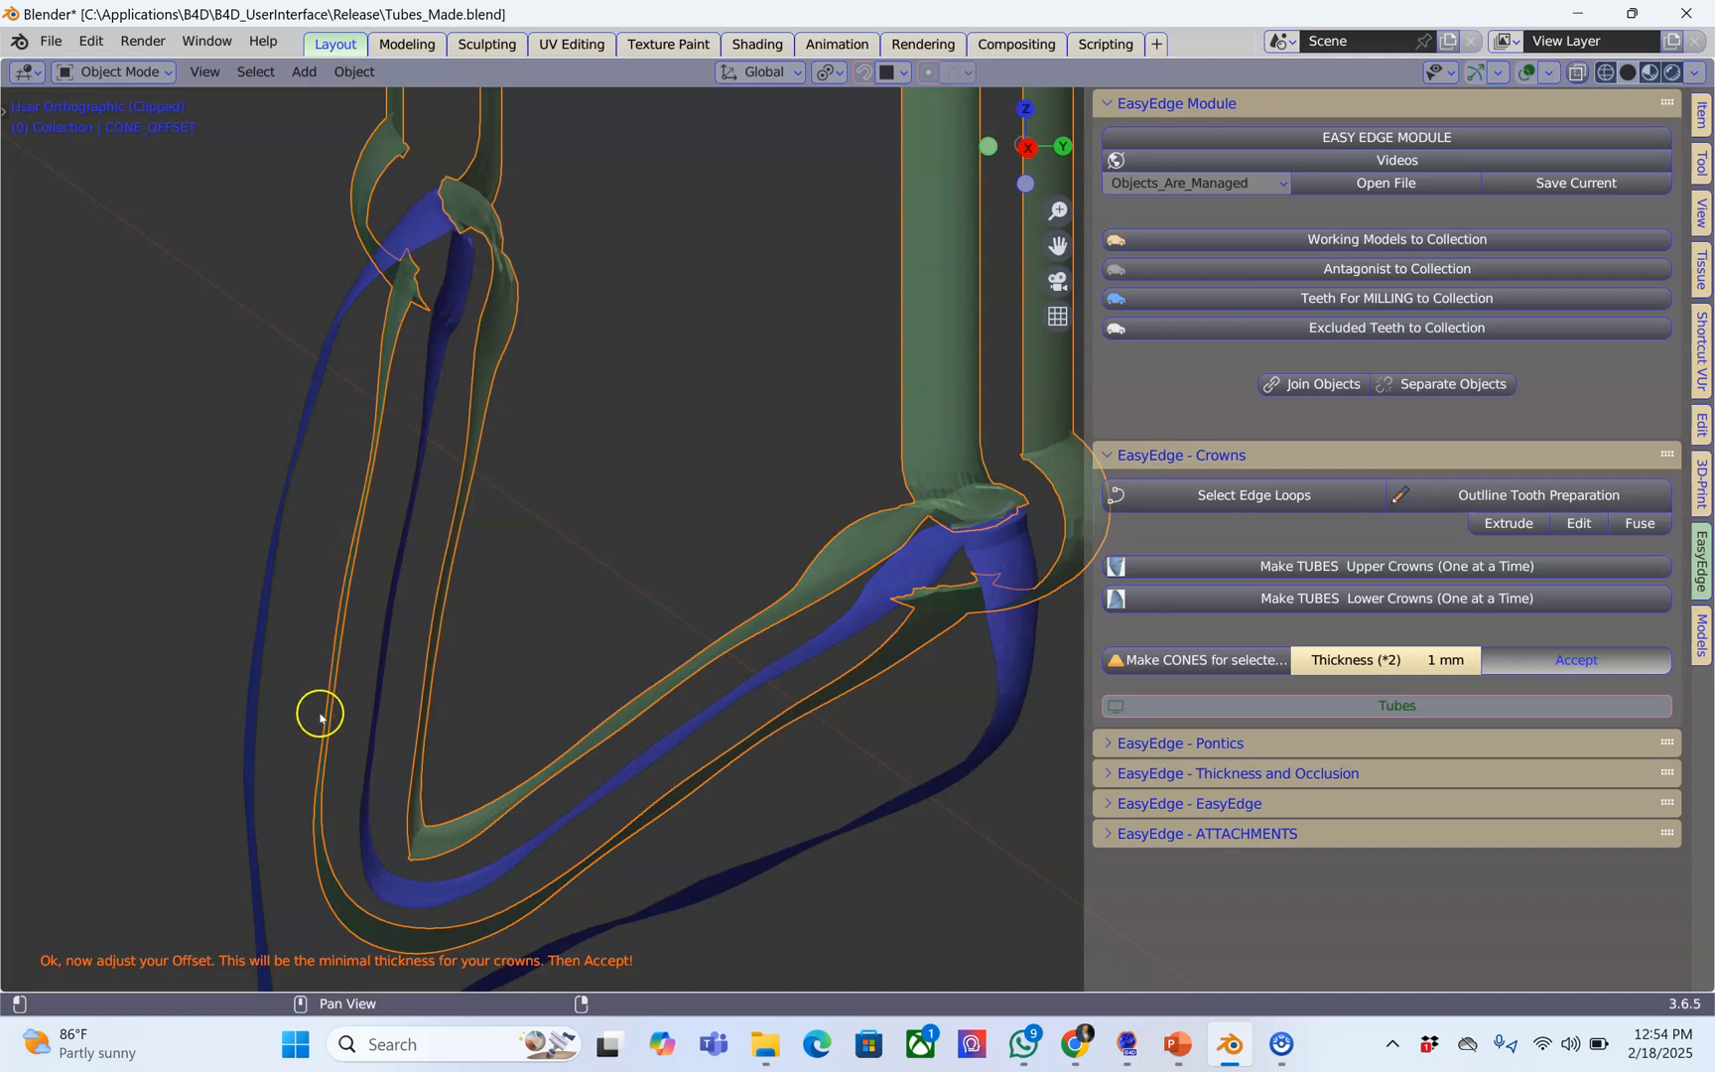
{"action": "mouse_move", "coordinate": [513, 401]}
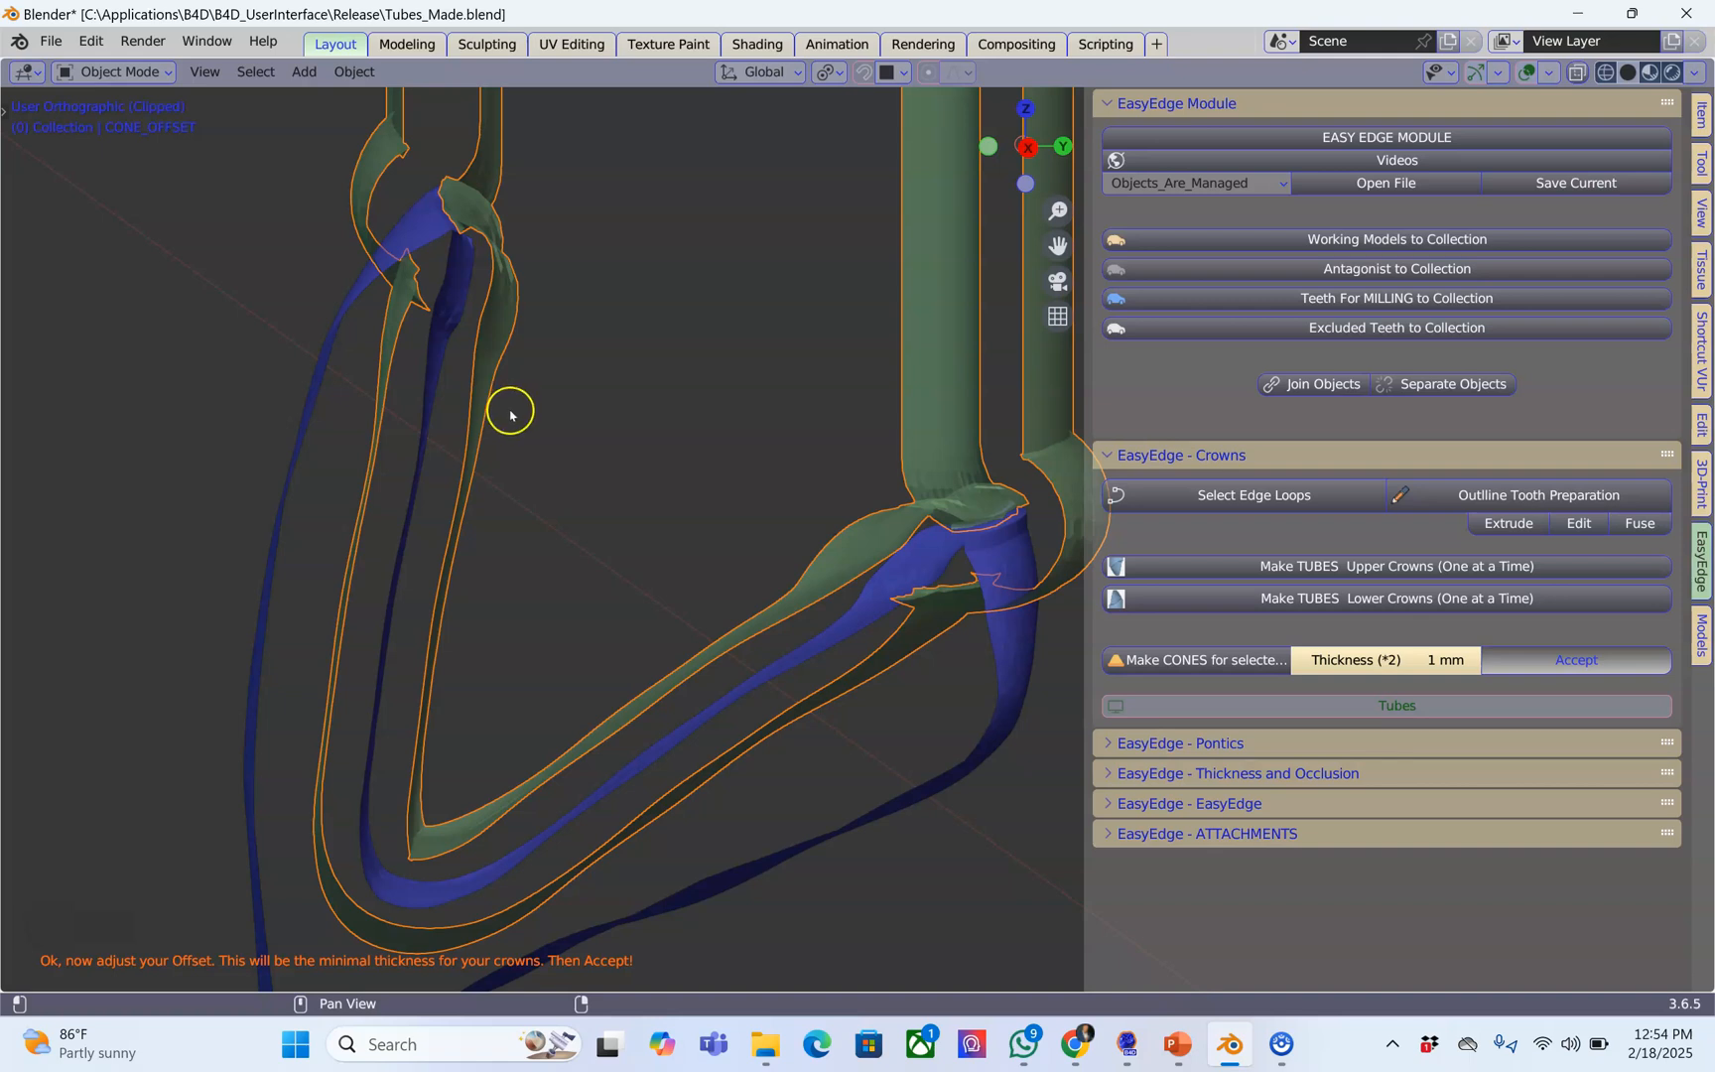
Step: Accept the cone offset at 1 mm minimal crown thickness
{"action": "left_click", "coordinate": [1575, 660]}
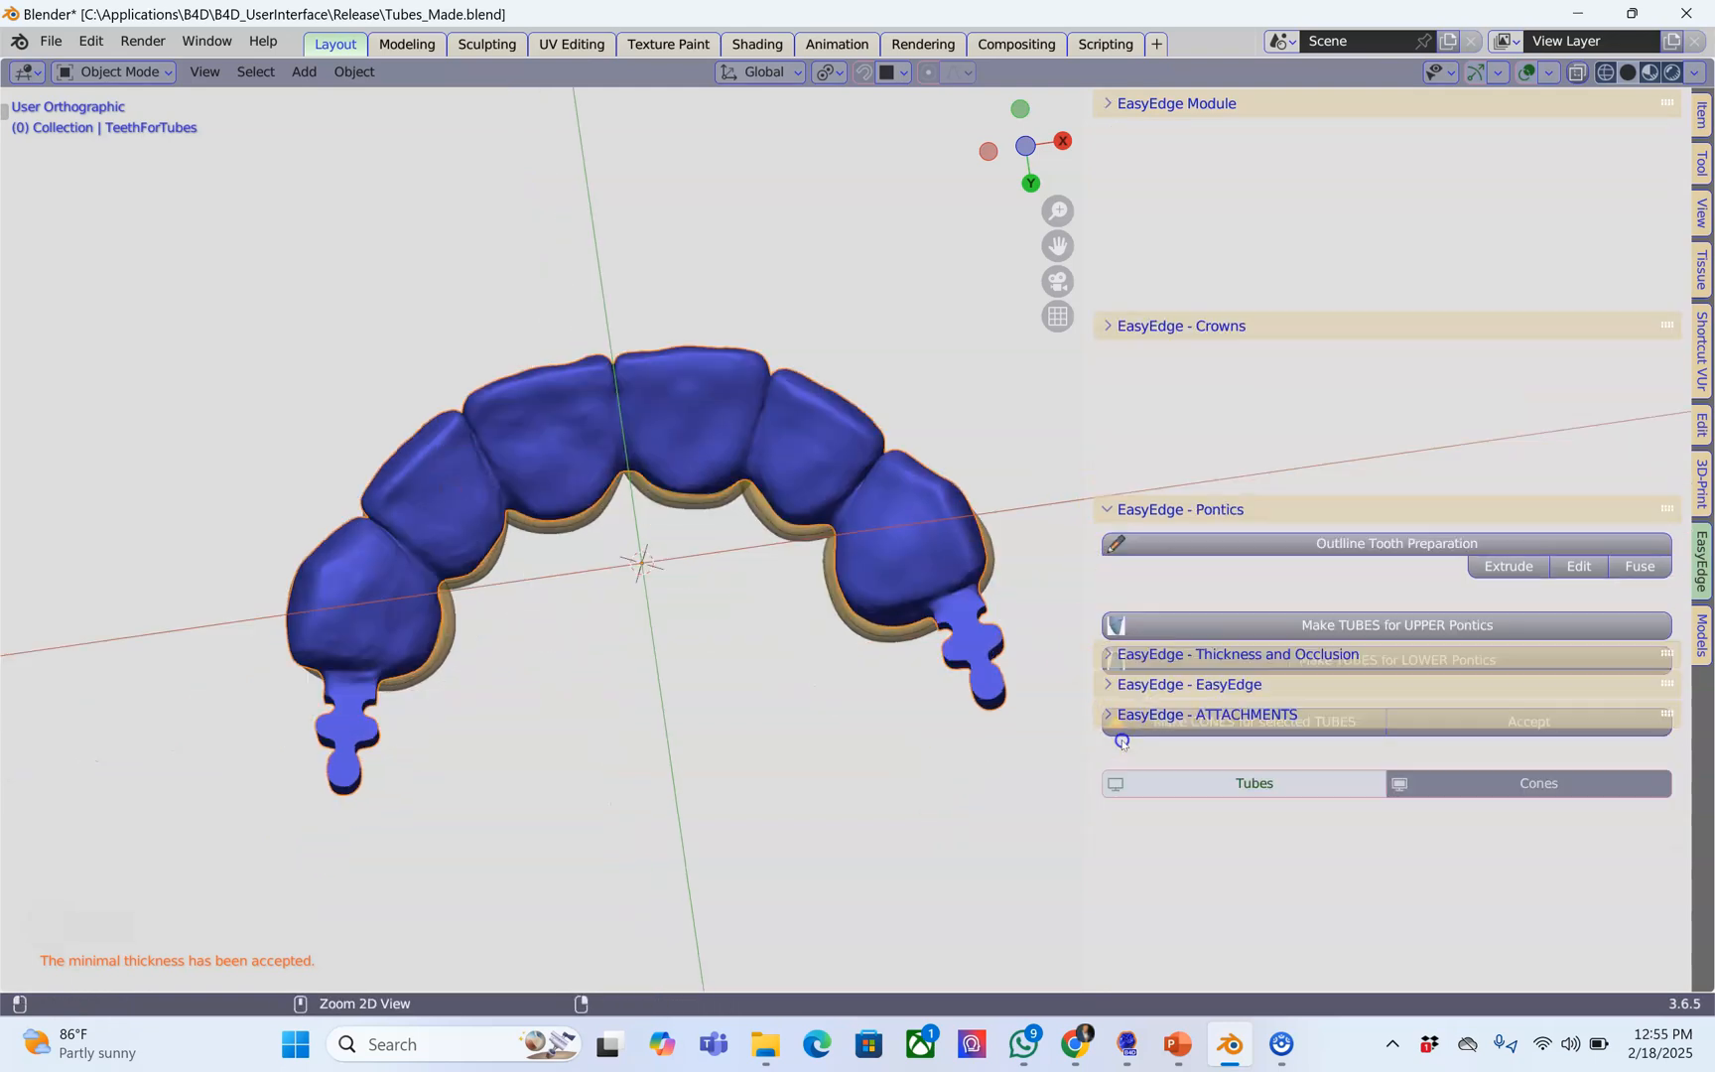
Step: Confirm the minimal thickness and select the crown bridge to show its thickness map
{"action": "left_click", "coordinate": [1237, 654]}
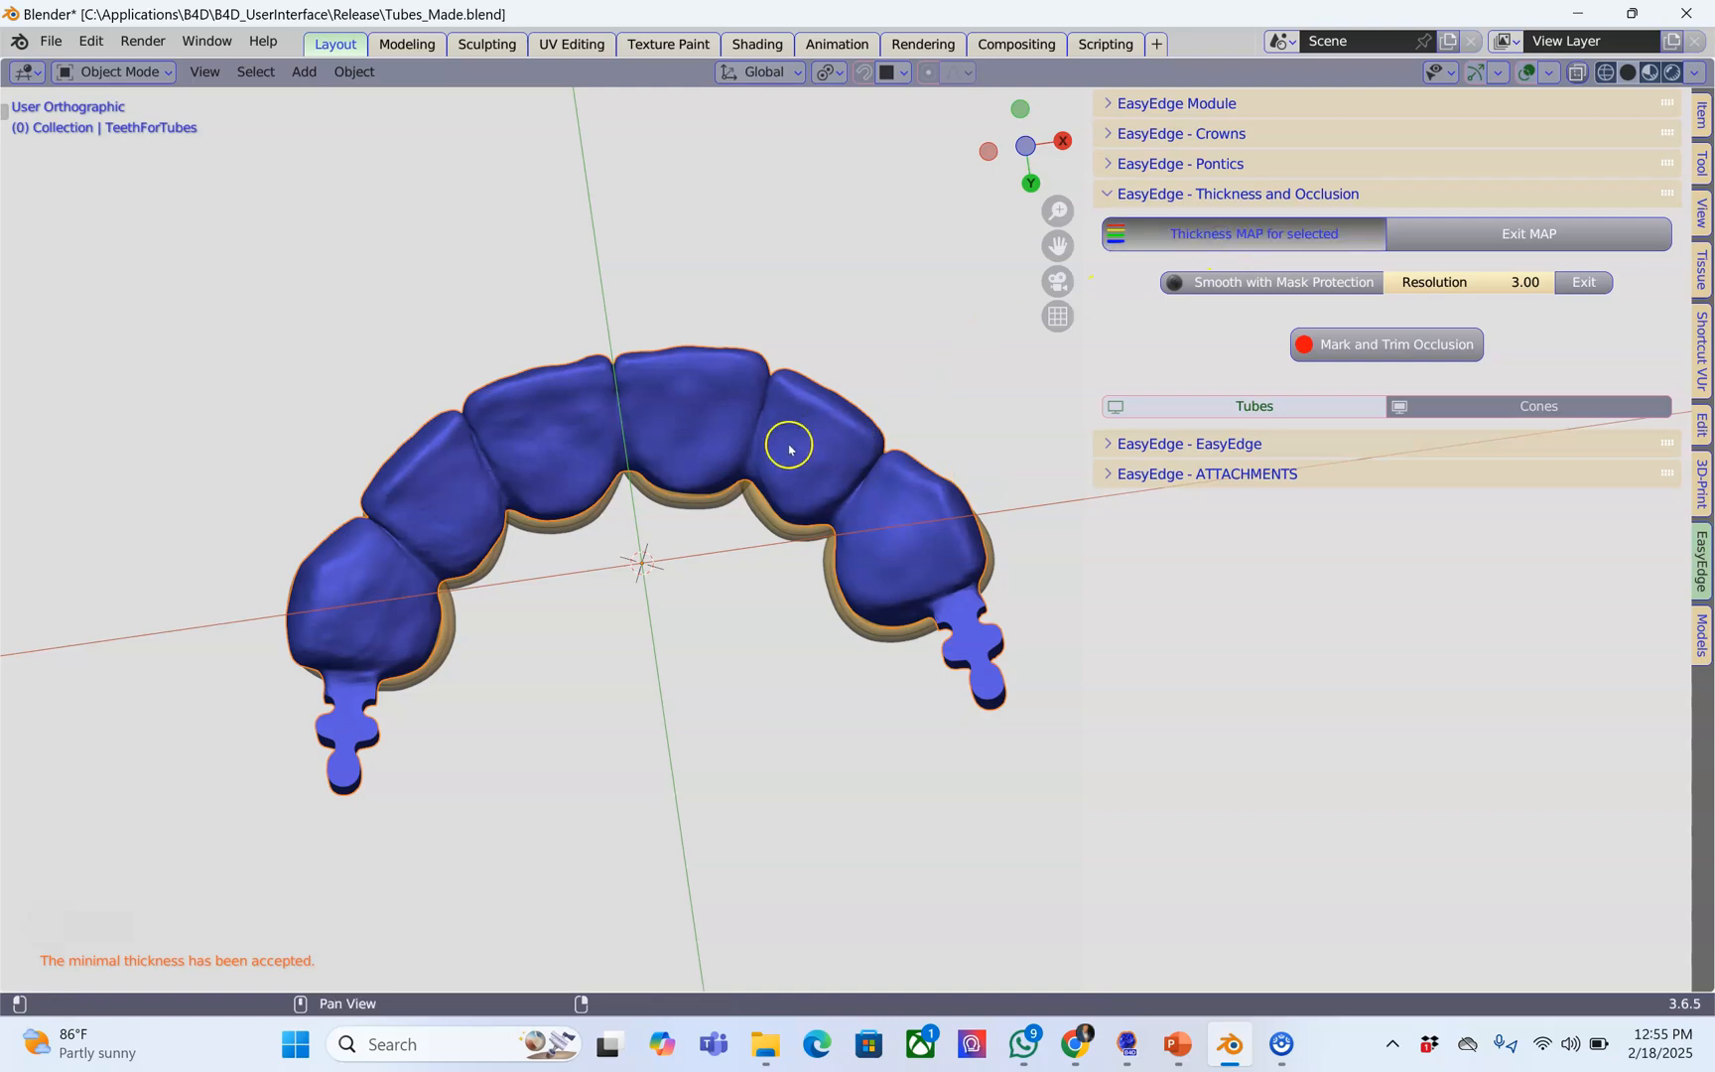
{"action": "mouse_move", "coordinate": [725, 435]}
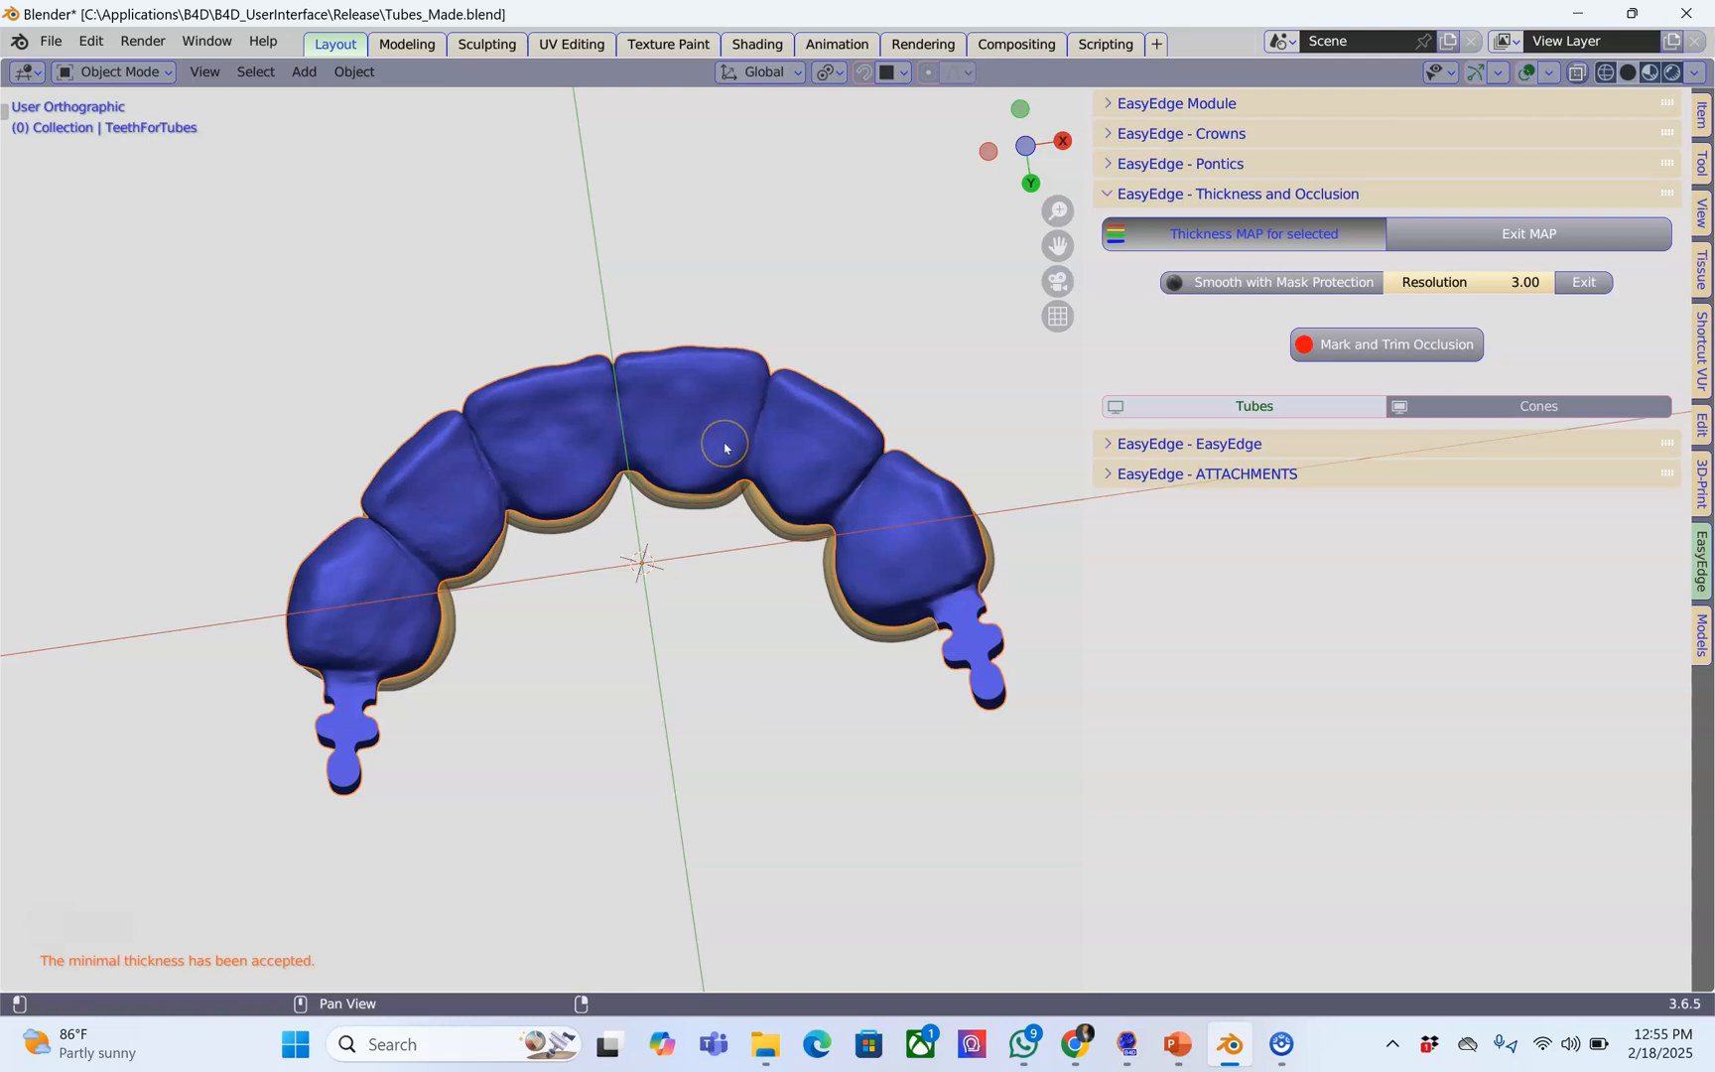
{"action": "left_click", "coordinate": [1252, 234]}
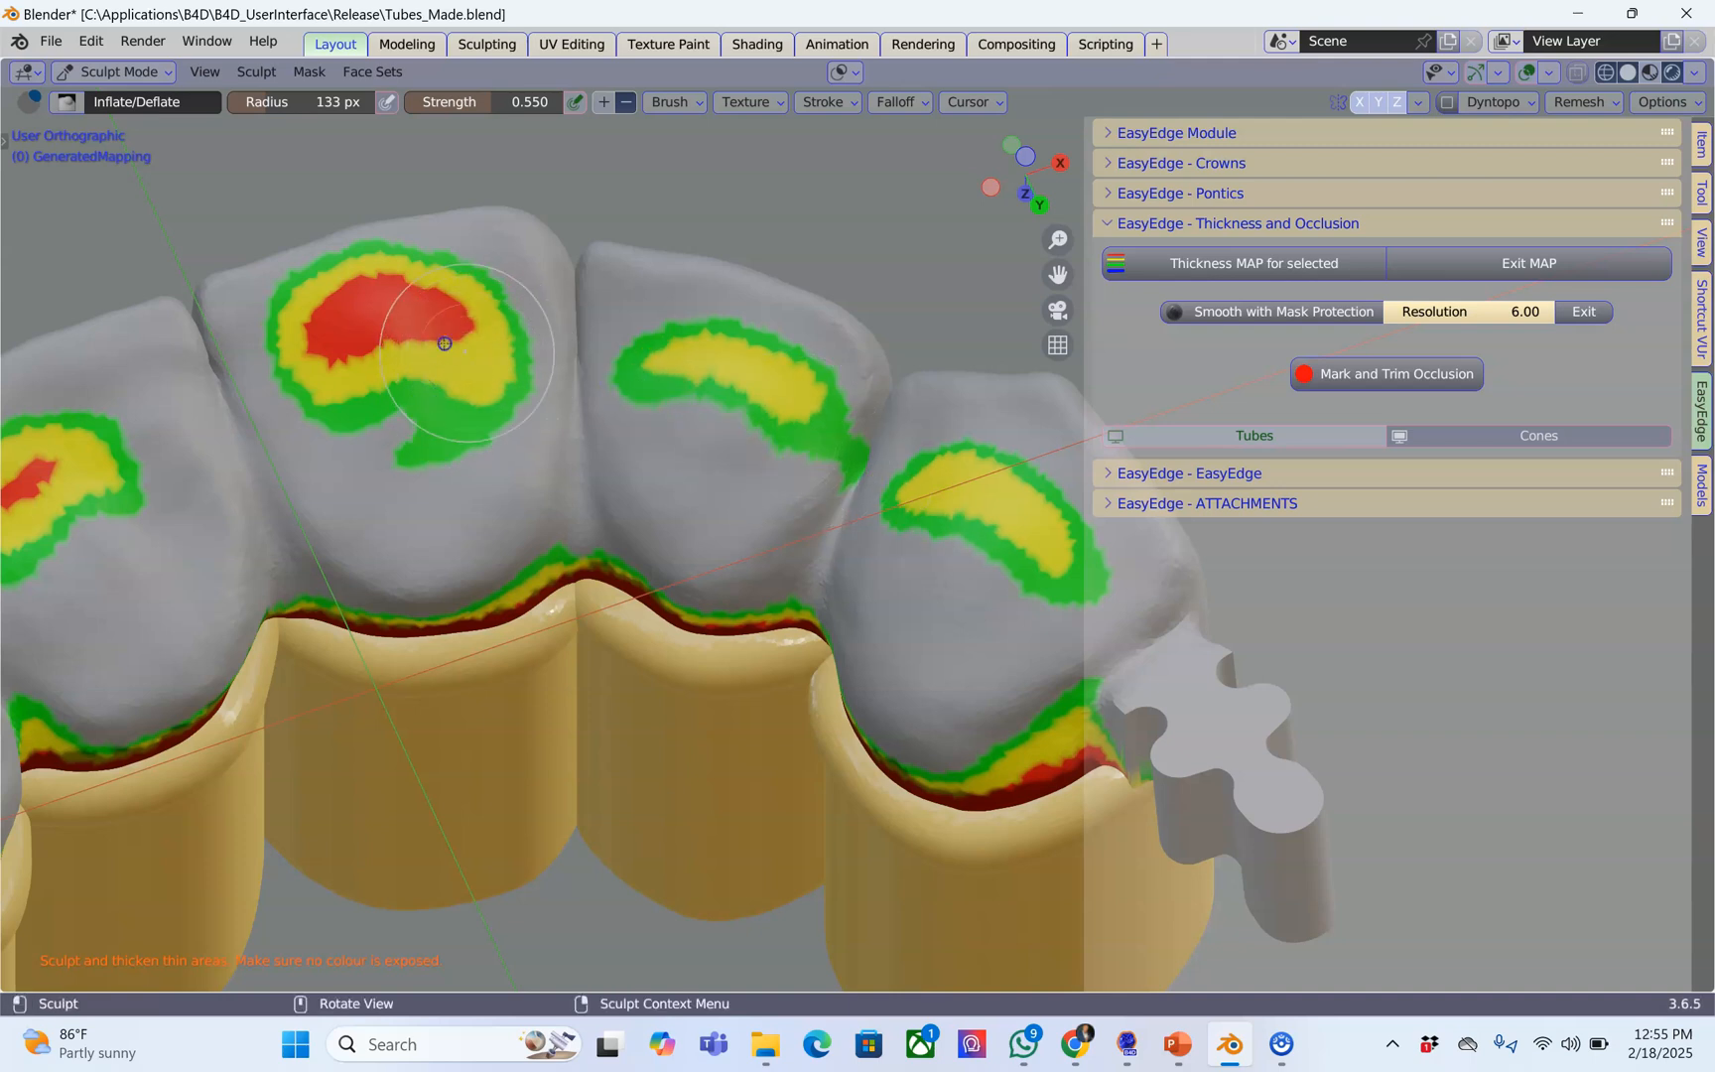
Step: Inflate the two thin red crown spots, then exit the thickness map
{"action": "left_click_drag", "start_coordinate": [446, 342], "coordinate": [320, 354]}
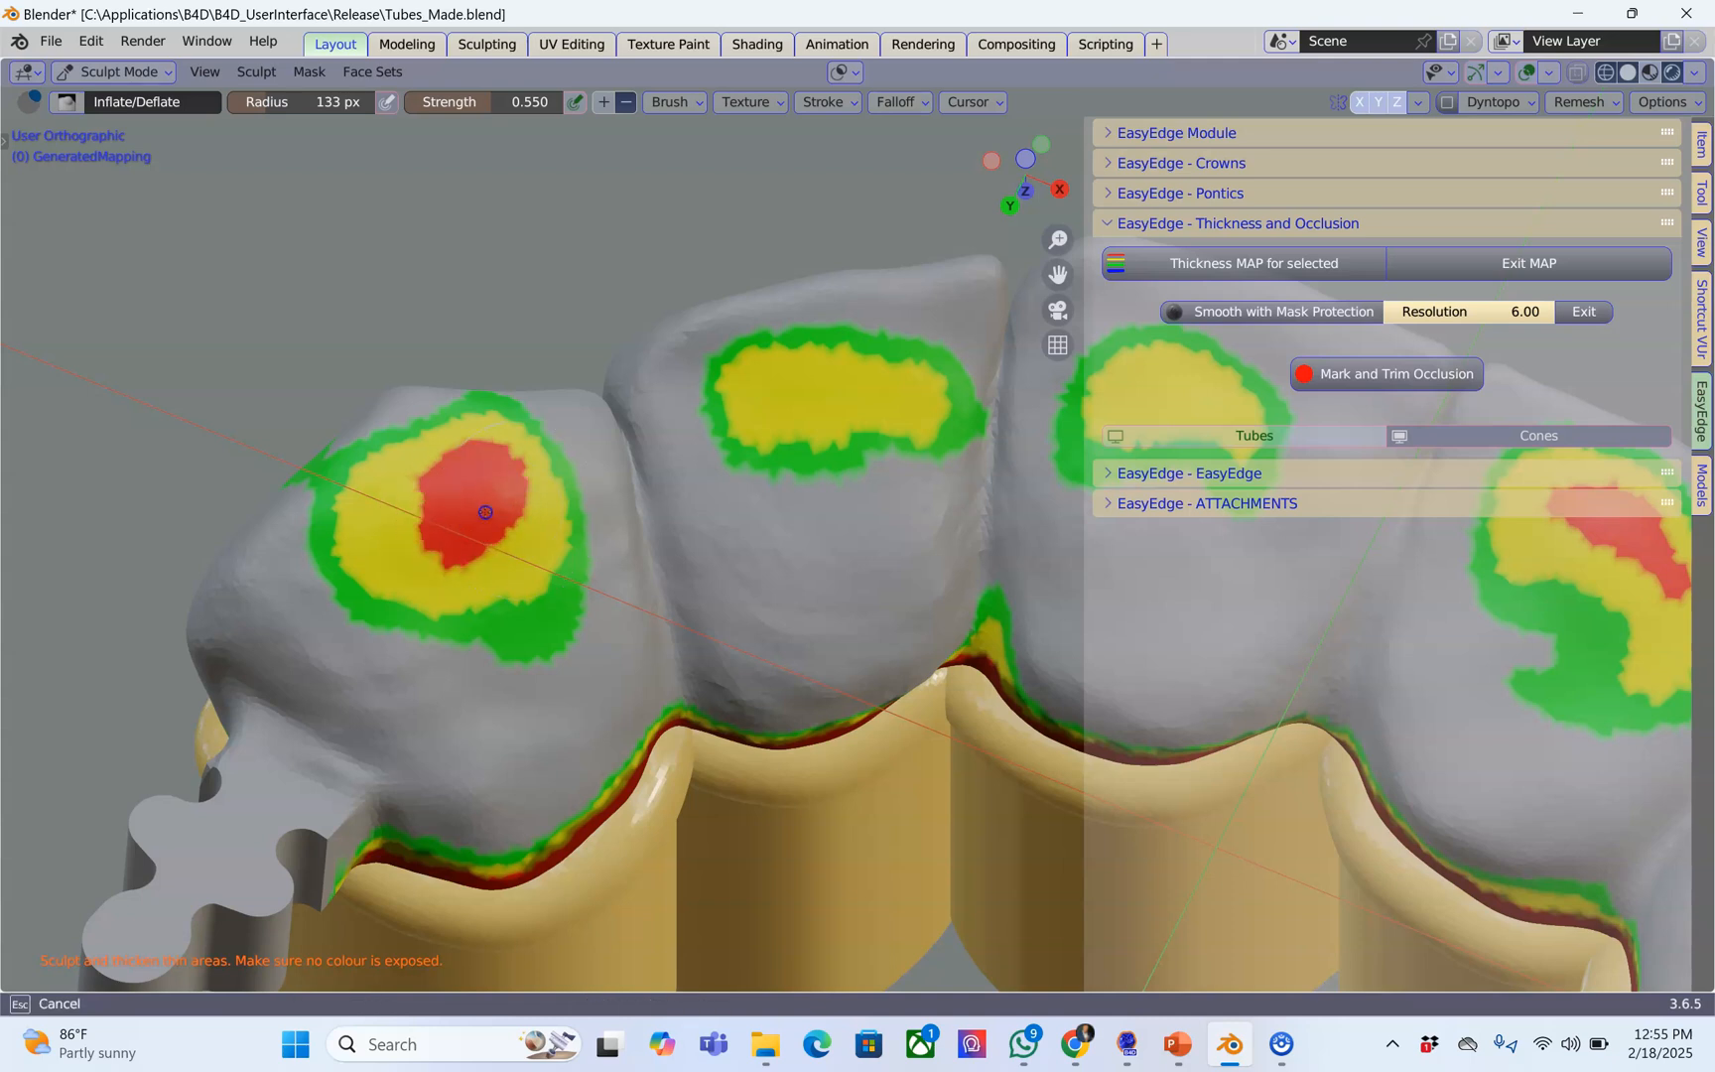
{"action": "left_click_drag", "start_coordinate": [485, 512], "coordinate": [452, 474]}
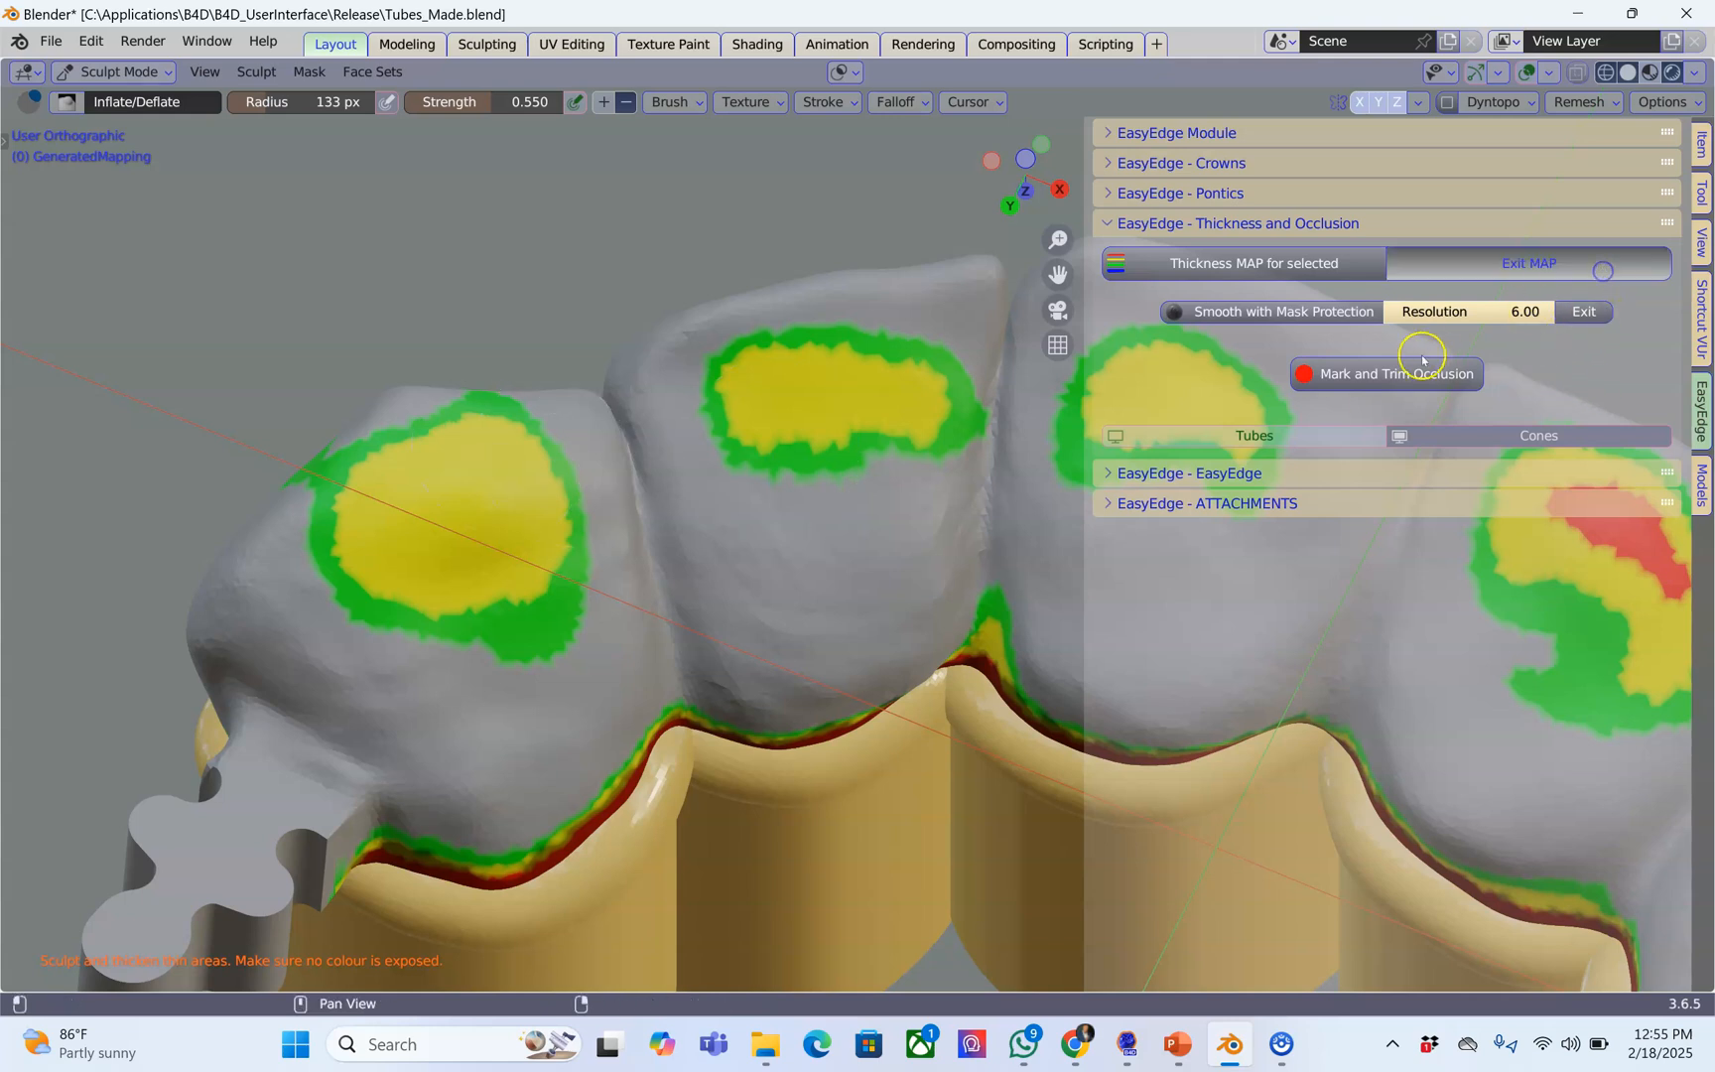
{"action": "left_click", "coordinate": [1385, 373]}
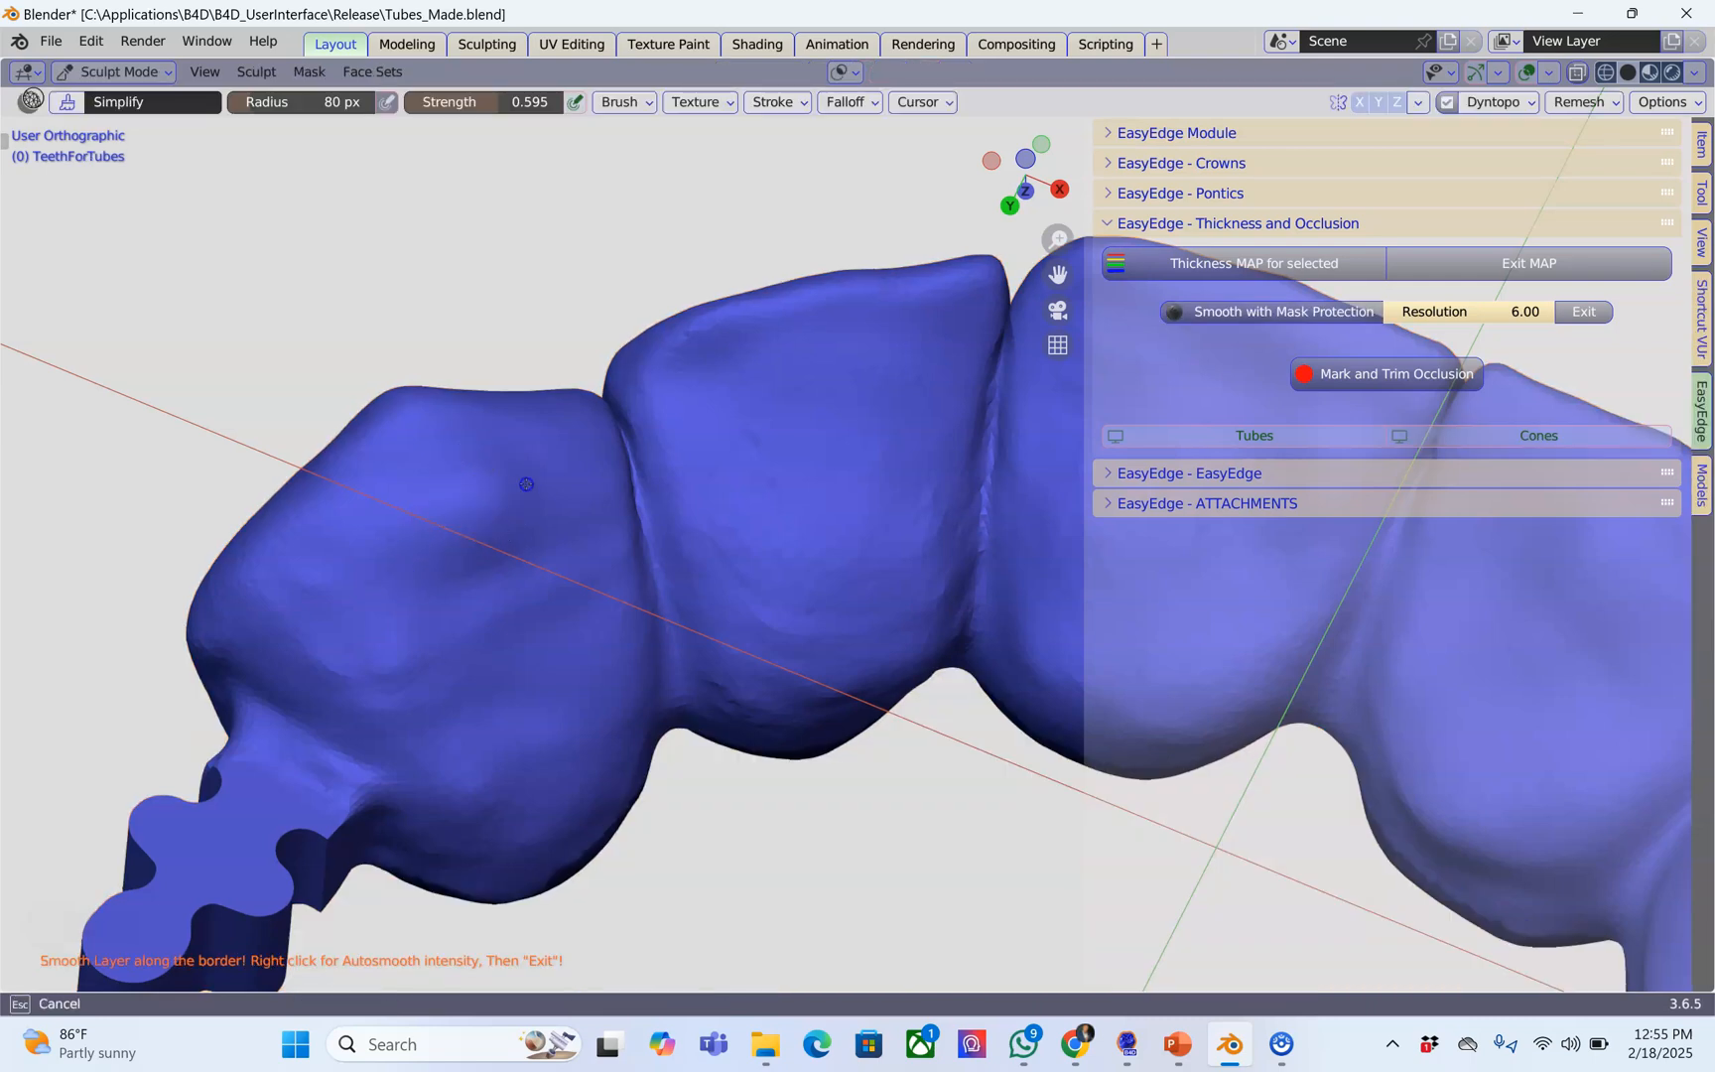
{"action": "mouse_move", "coordinate": [830, 437]}
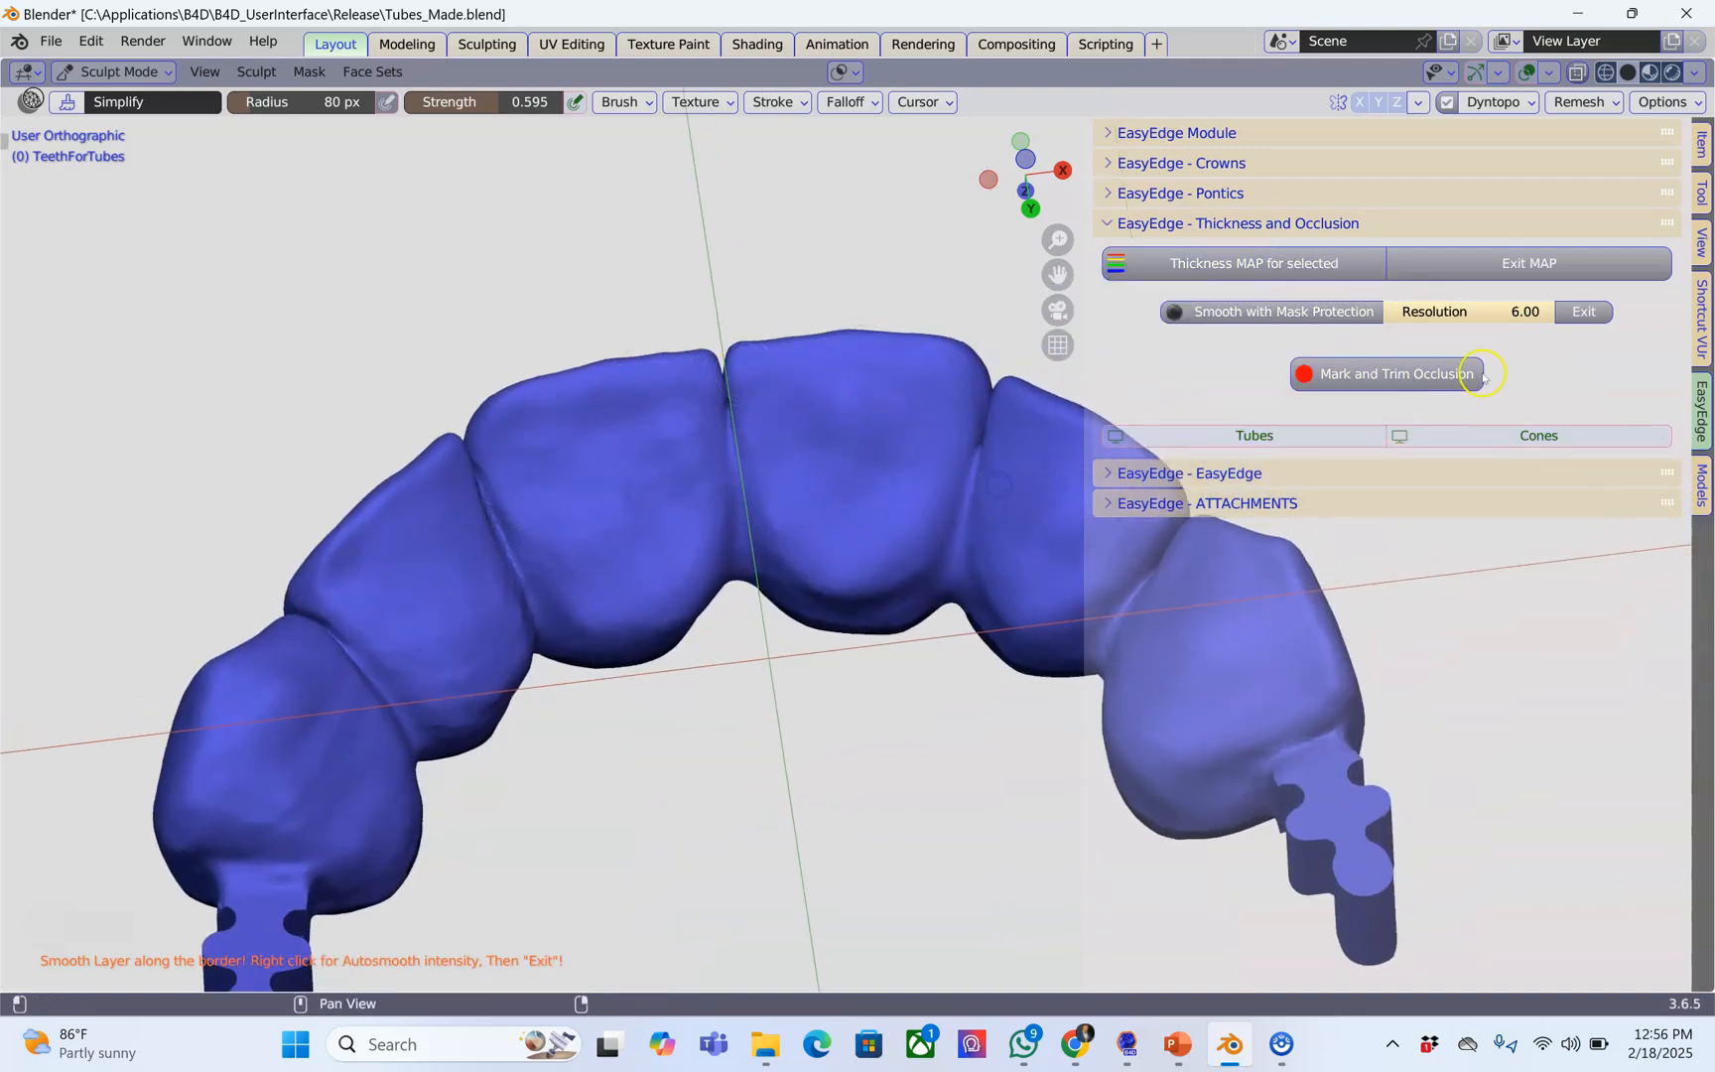
Step: Exit Sculpt Mode to Object Mode and collapse the Thickness and Occlusion panel
{"action": "left_click", "coordinate": [1385, 373]}
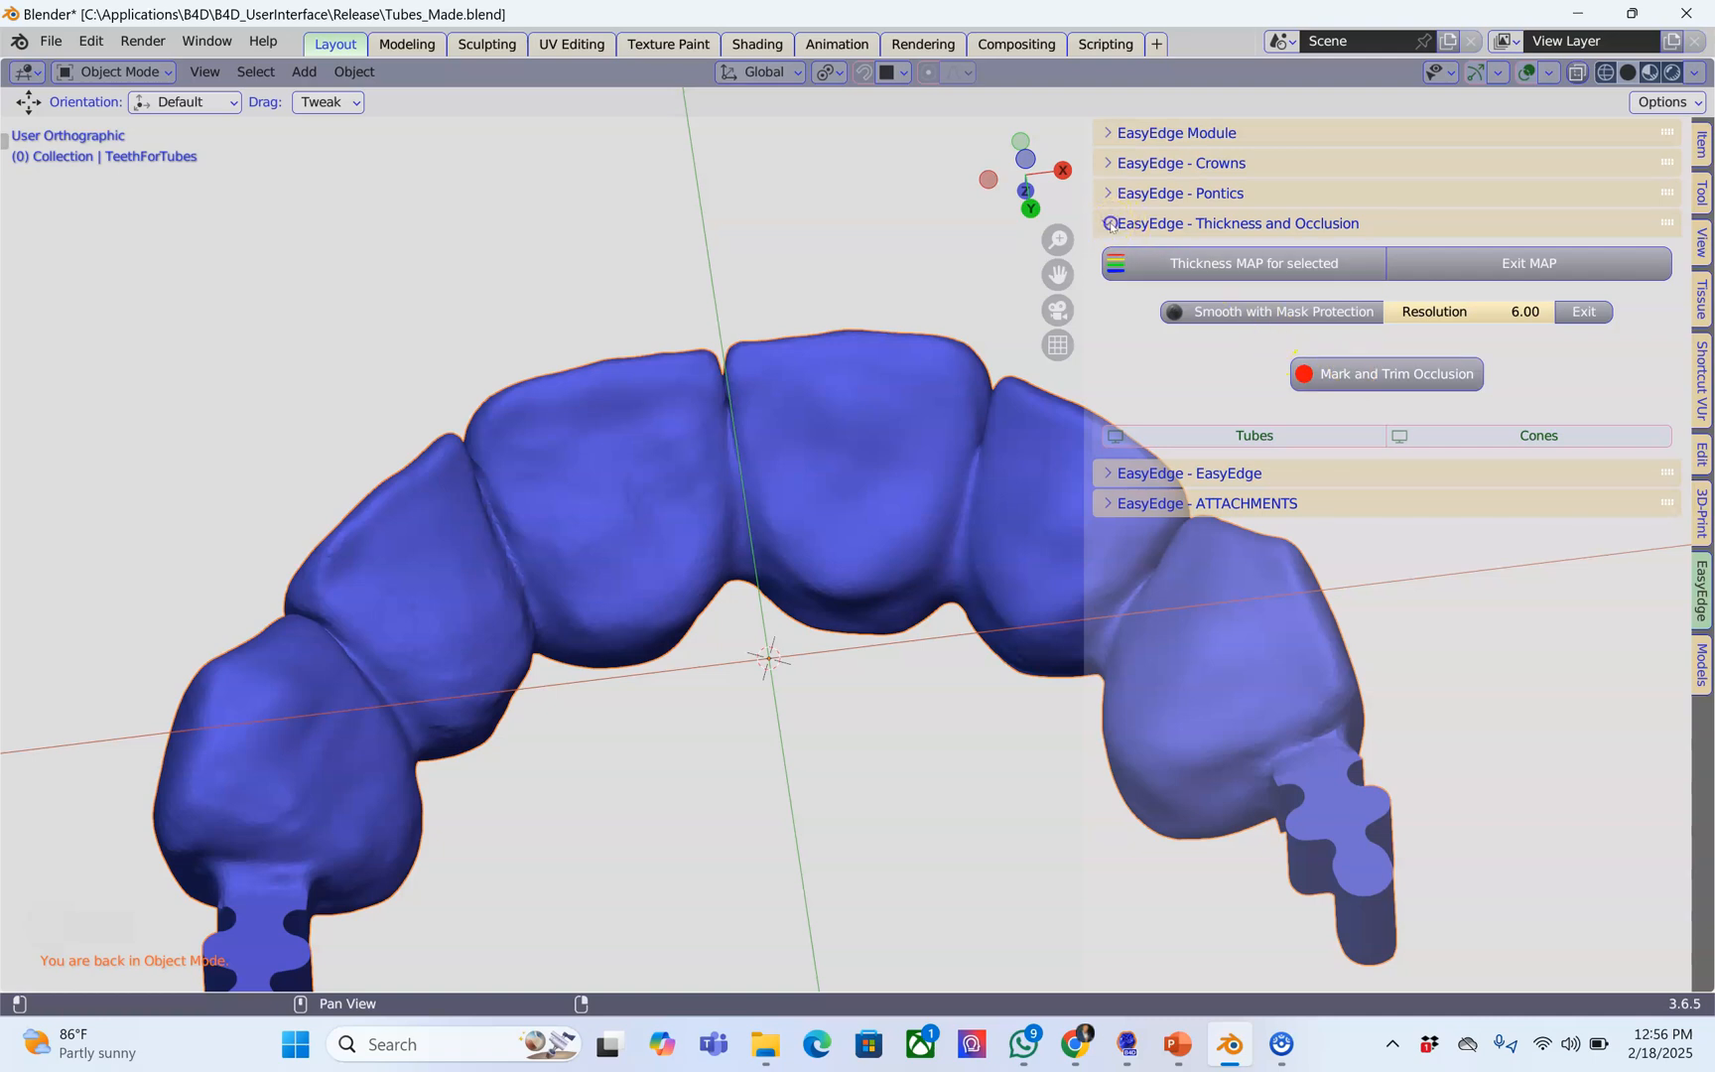
{"action": "left_click", "coordinate": [1189, 473]}
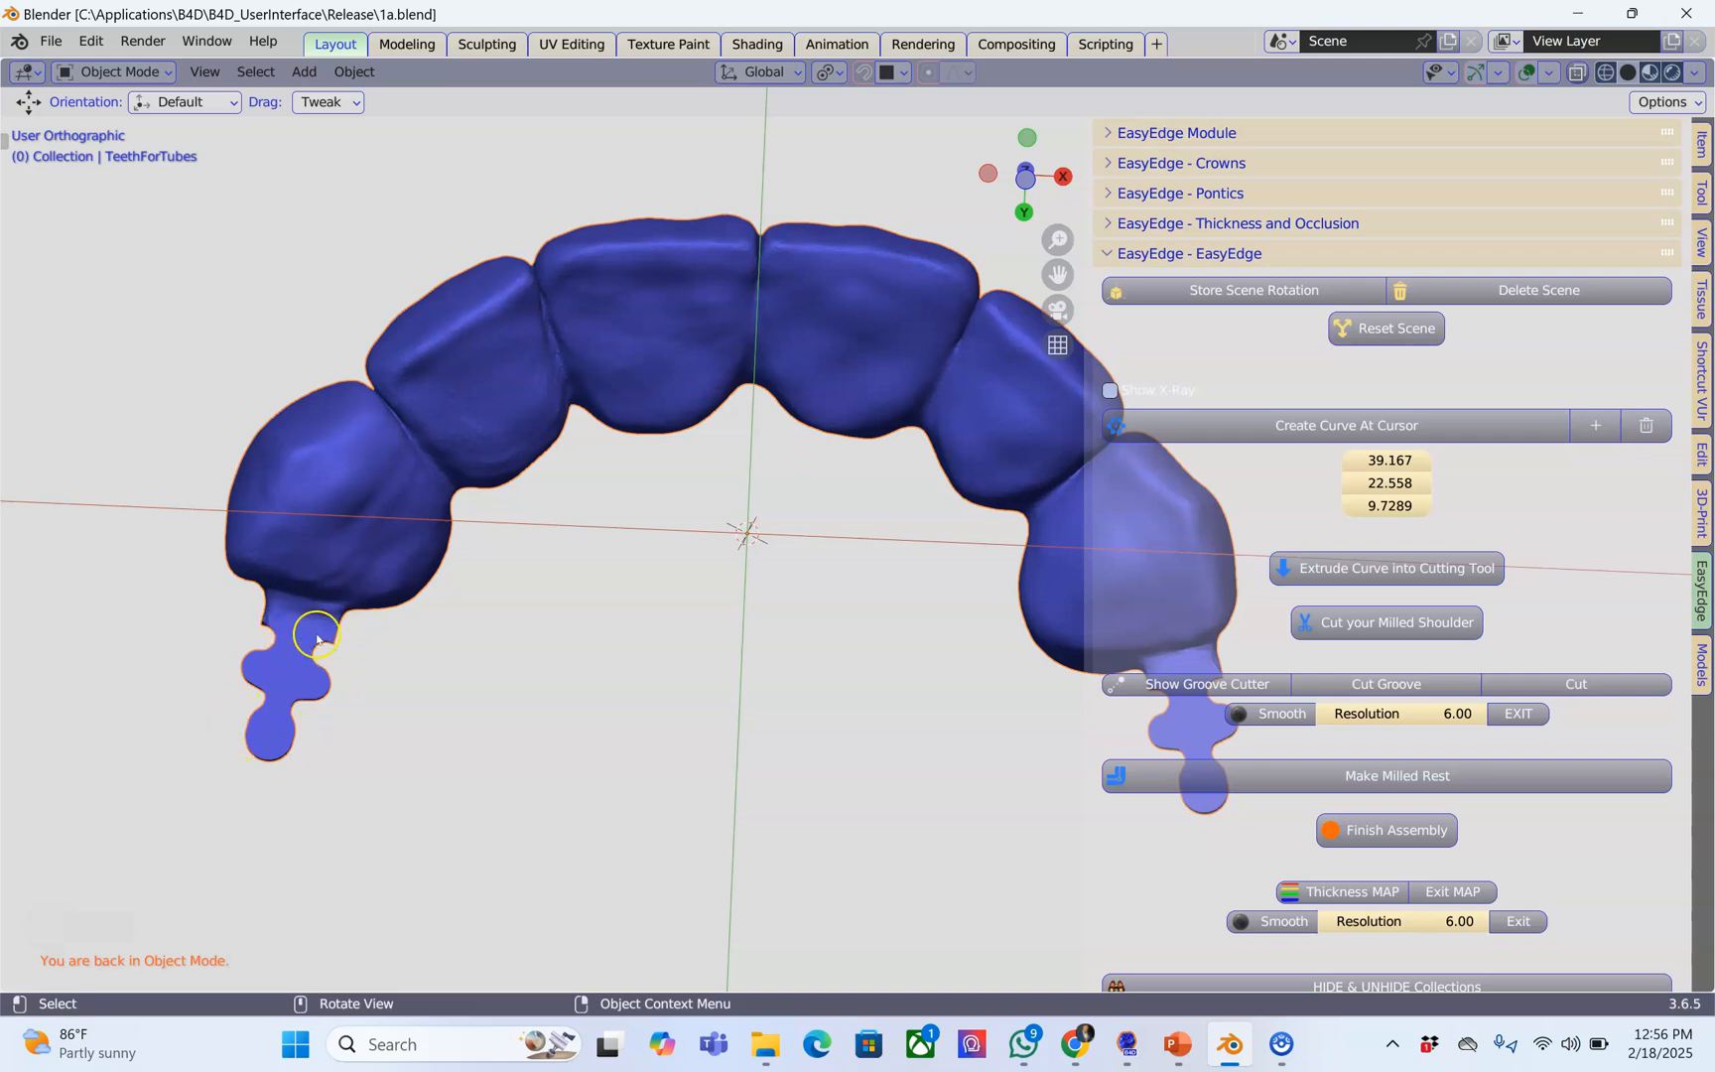
{"action": "mouse_move", "coordinate": [265, 533]}
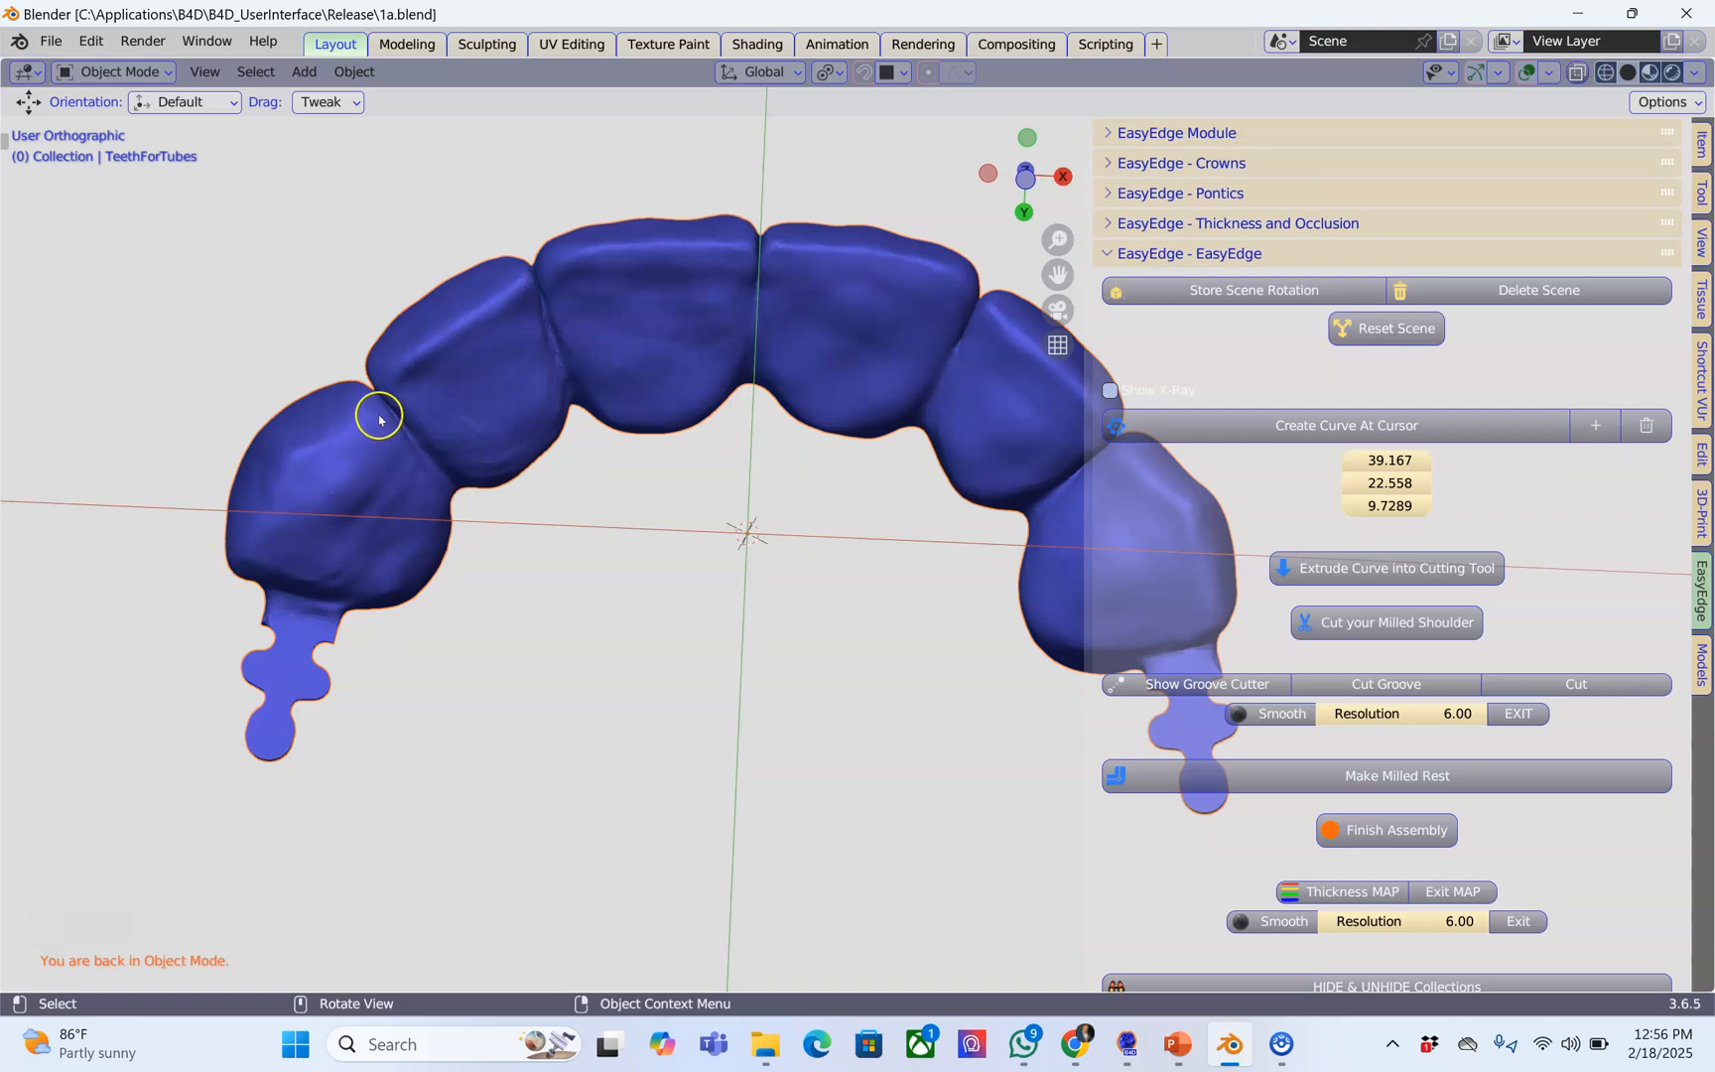
{"action": "mouse_move", "coordinate": [848, 319]}
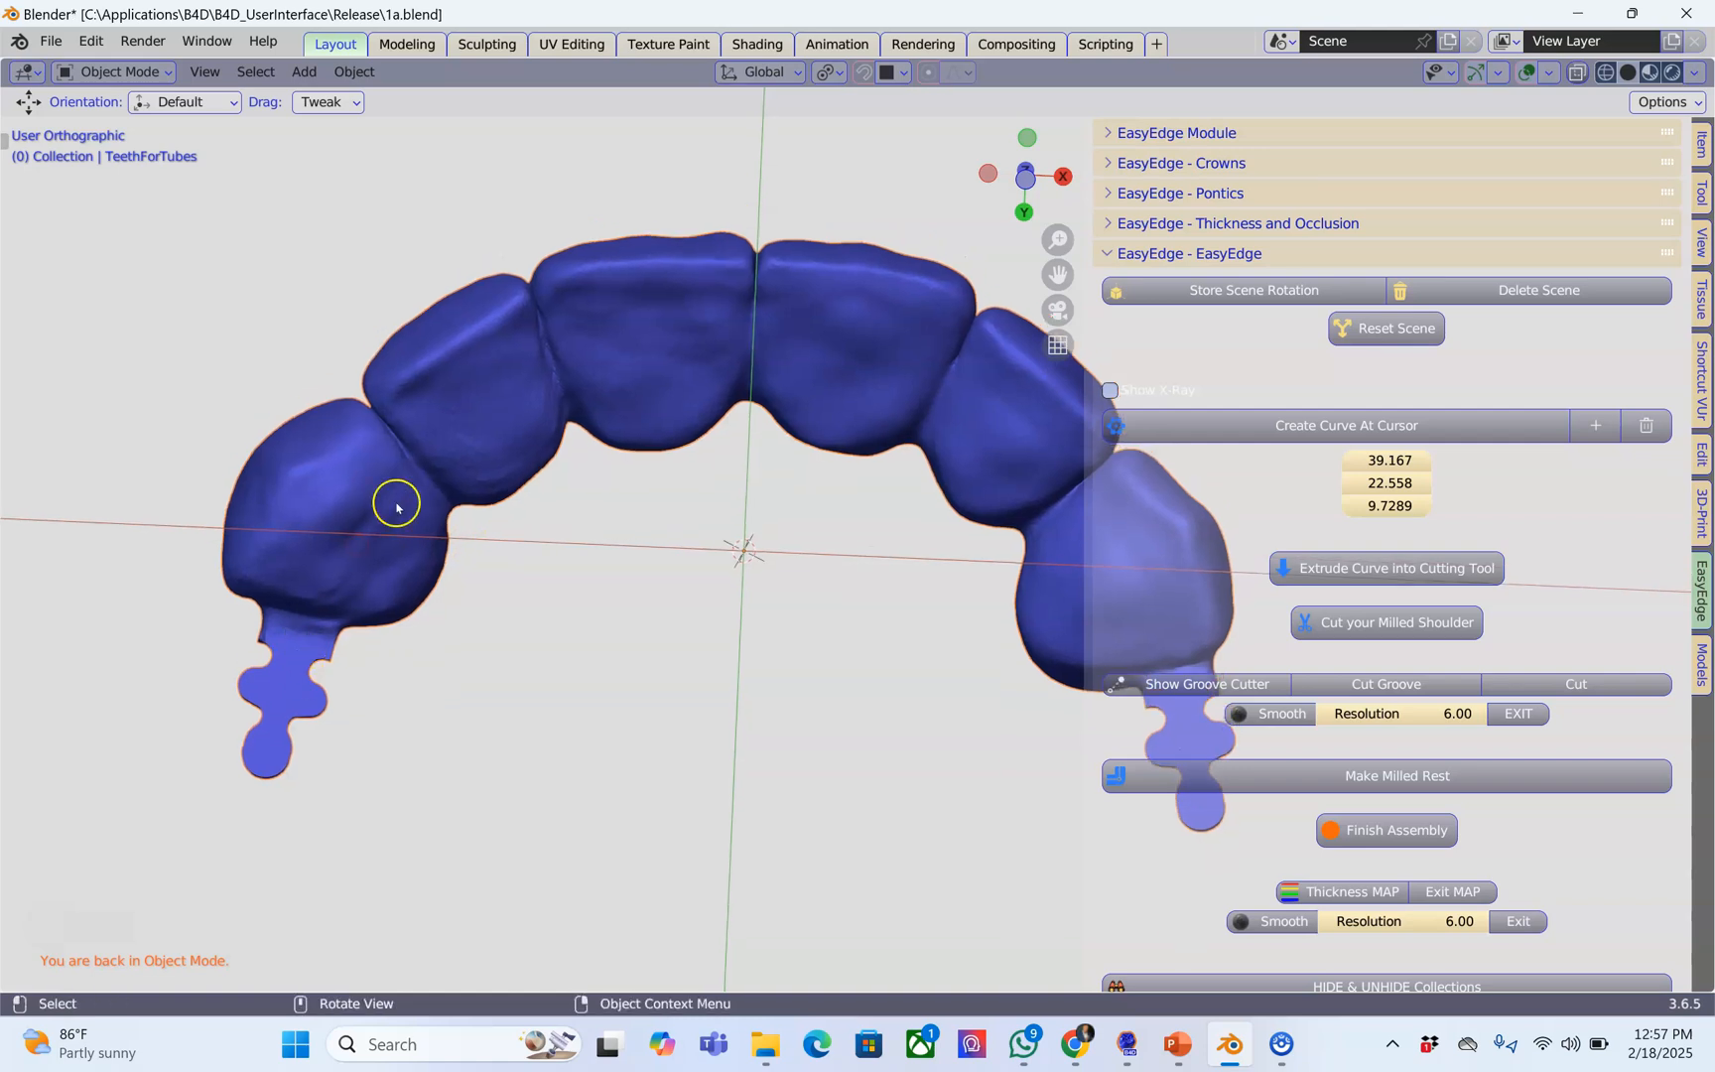
{"action": "mouse_move", "coordinate": [356, 528]}
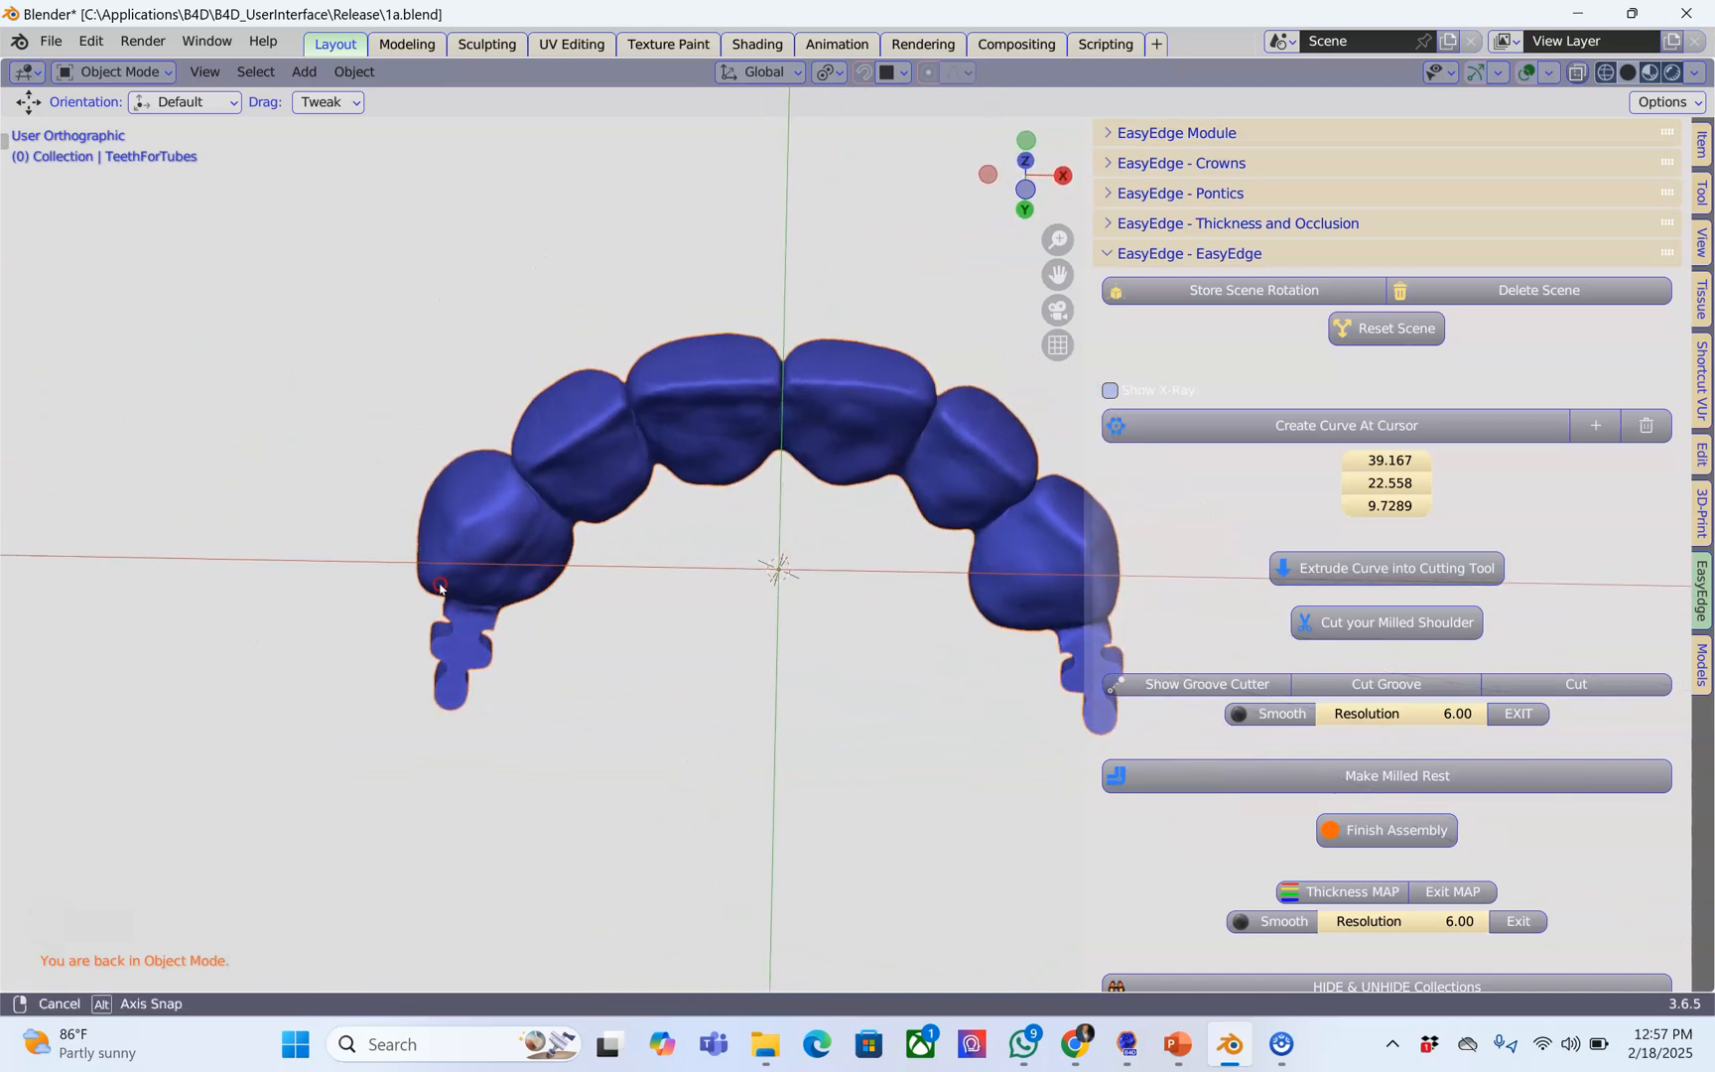
Step: Place the 3D cursor at the bridge's left edge, store the scene rotation, then reset it
{"action": "left_click", "coordinate": [589, 538]}
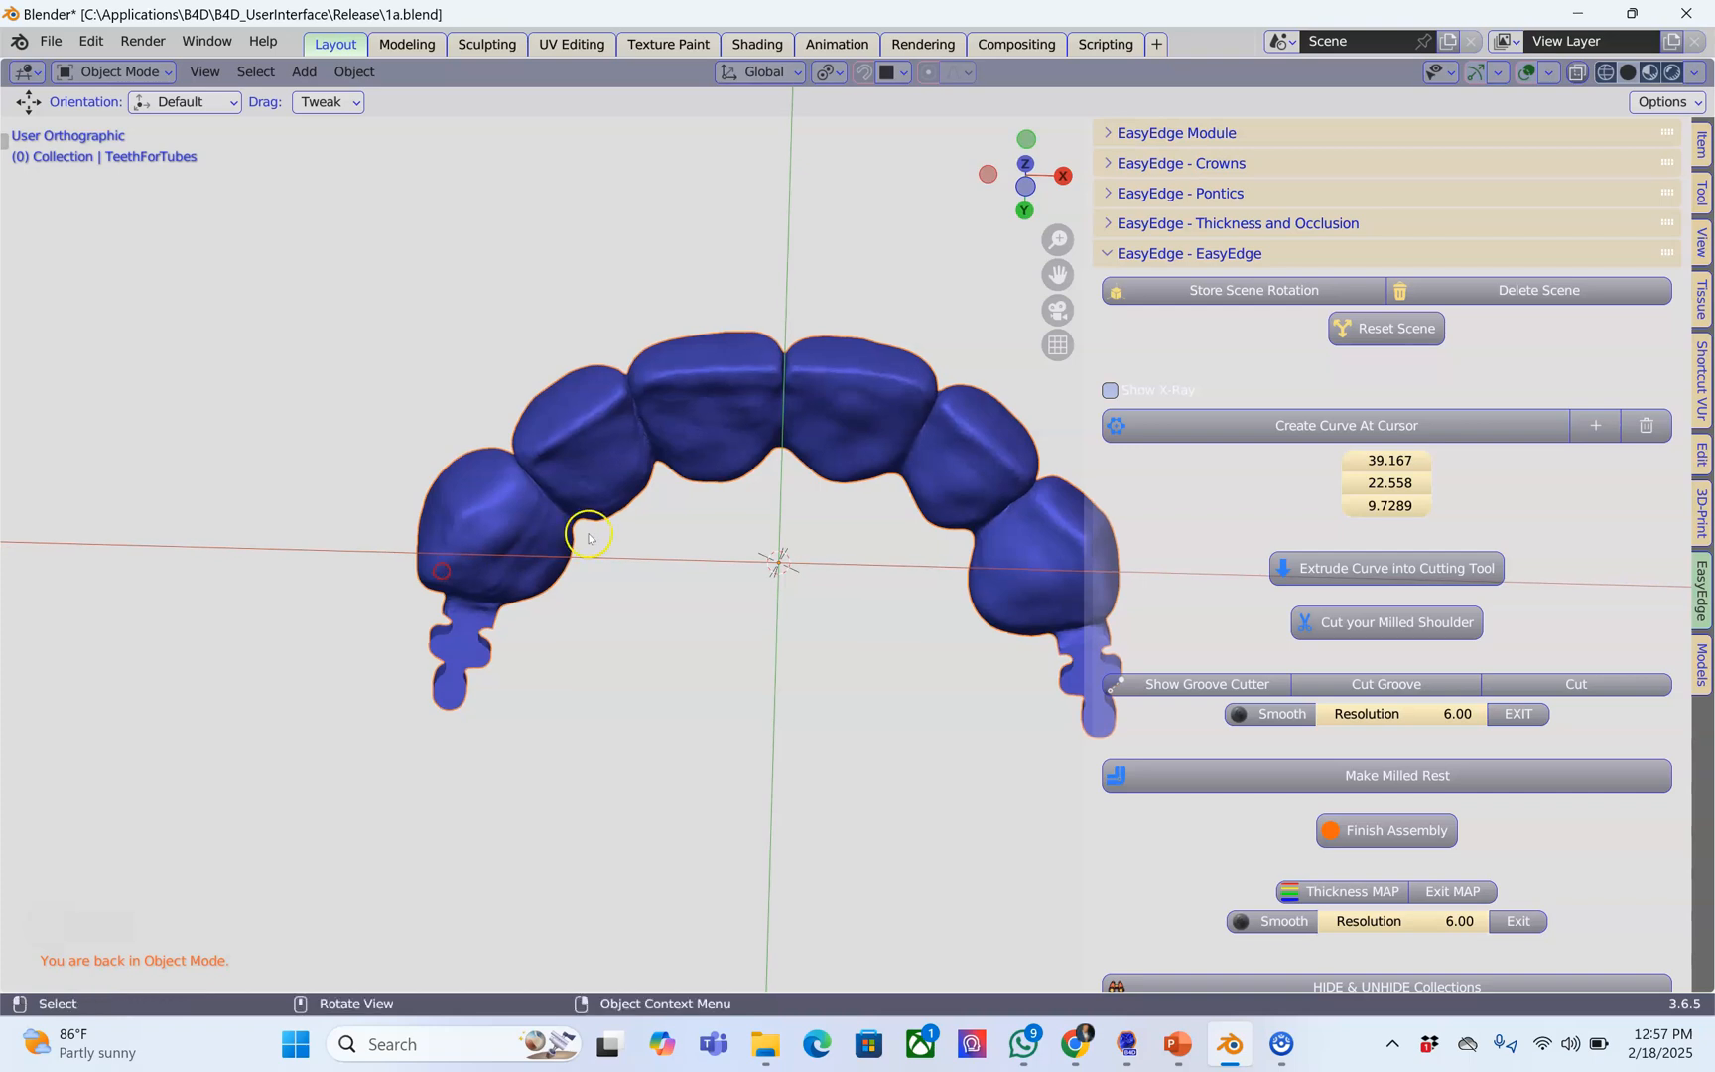
{"action": "left_click", "coordinate": [1254, 290]}
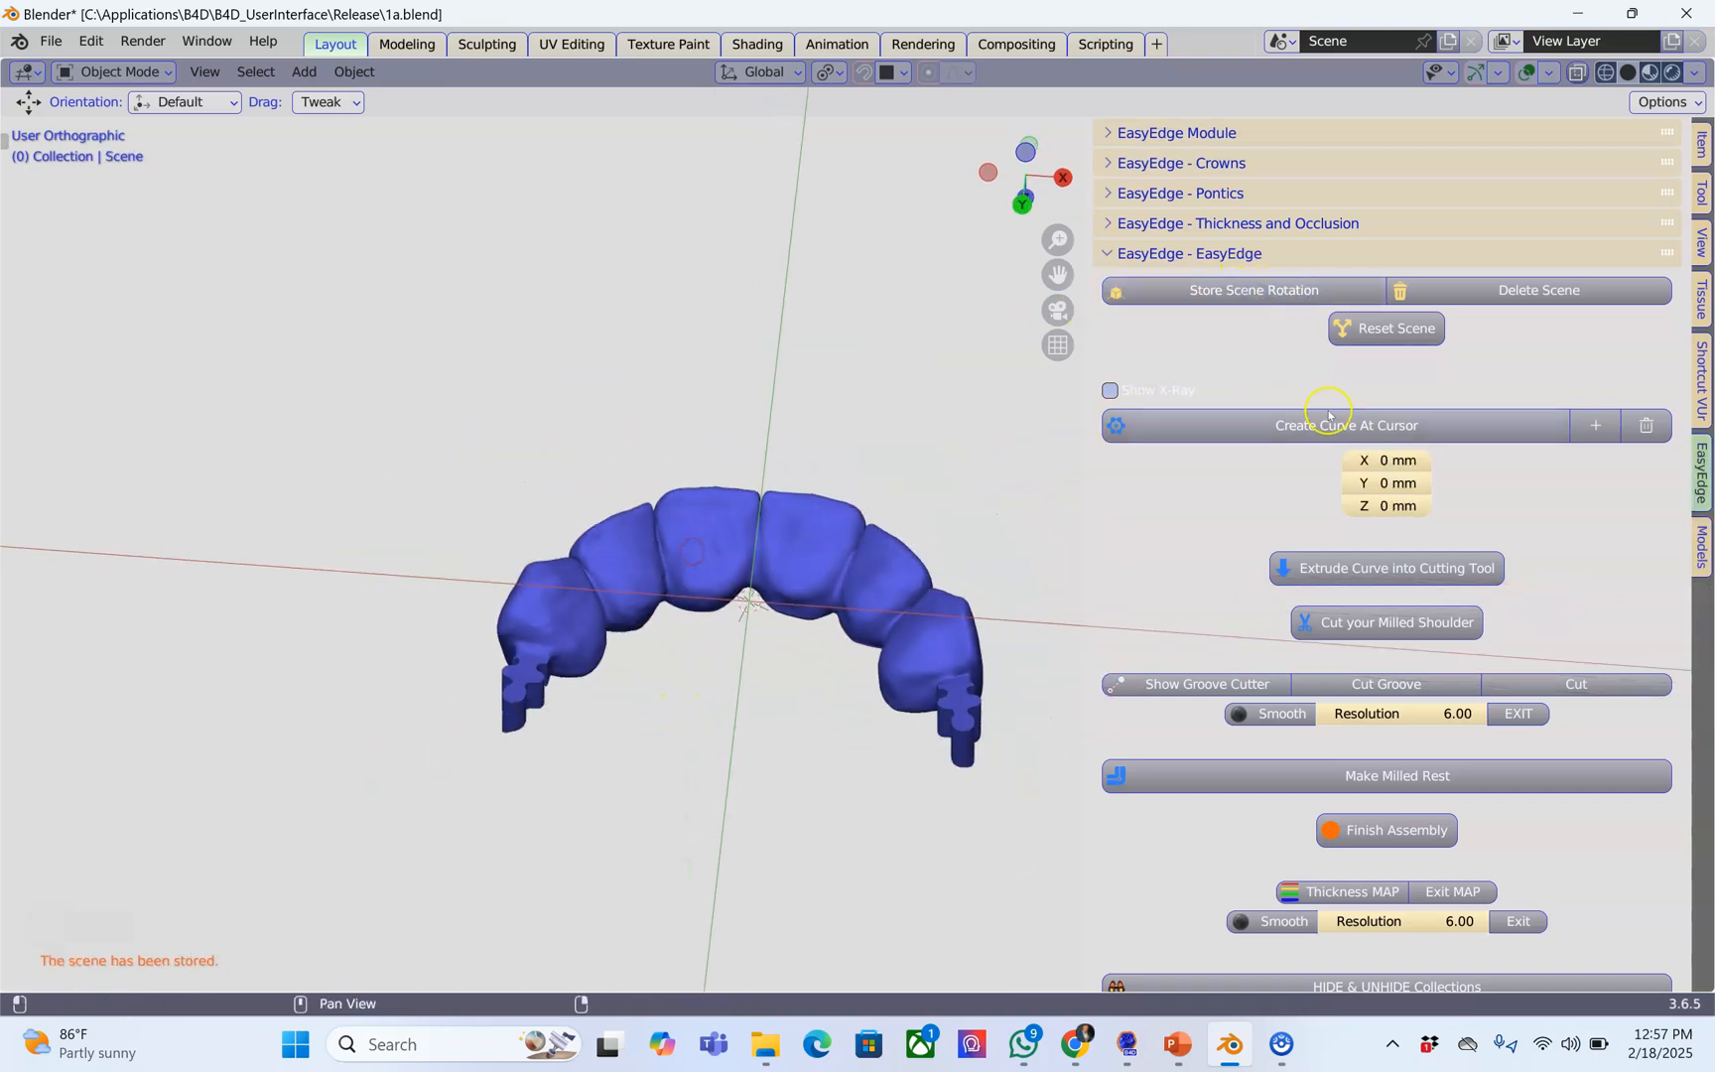
{"action": "left_click", "coordinate": [1385, 329]}
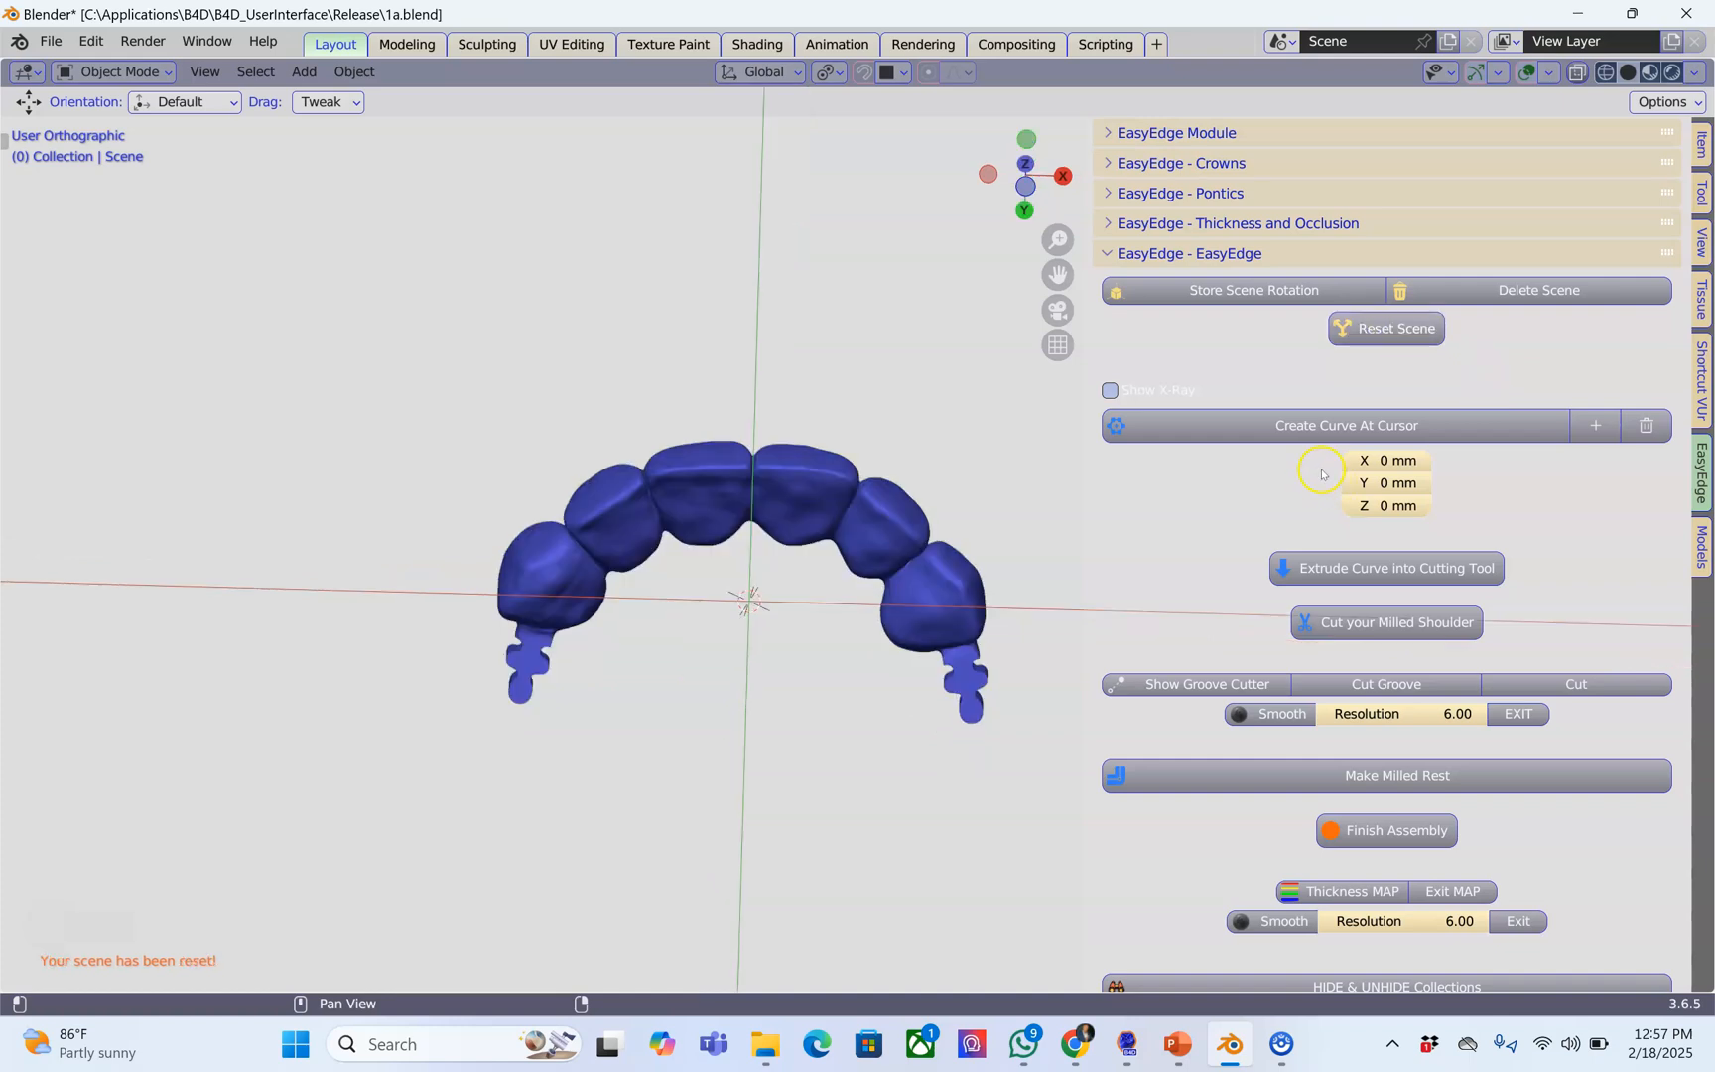
{"action": "mouse_move", "coordinate": [761, 717]}
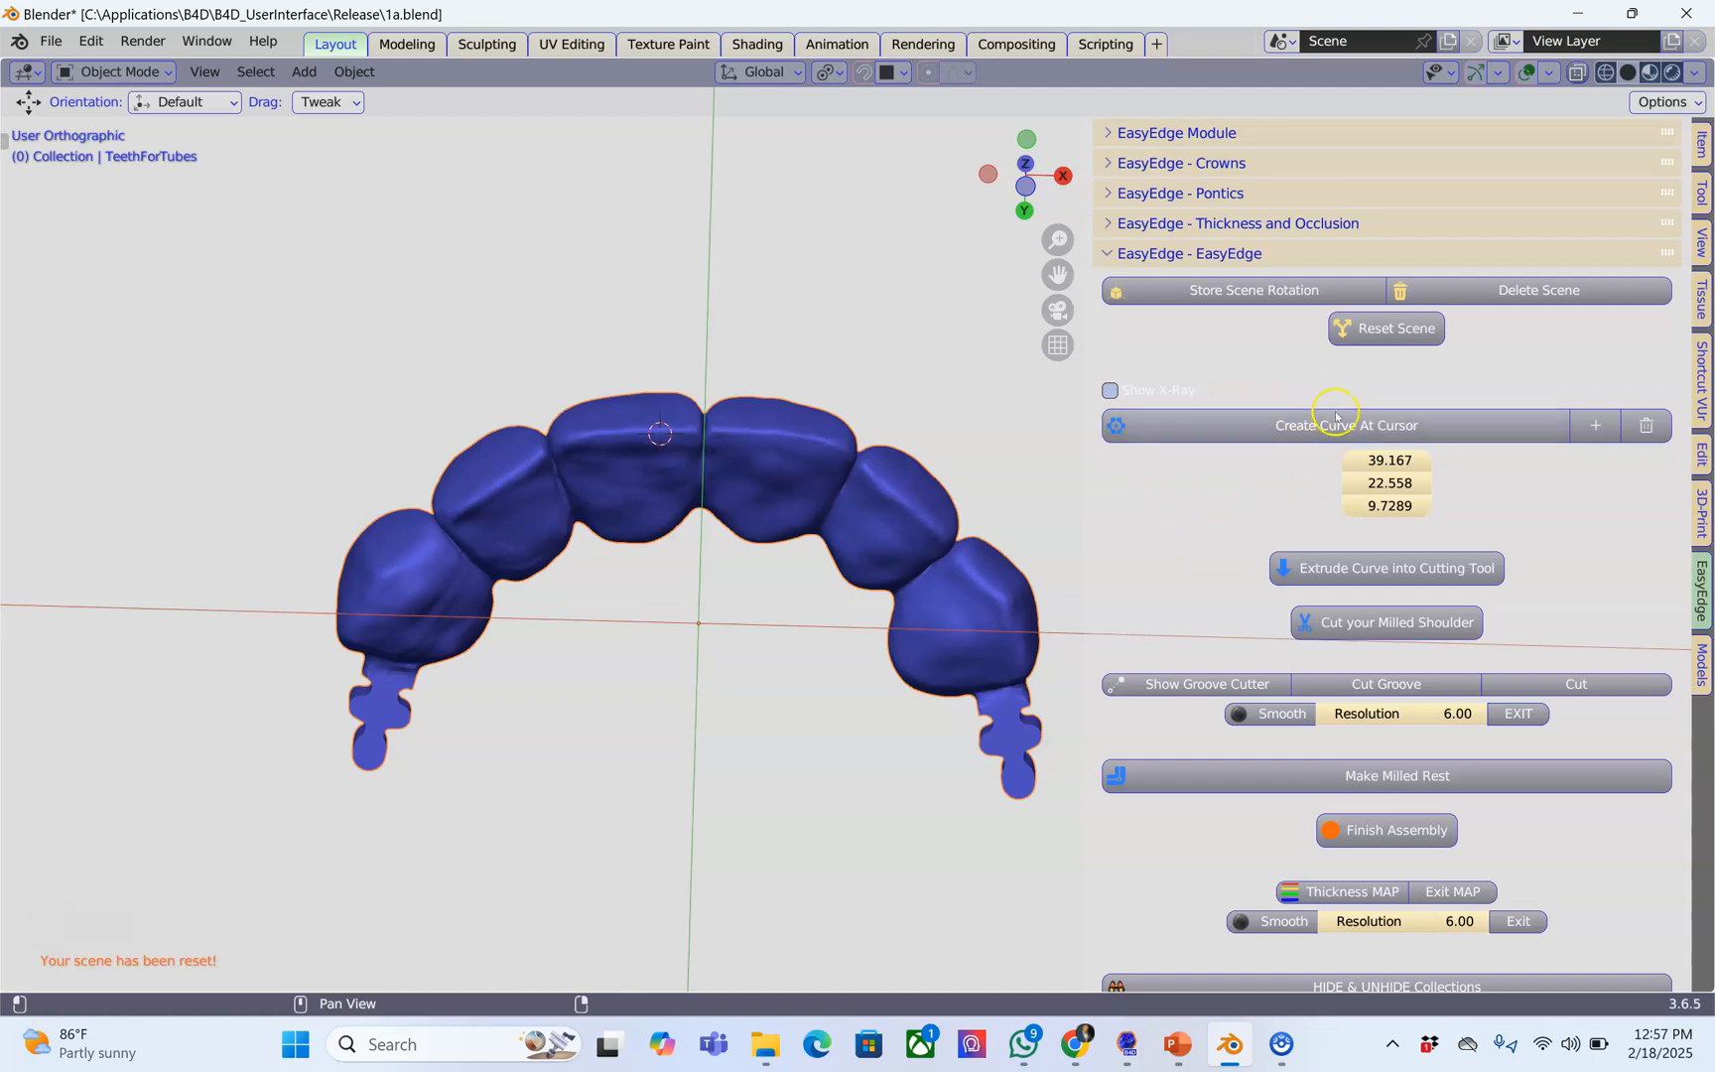
Step: Create a curve at the 3D cursor and drag its handles around the left, front and right crowns
{"action": "left_click", "coordinate": [1347, 426]}
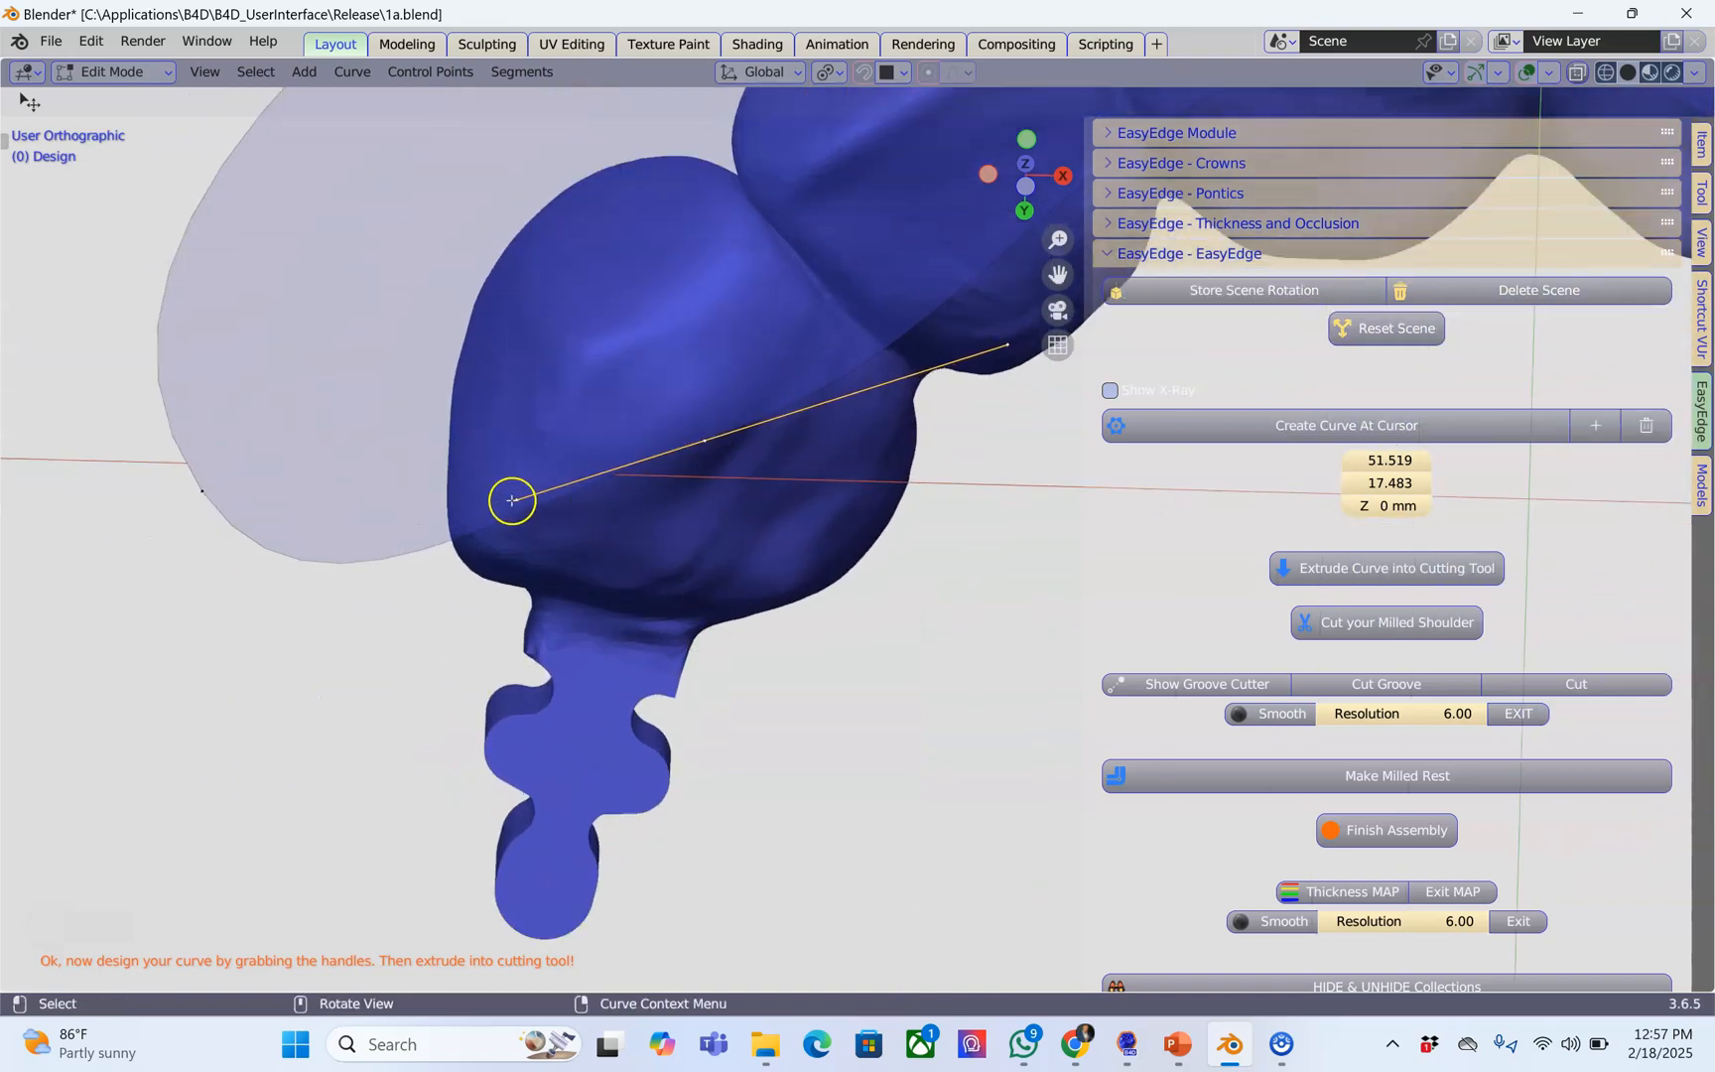
{"action": "left_click_drag", "start_coordinate": [512, 501], "coordinate": [511, 624]}
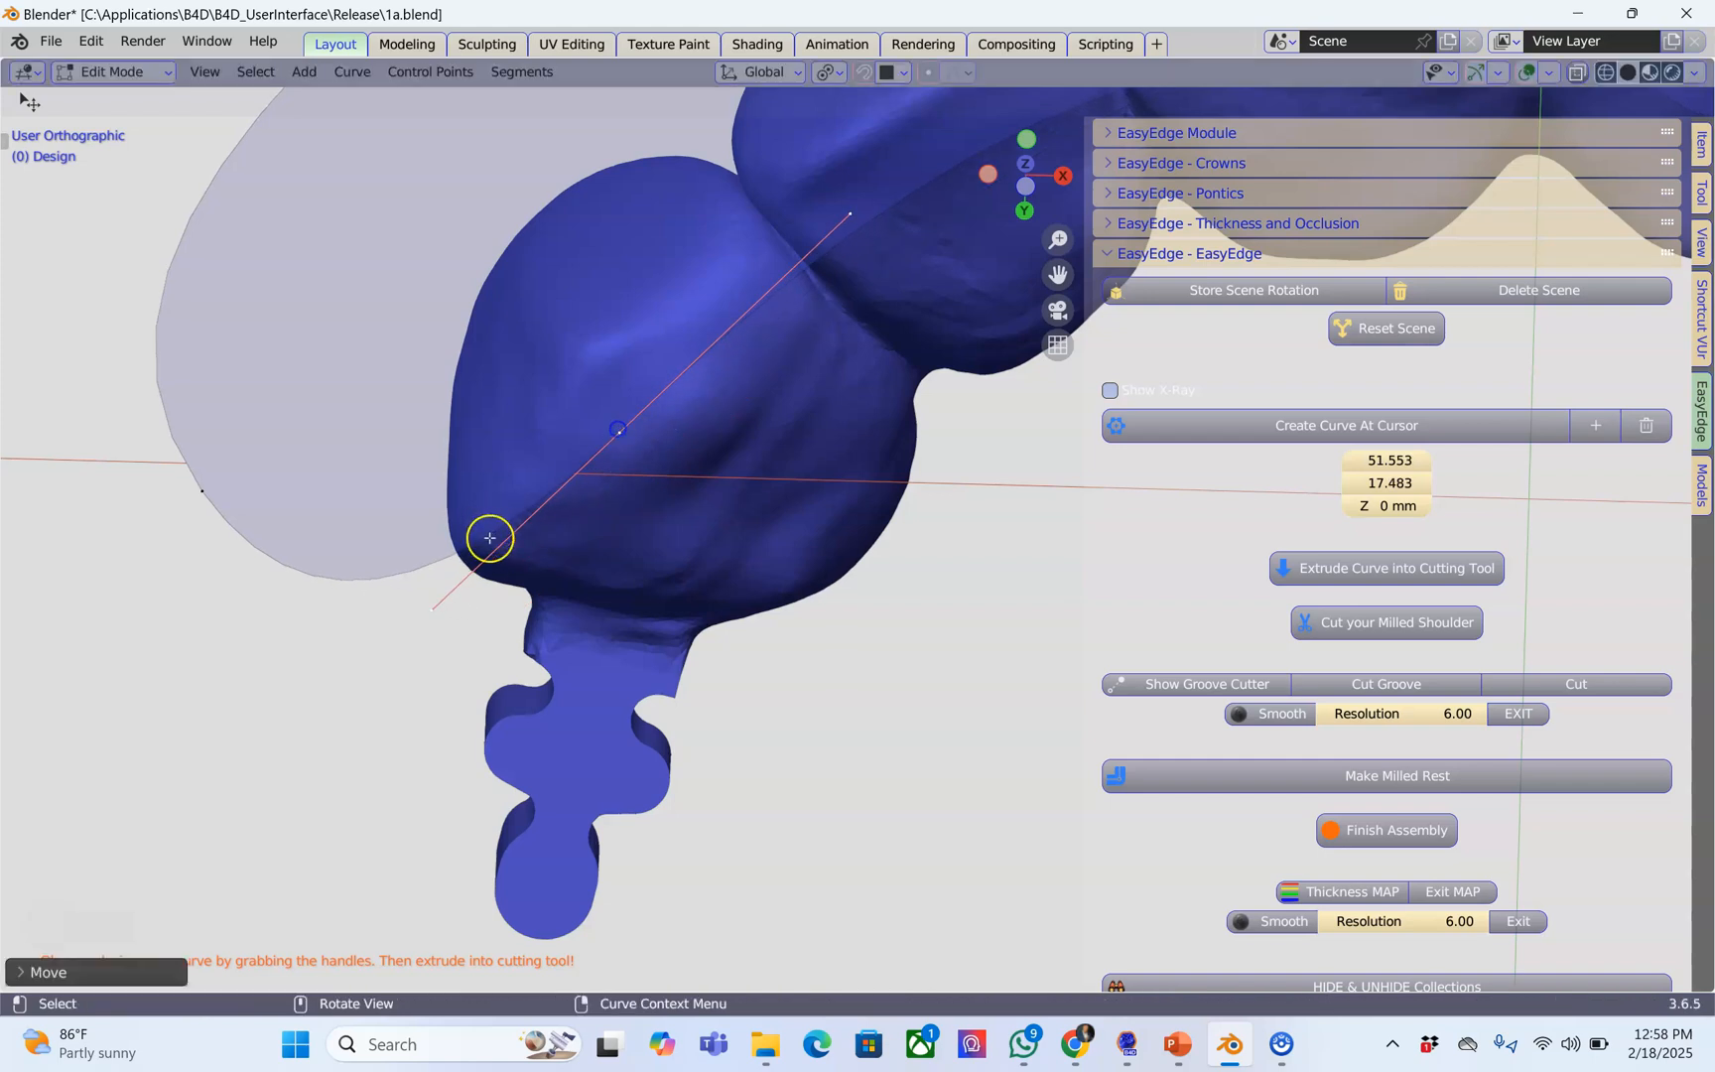
{"action": "left_click_drag", "start_coordinate": [490, 537], "coordinate": [458, 728]}
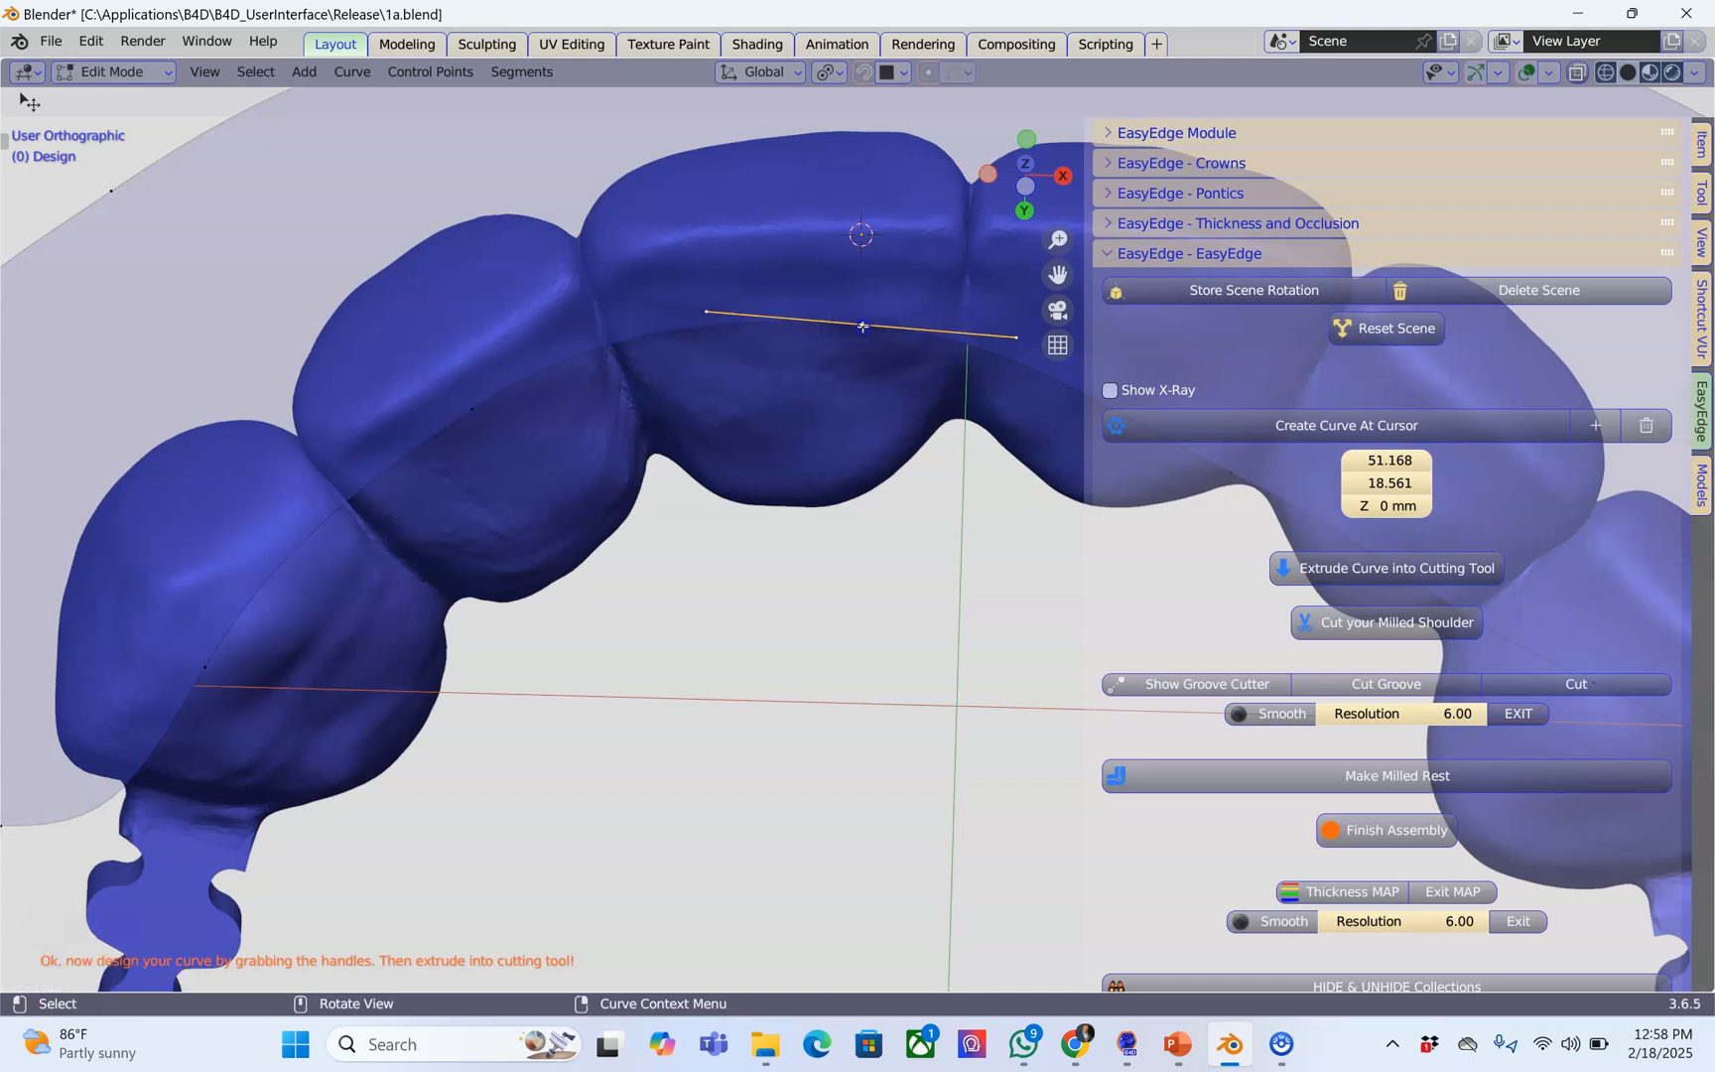
{"action": "left_click_drag", "start_coordinate": [862, 326], "coordinate": [1037, 288]}
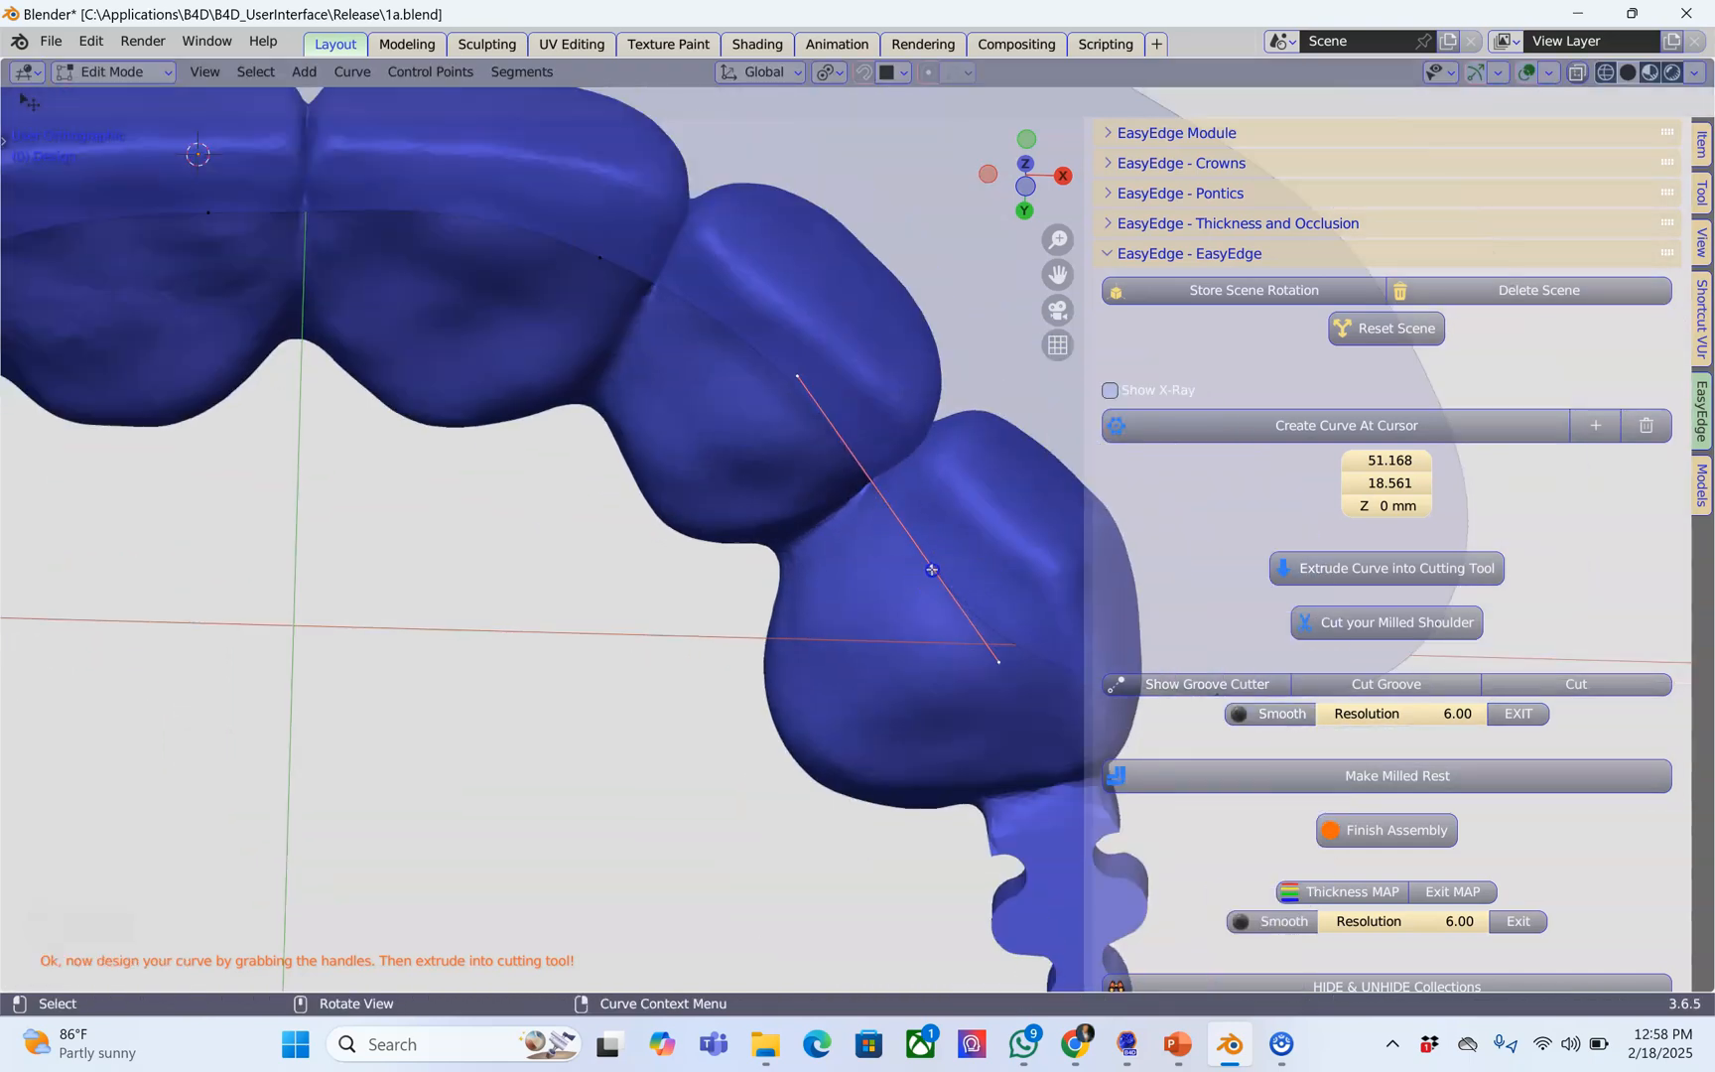
{"action": "left_click_drag", "start_coordinate": [931, 569], "coordinate": [877, 477]}
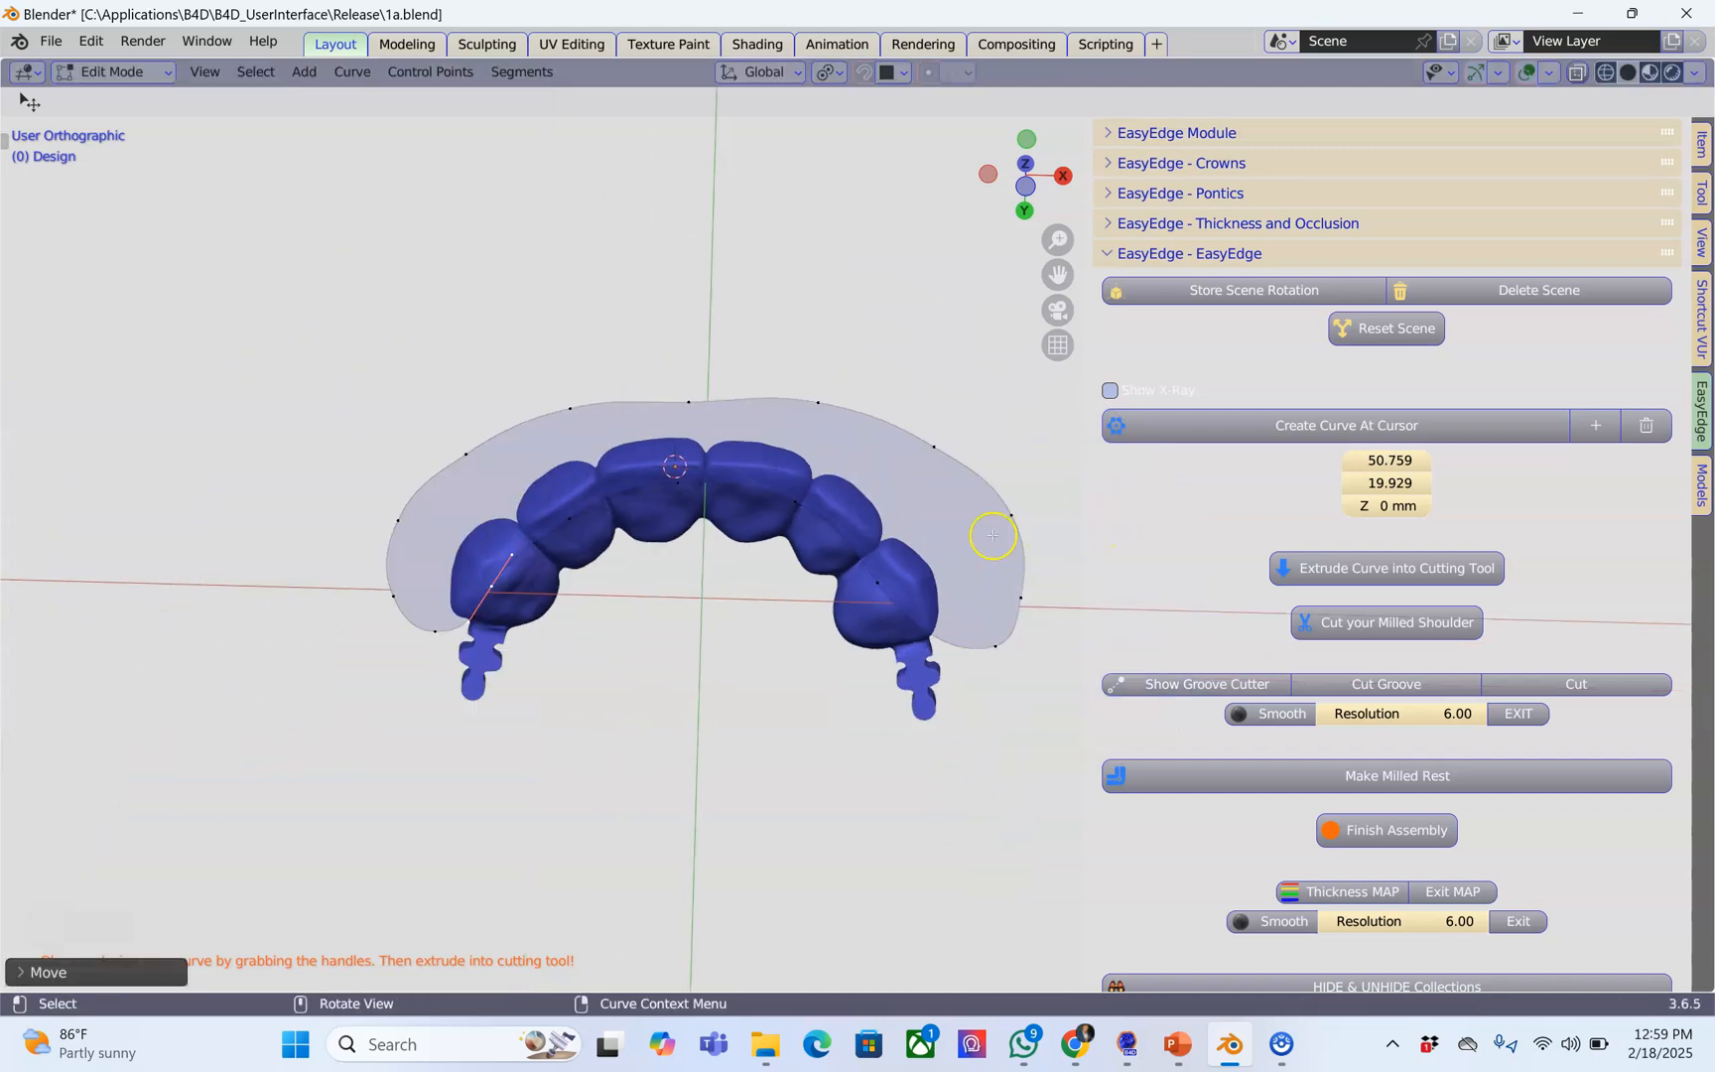
{"action": "mouse_move", "coordinate": [1622, 496]}
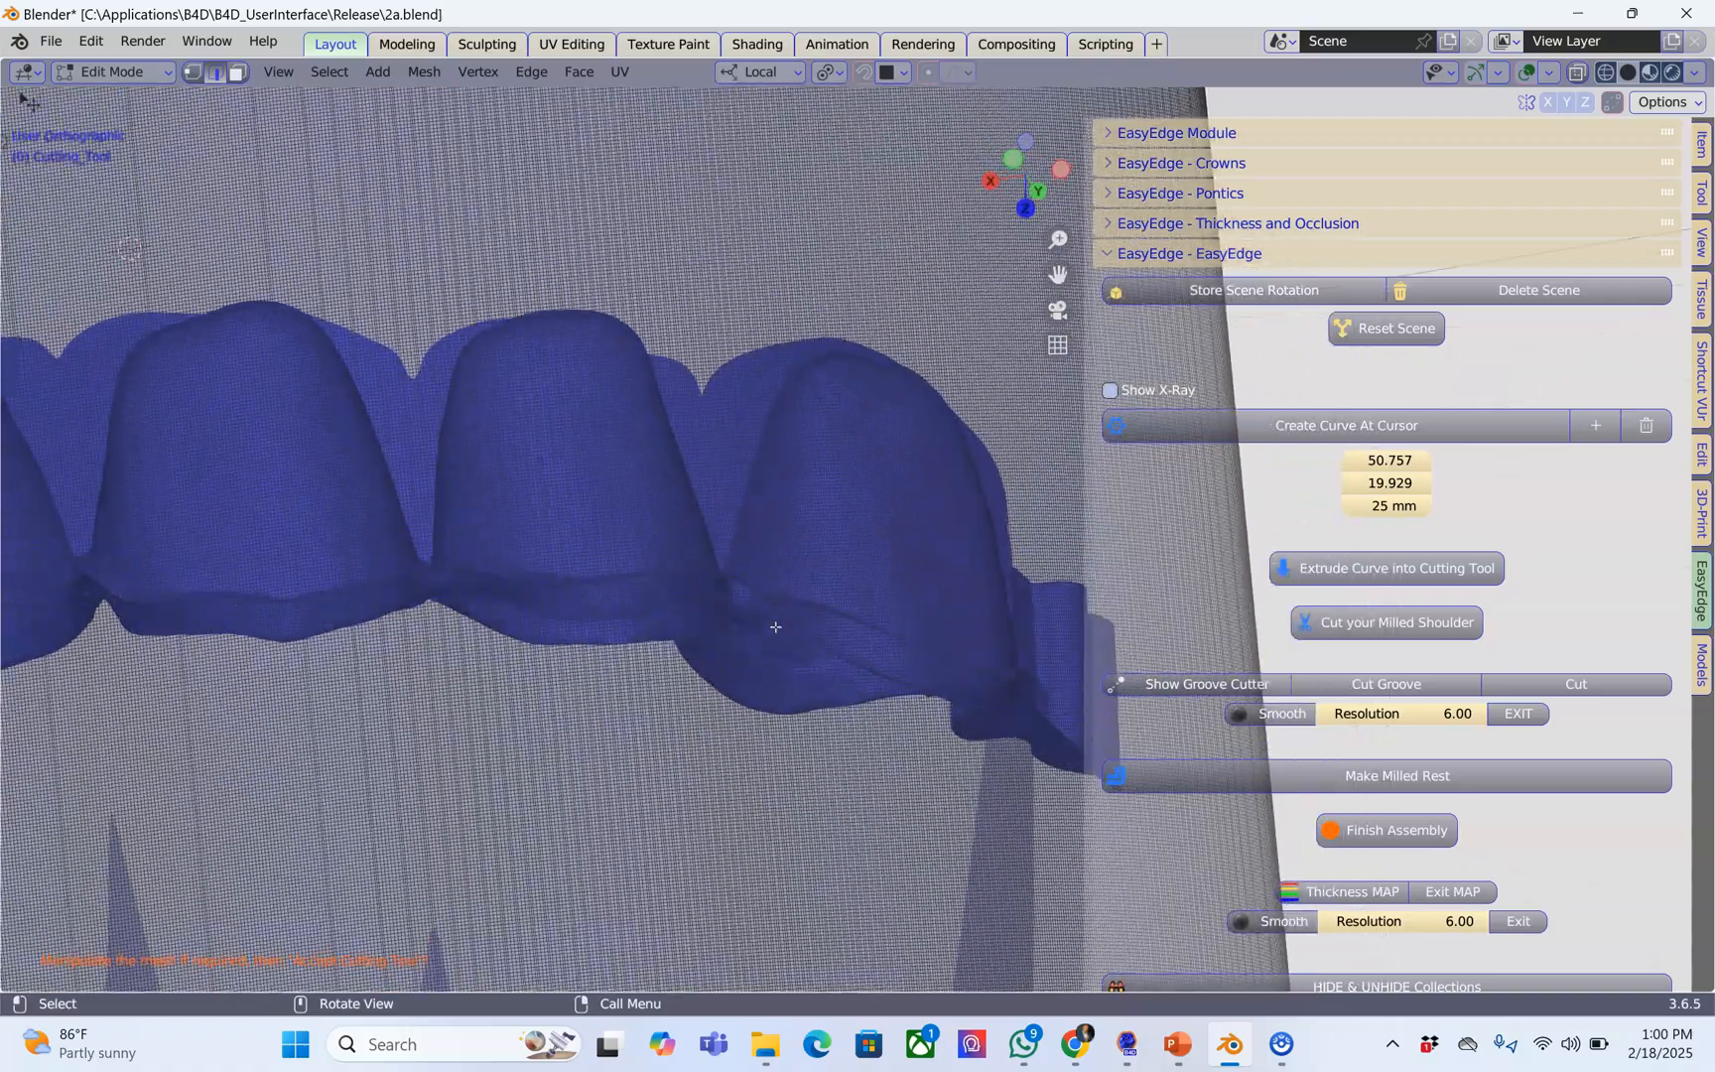
Step: Orbit the view to inspect the 25 mm cutting tool from two sides around the crowns
{"action": "left_click_drag", "start_coordinate": [774, 626], "coordinate": [674, 578]}
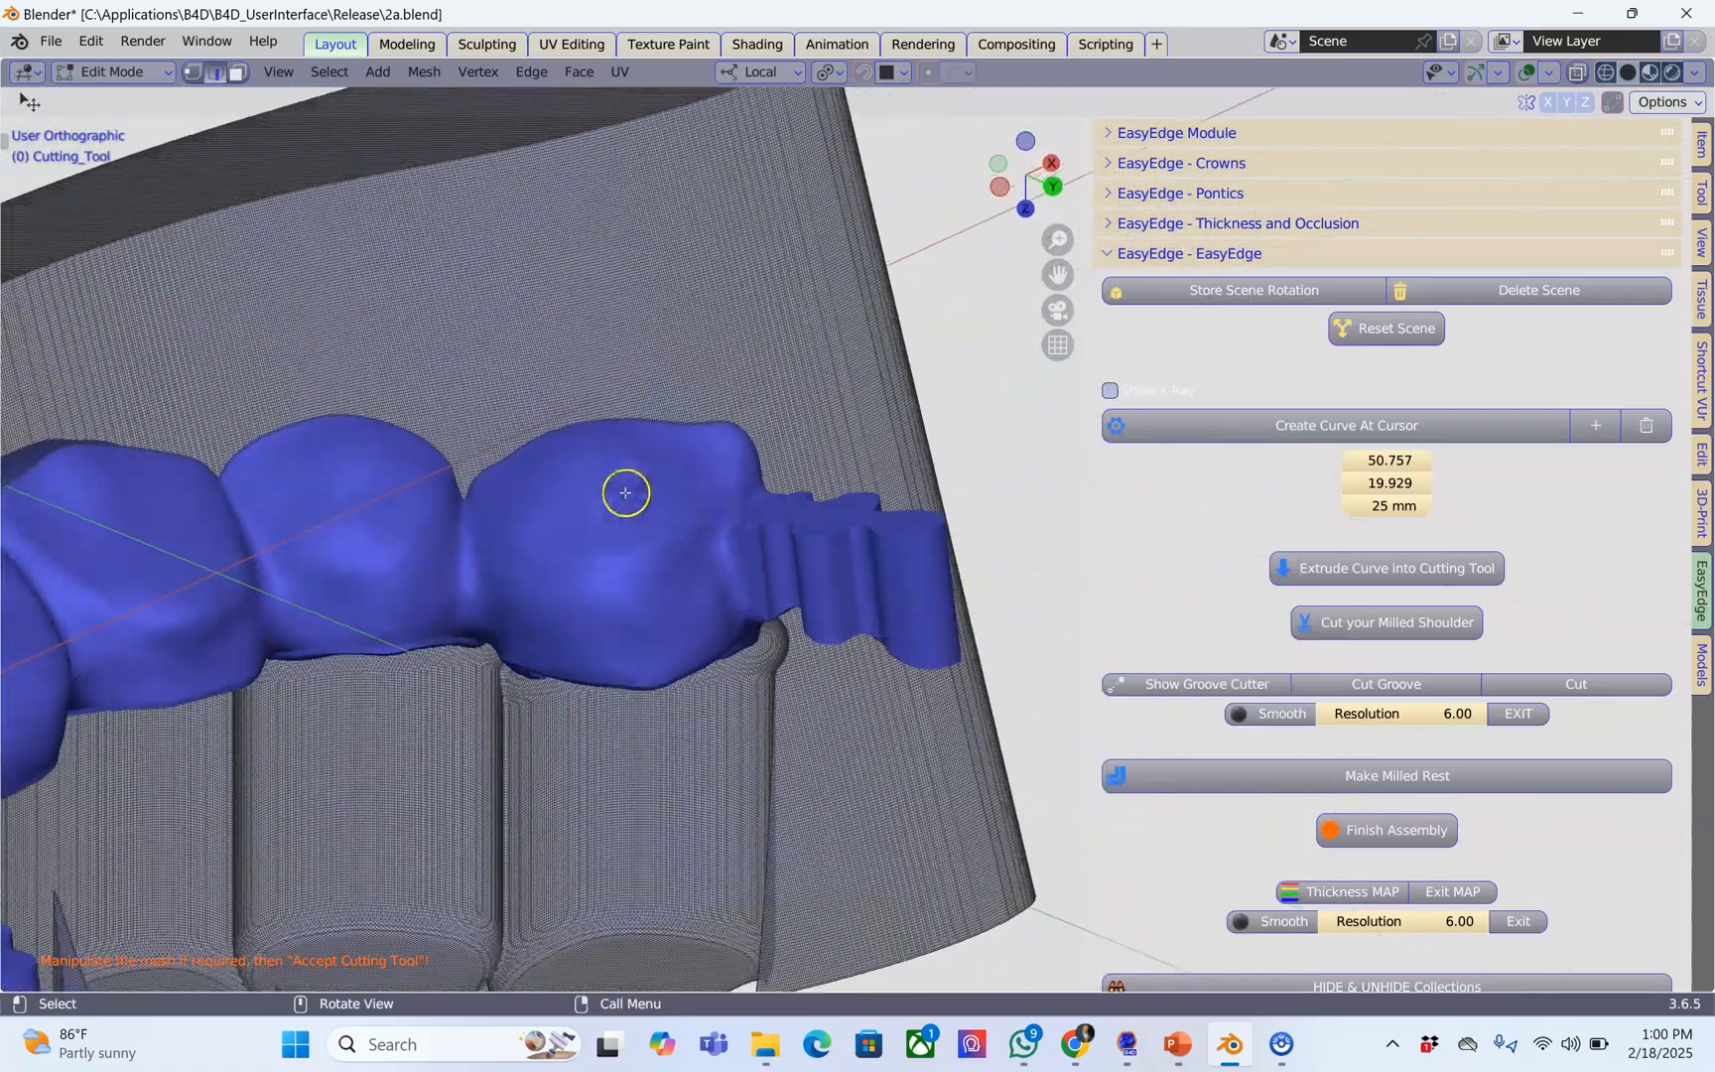
{"action": "left_click_drag", "start_coordinate": [625, 492], "coordinate": [726, 547]}
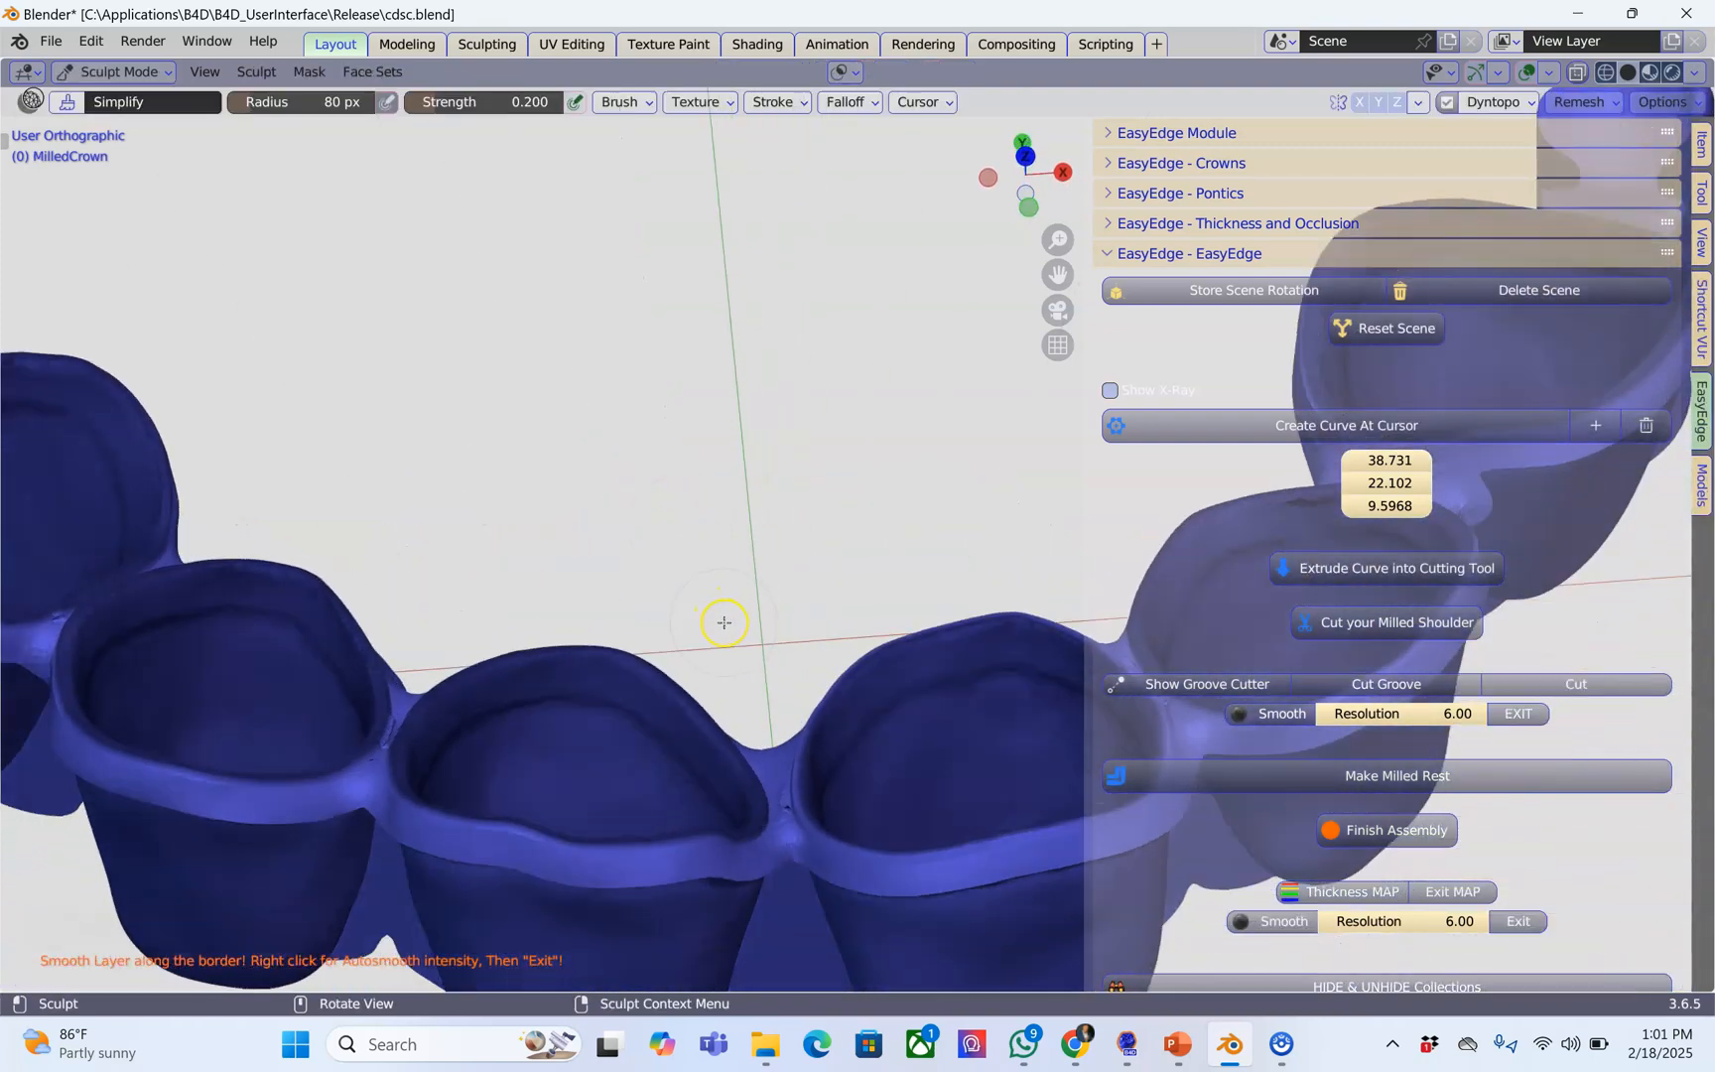
Step: Smooth-brush the MilledCrown layer border across each crown, between crowns and at the bridge's end
{"action": "left_click_drag", "start_coordinate": [722, 622], "coordinate": [640, 492]}
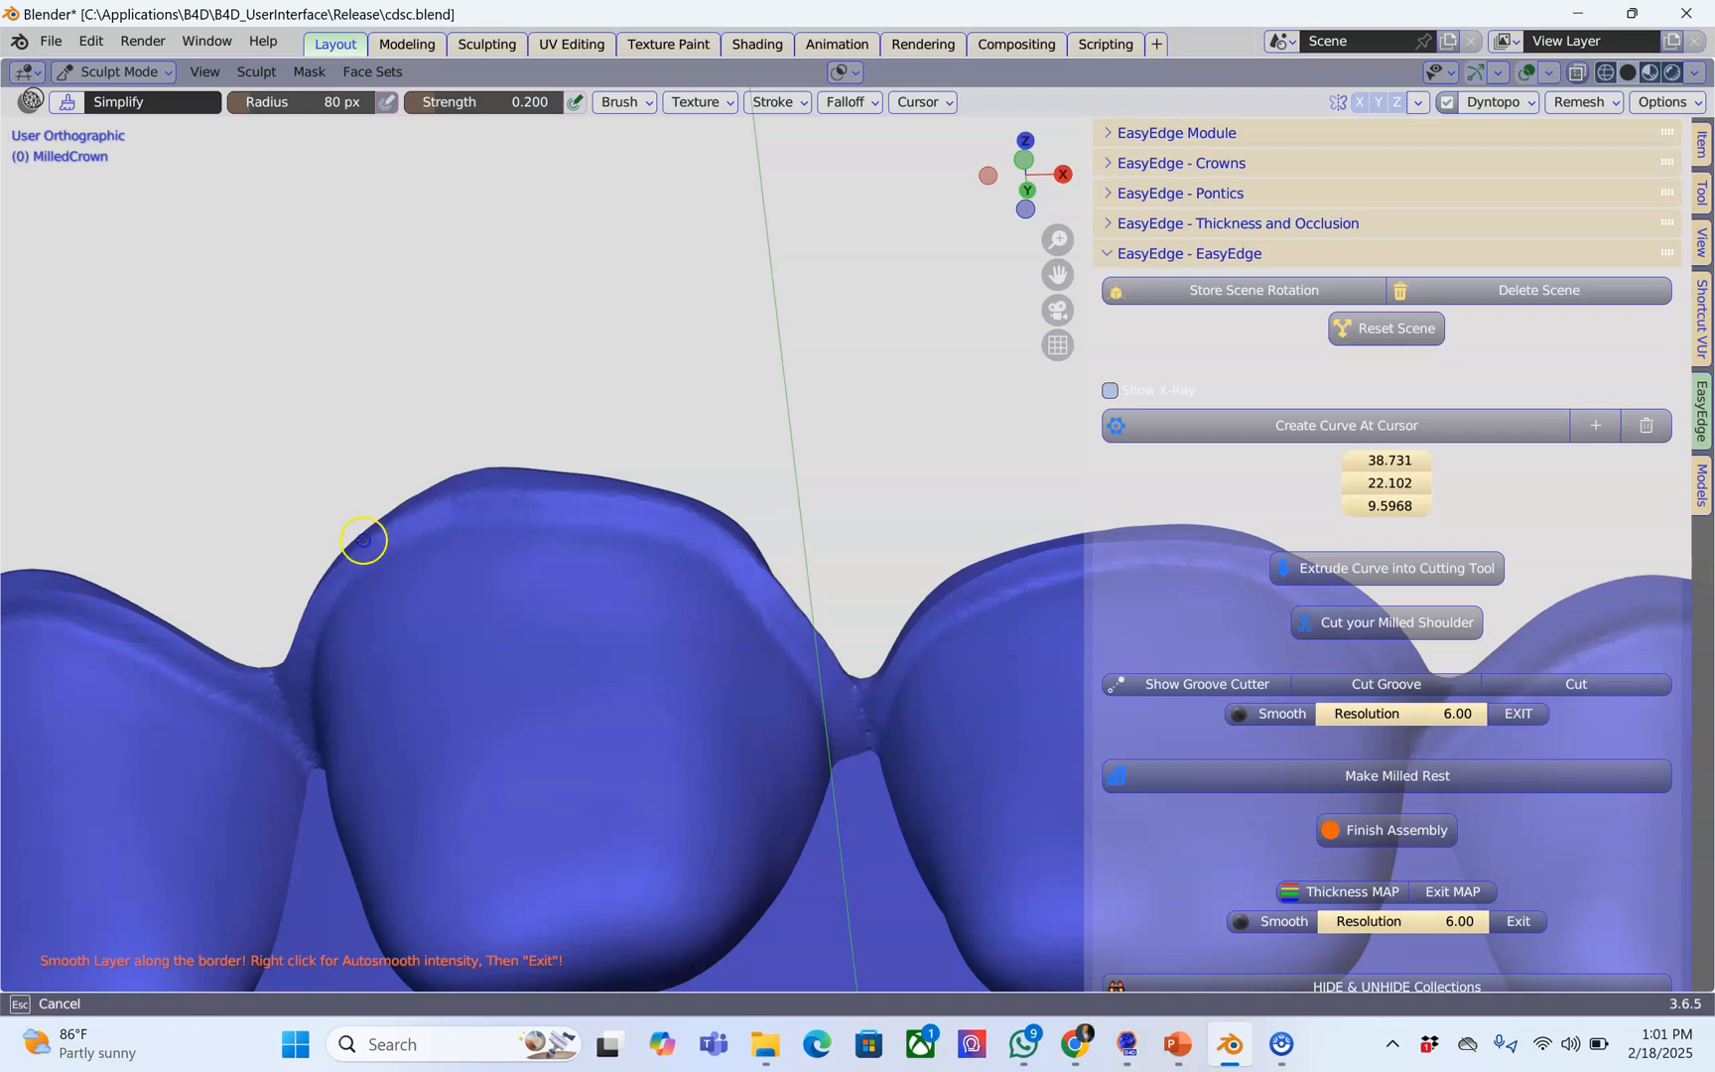
{"action": "mouse_move", "coordinate": [645, 495]}
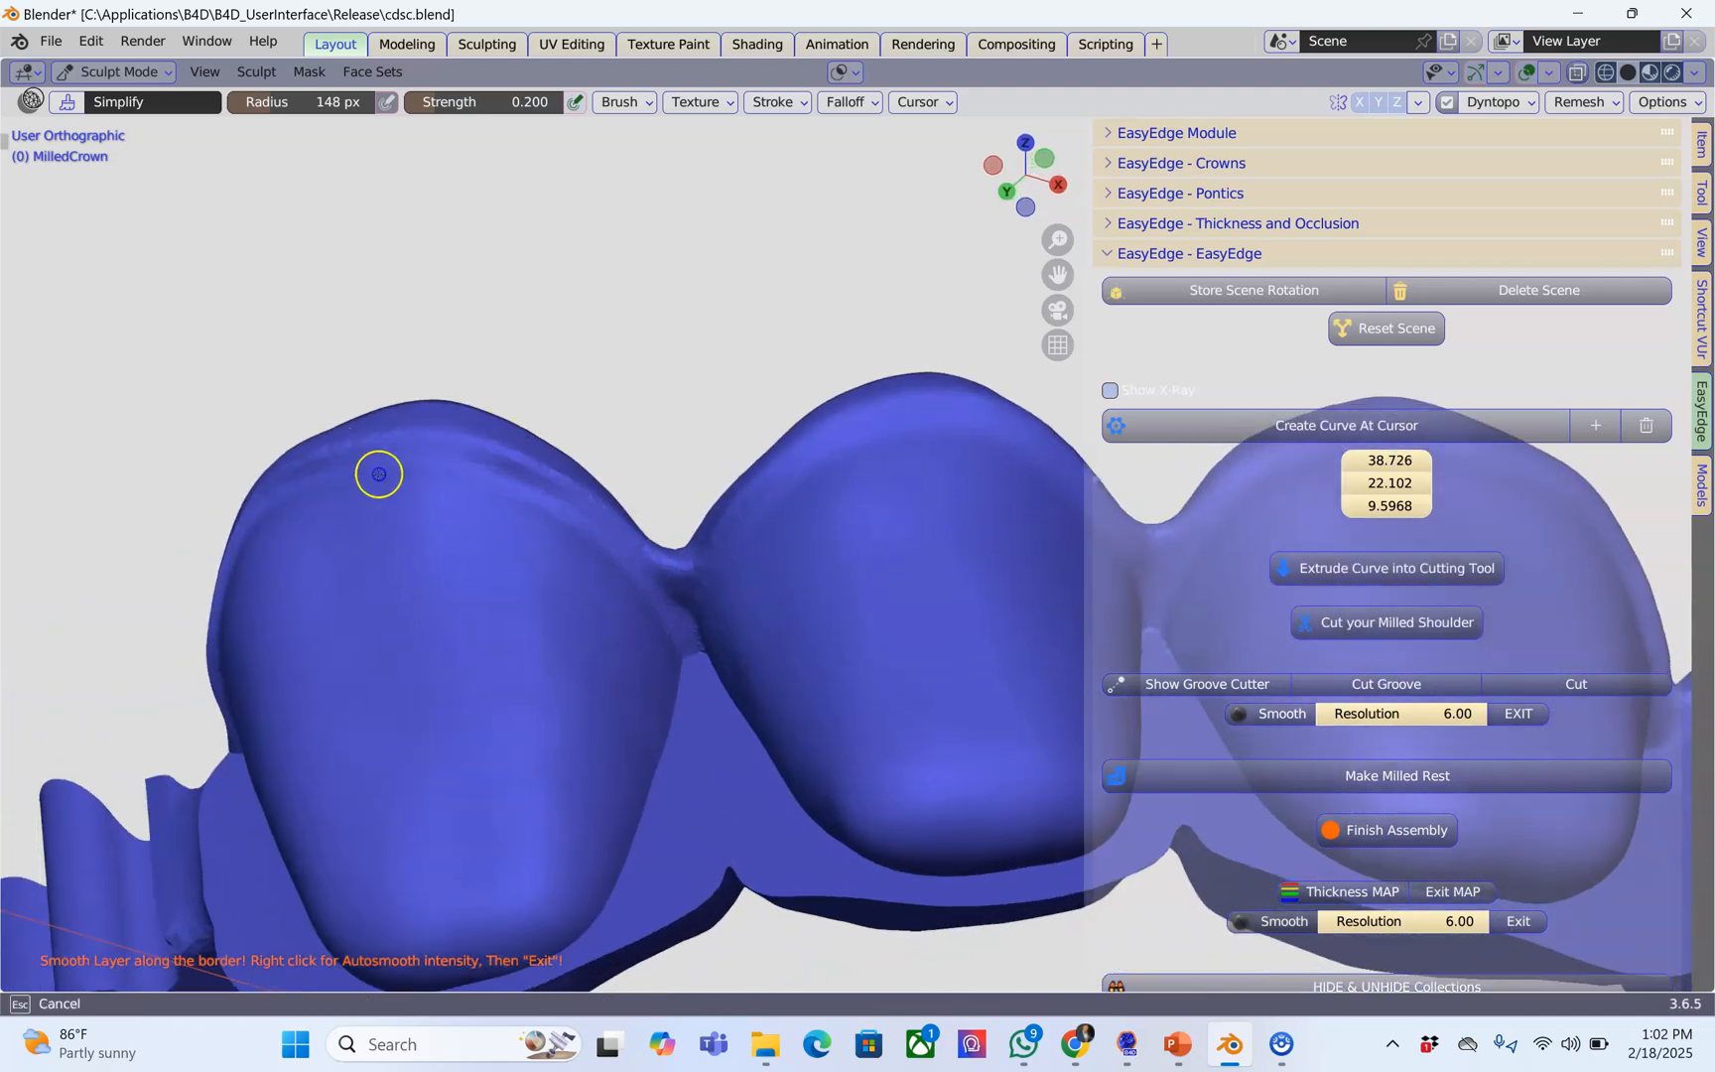
{"action": "left_click_drag", "start_coordinate": [377, 473], "coordinate": [618, 406]}
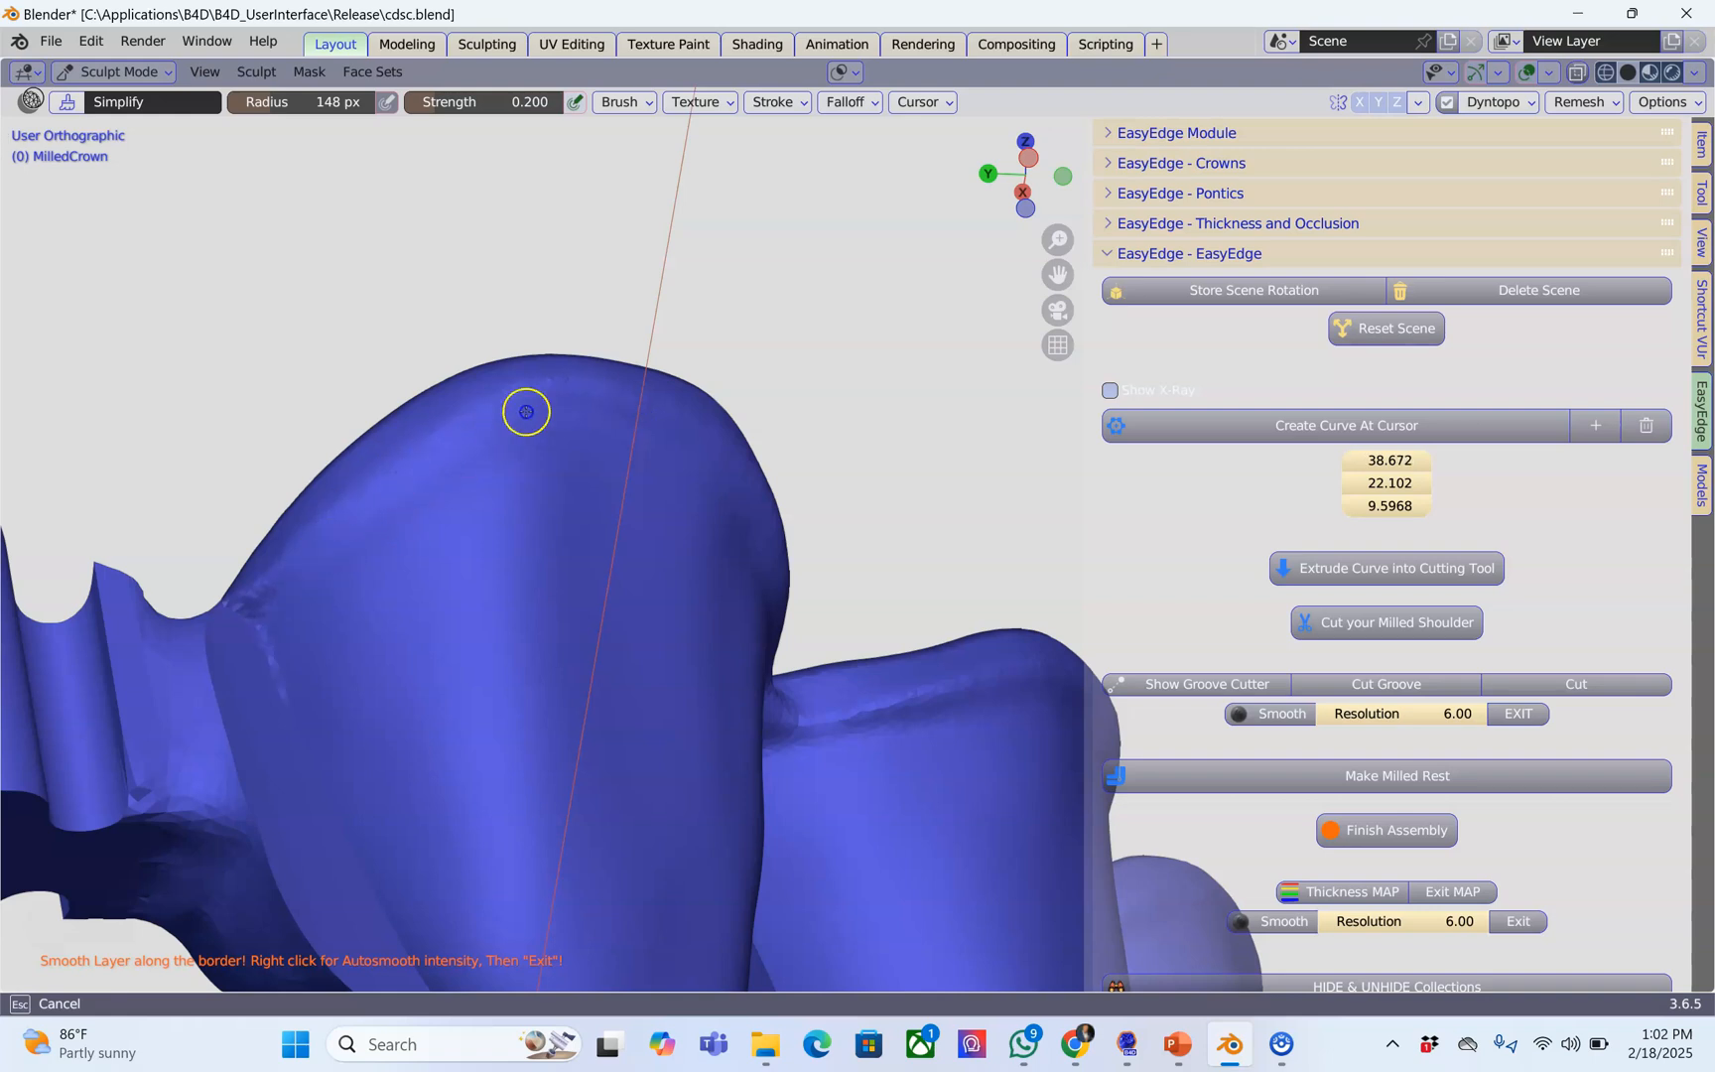
{"action": "left_click_drag", "start_coordinate": [525, 412], "coordinate": [771, 501]}
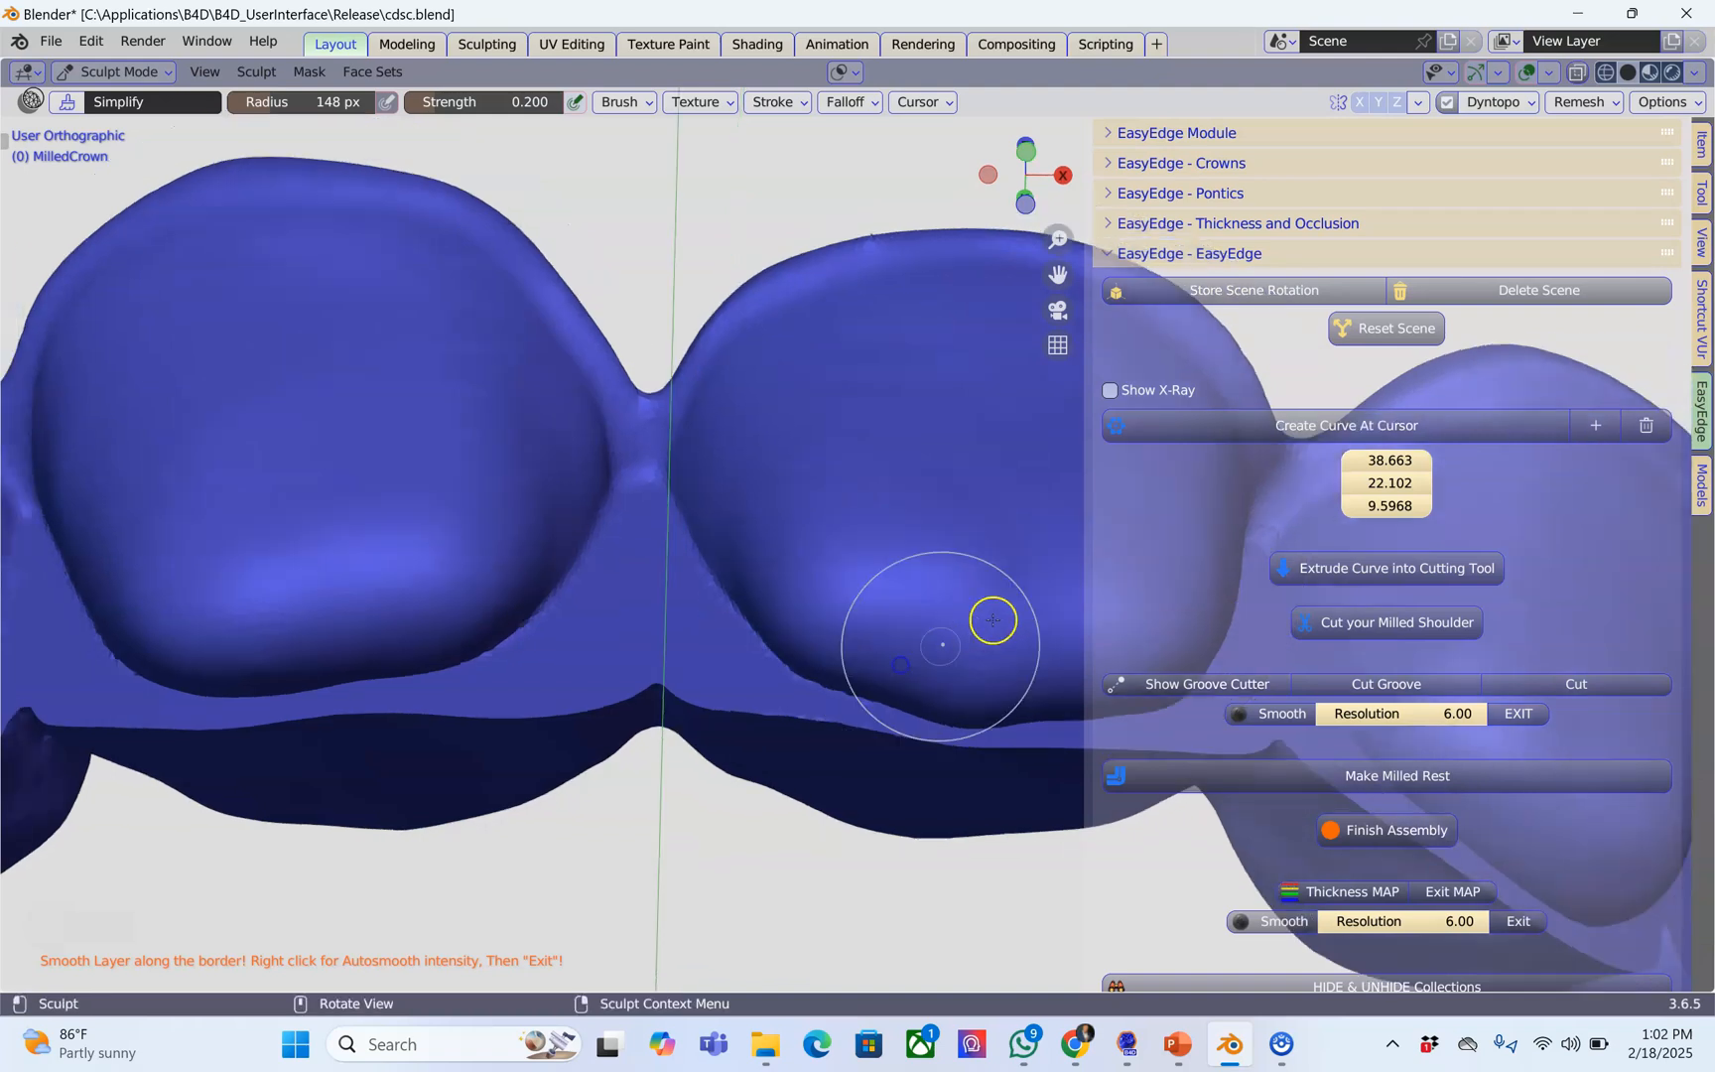
{"action": "left_click_drag", "start_coordinate": [941, 646], "coordinate": [957, 394]}
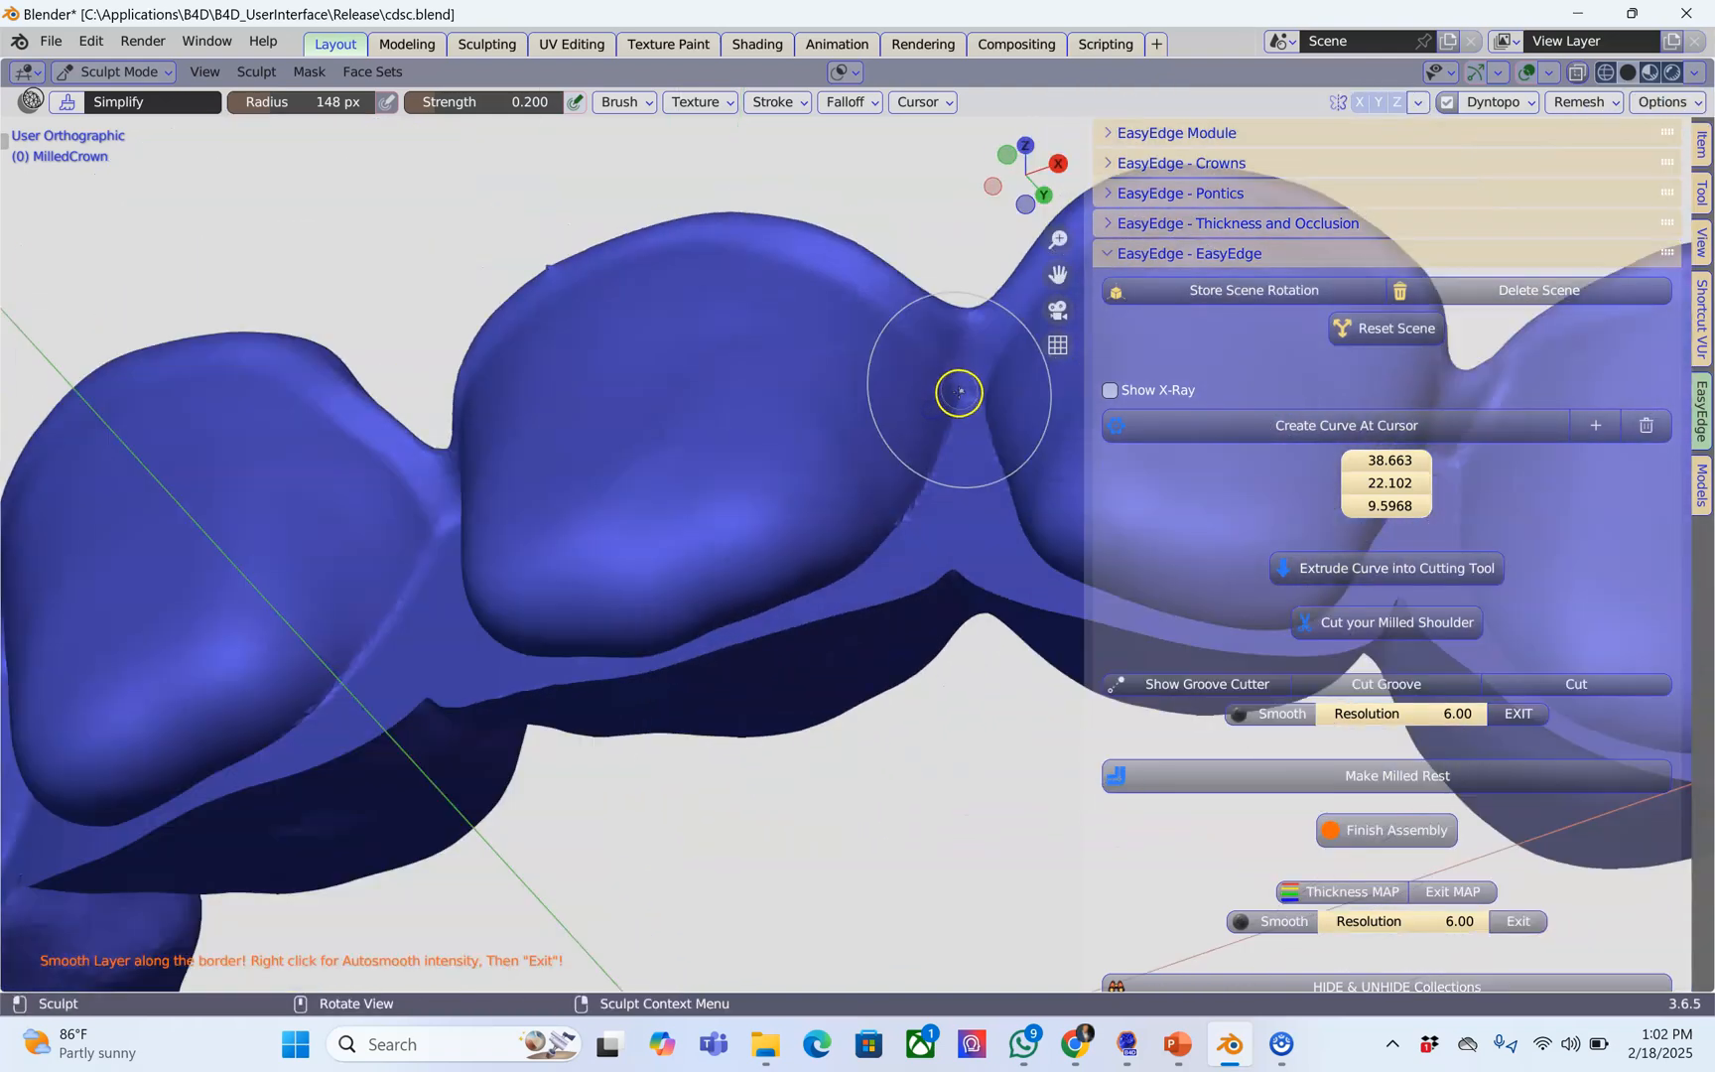
{"action": "left_click_drag", "start_coordinate": [957, 392], "coordinate": [950, 468]}
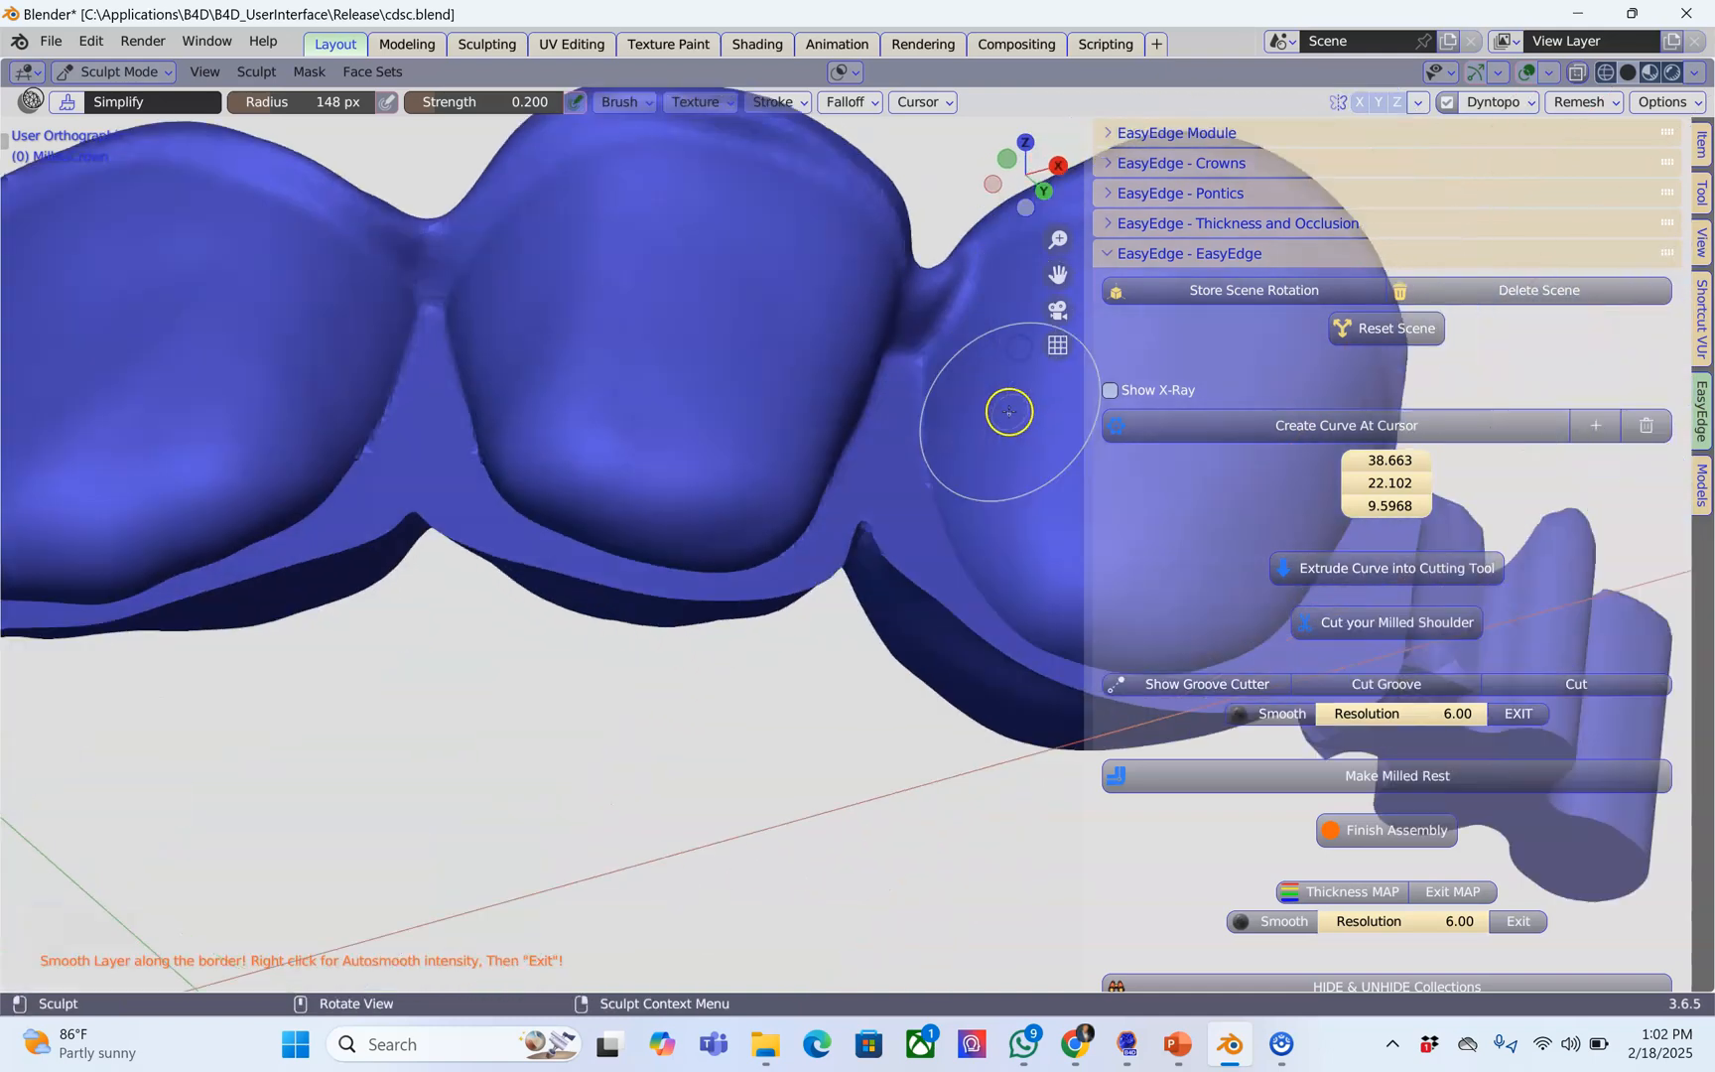
{"action": "left_click_drag", "start_coordinate": [1007, 412], "coordinate": [935, 471]}
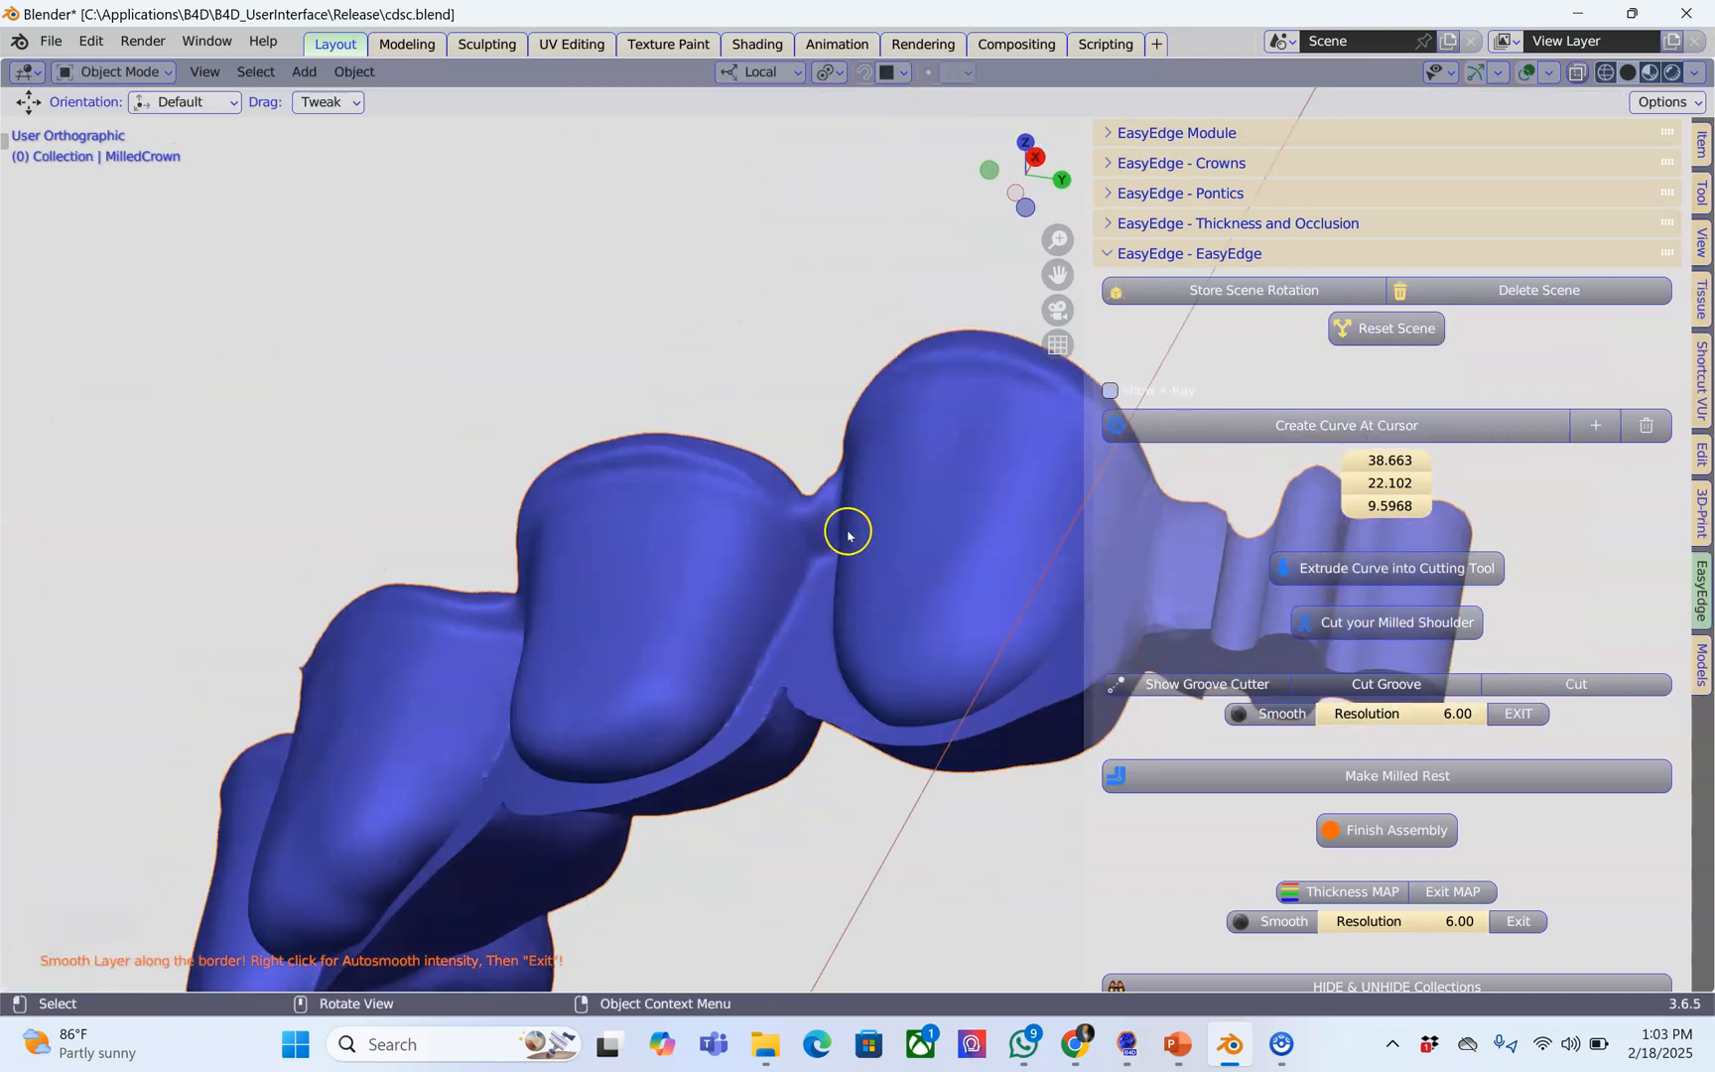
Step: Orbit and zoom to check the grey Space shell with its 0.1 mm clearance around the milled crown
{"action": "left_click_drag", "start_coordinate": [848, 533], "coordinate": [848, 634]}
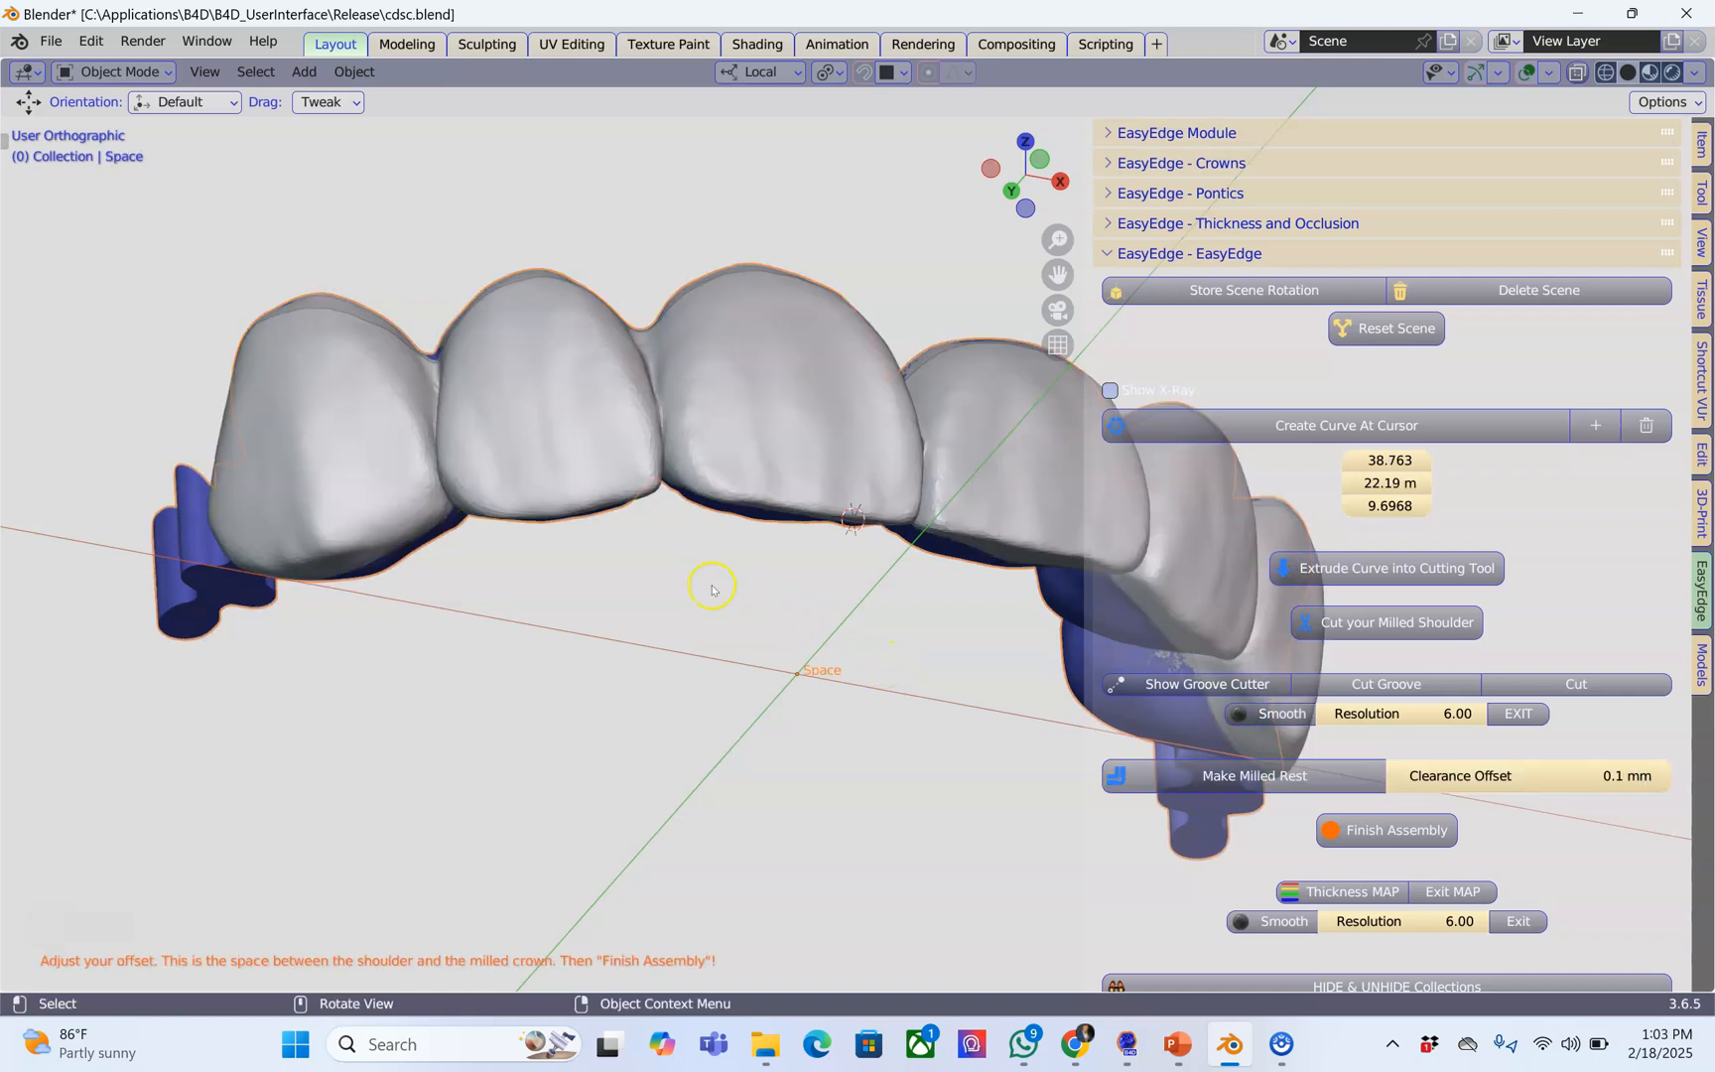
{"action": "left_click_drag", "start_coordinate": [712, 591], "coordinate": [726, 609]}
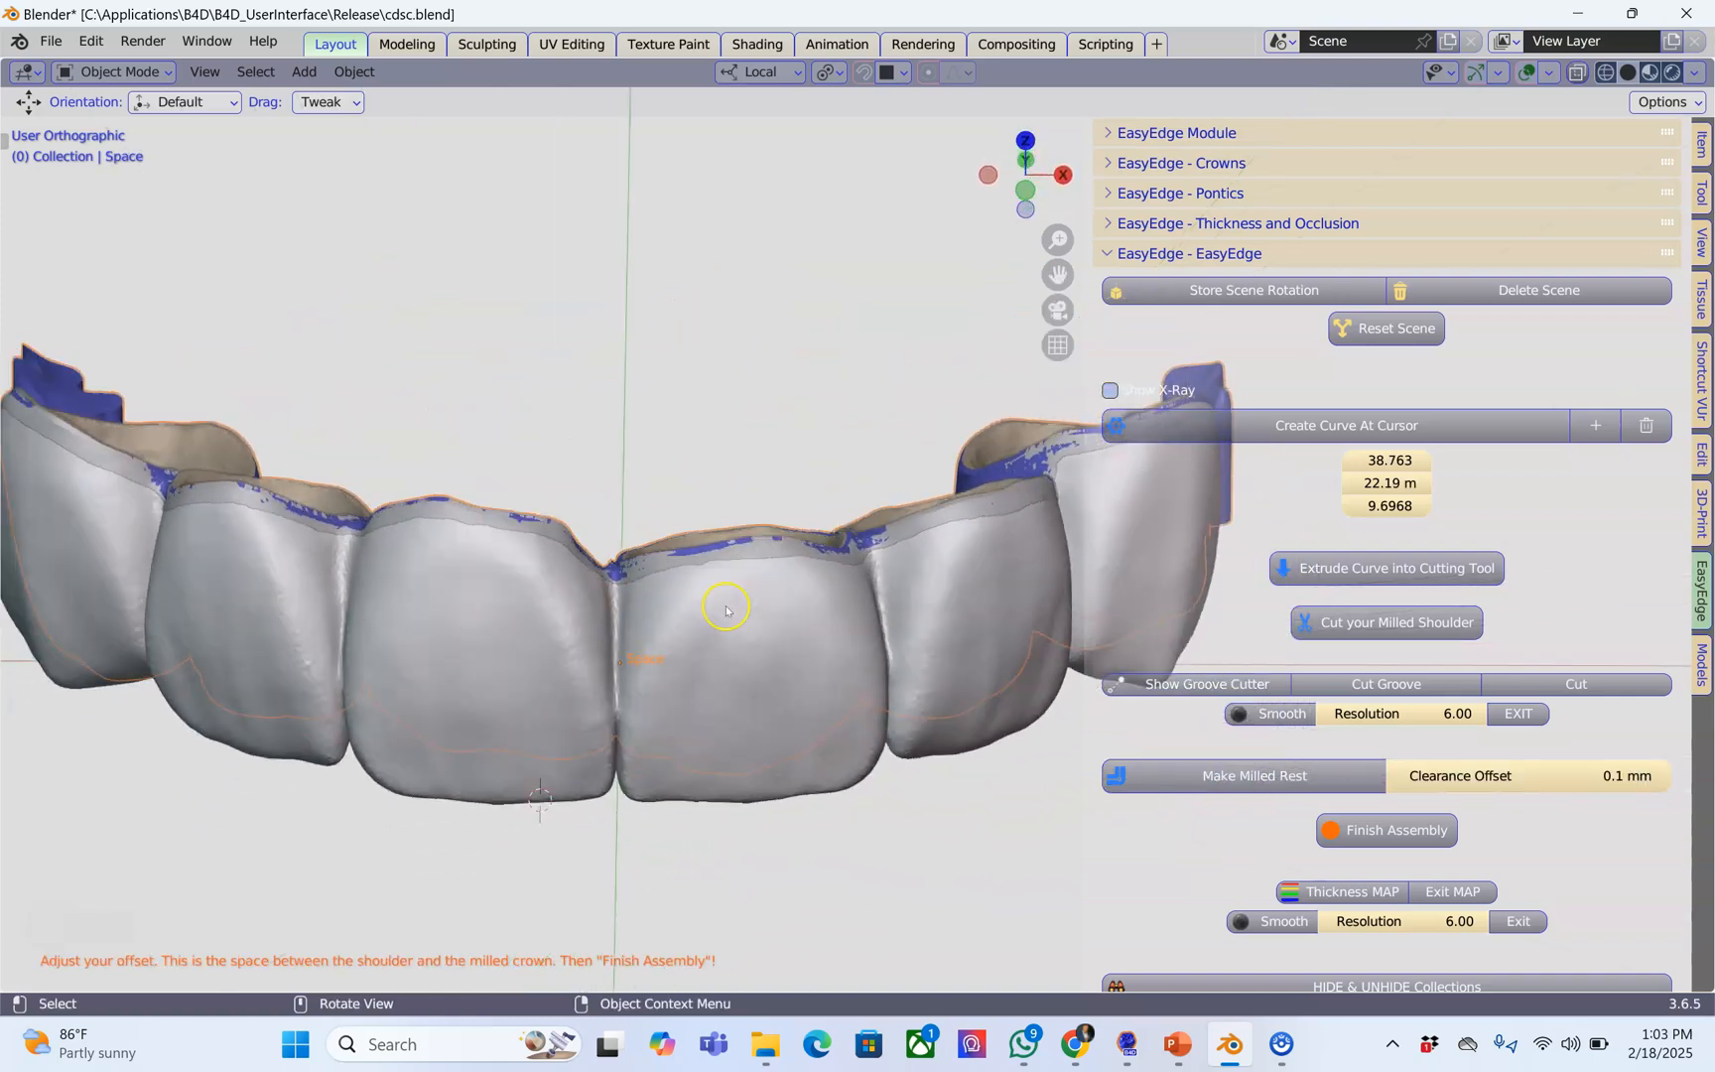
{"action": "left_click_drag", "start_coordinate": [728, 610], "coordinate": [779, 611]}
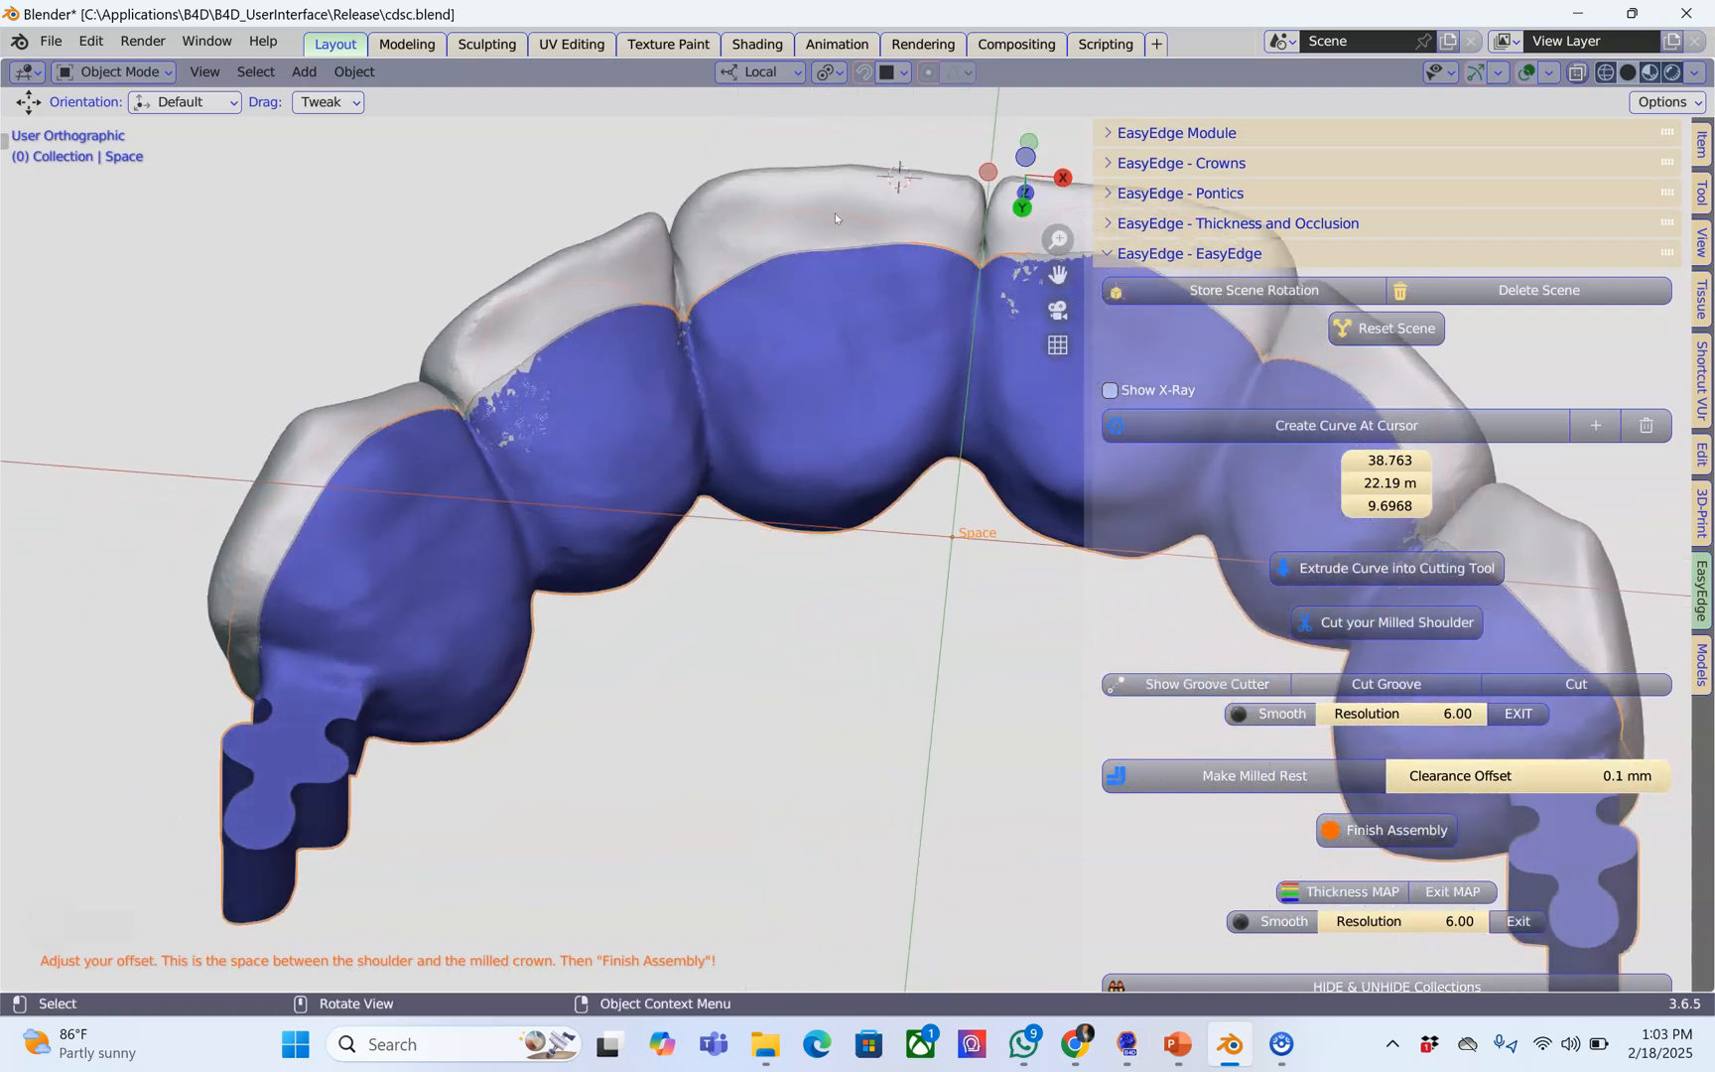
{"action": "scroll", "scroll_direction": "up", "scroll_amount": 3}
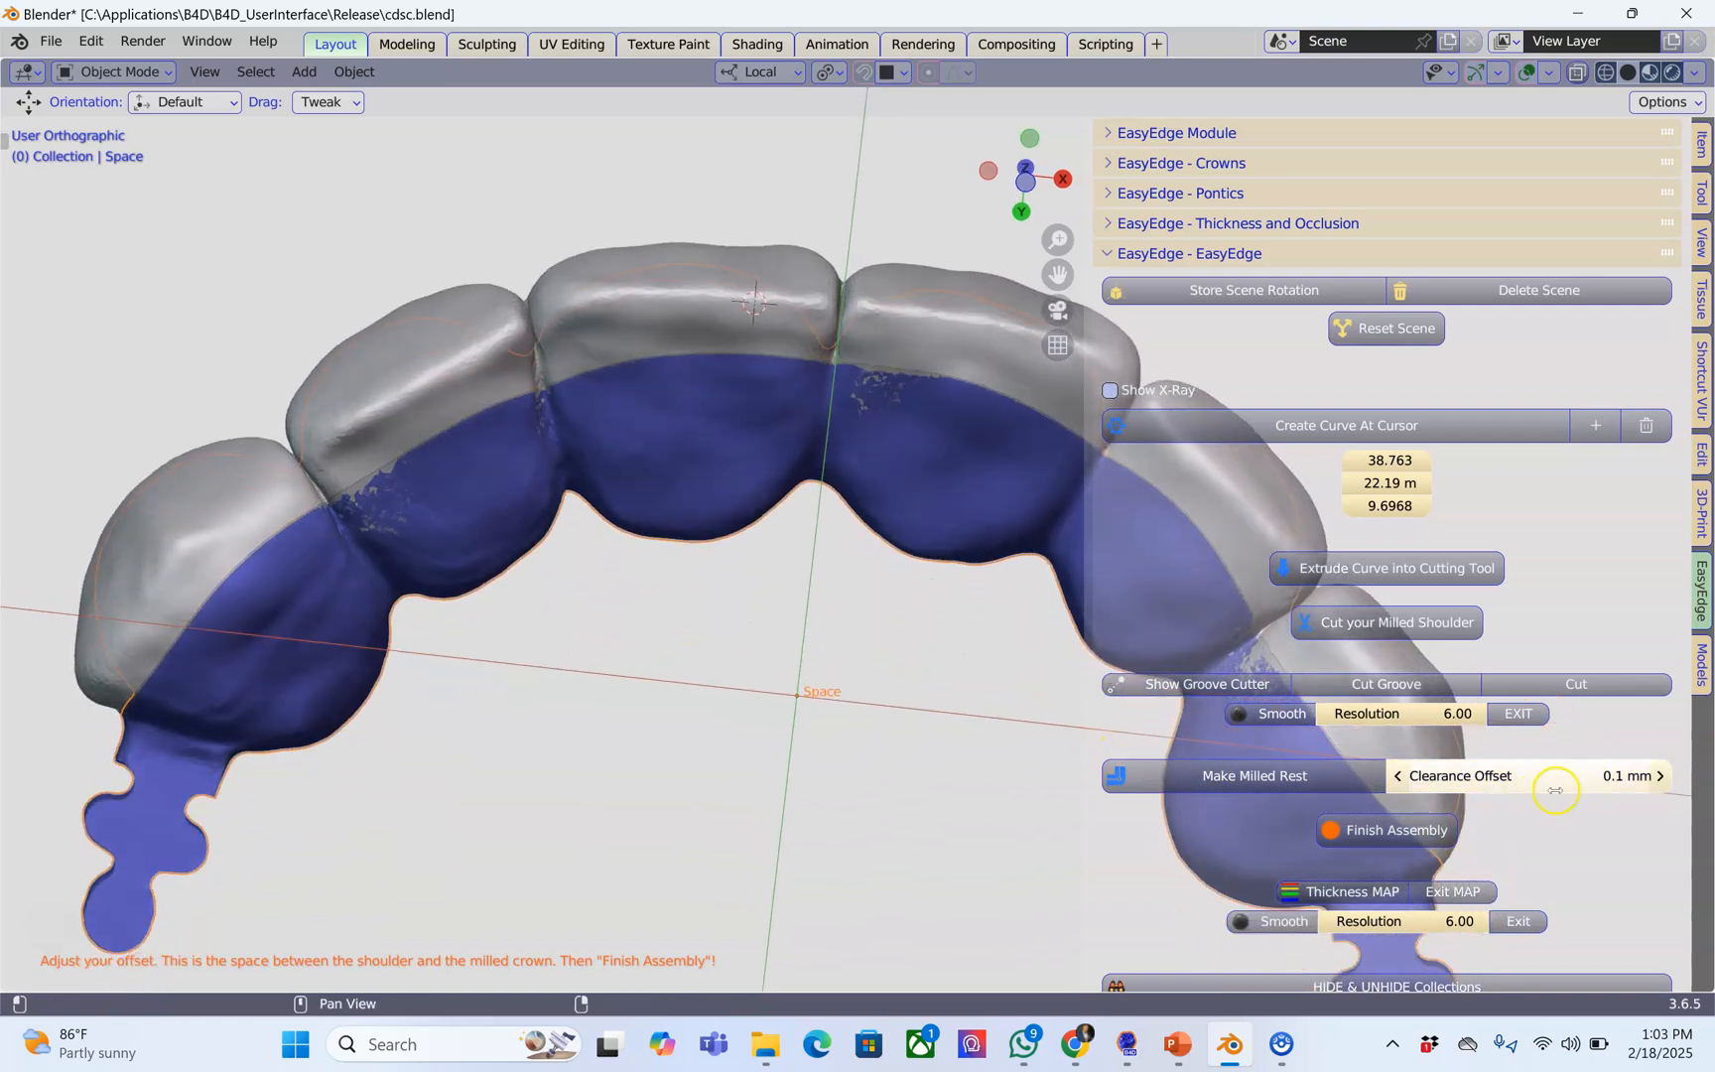
{"action": "mouse_move", "coordinate": [1548, 775]}
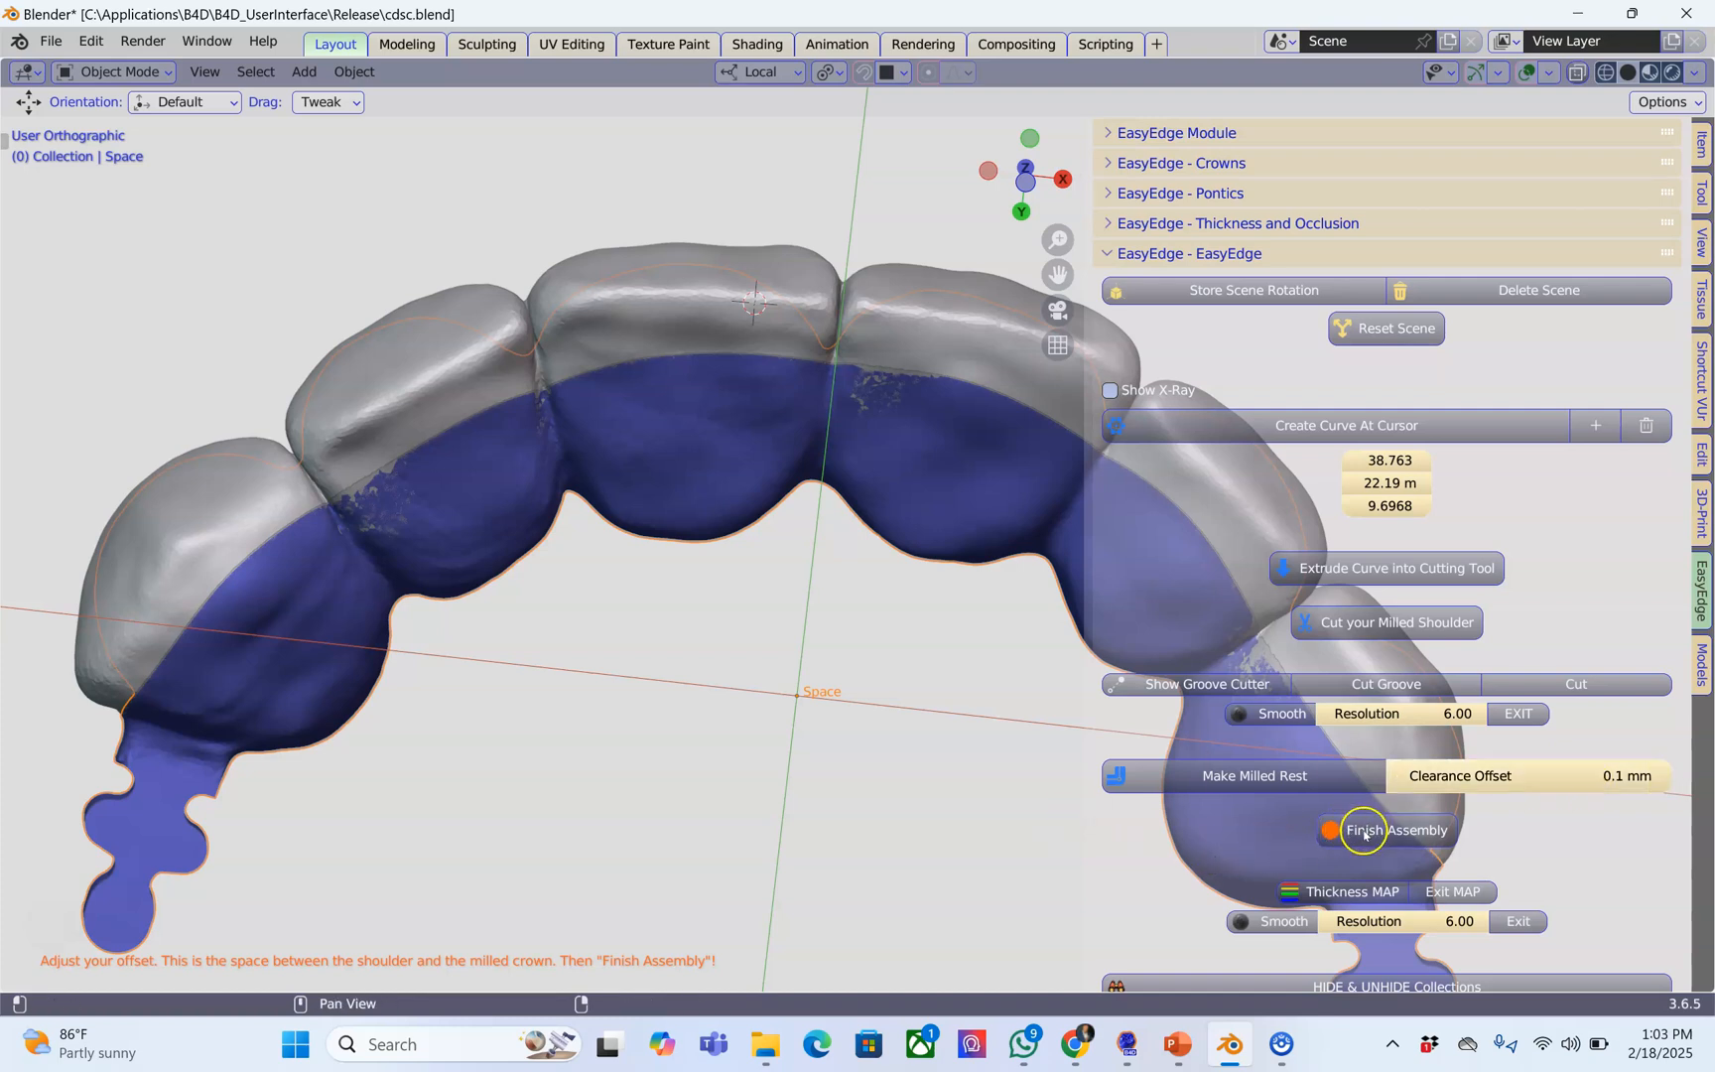
{"action": "mouse_move", "coordinate": [436, 570]}
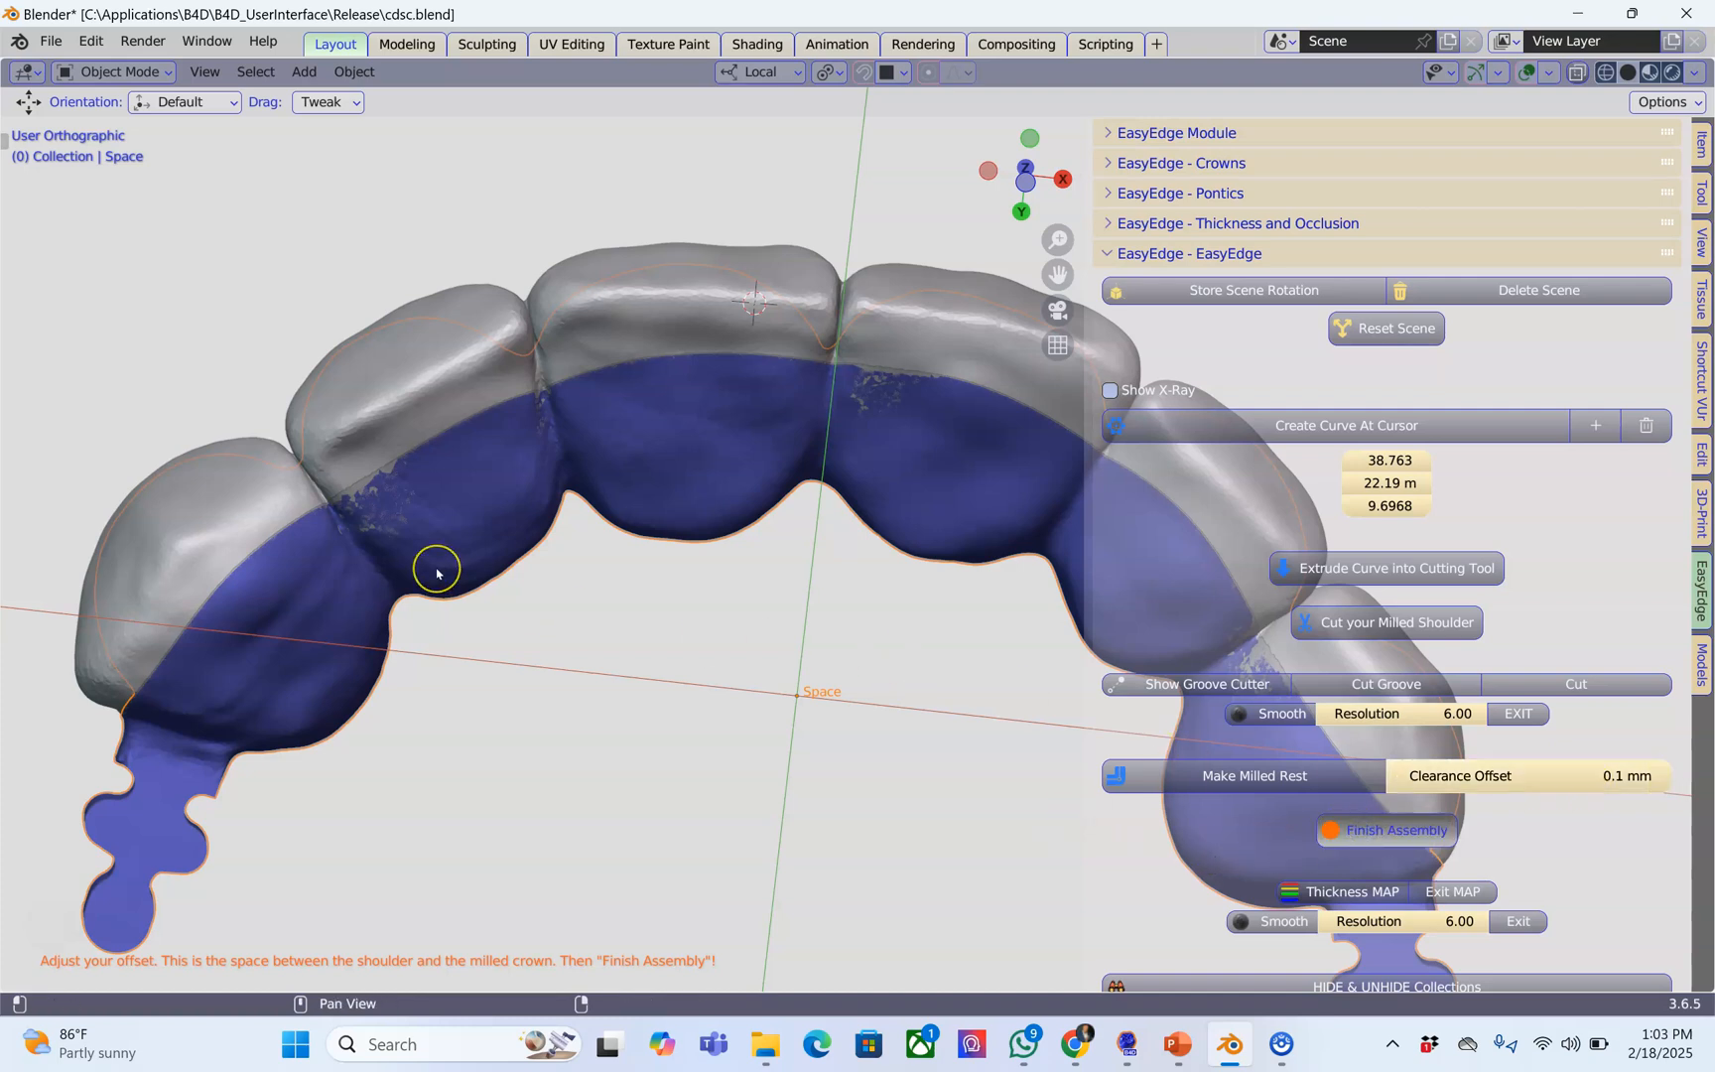
{"action": "mouse_move", "coordinate": [505, 363]}
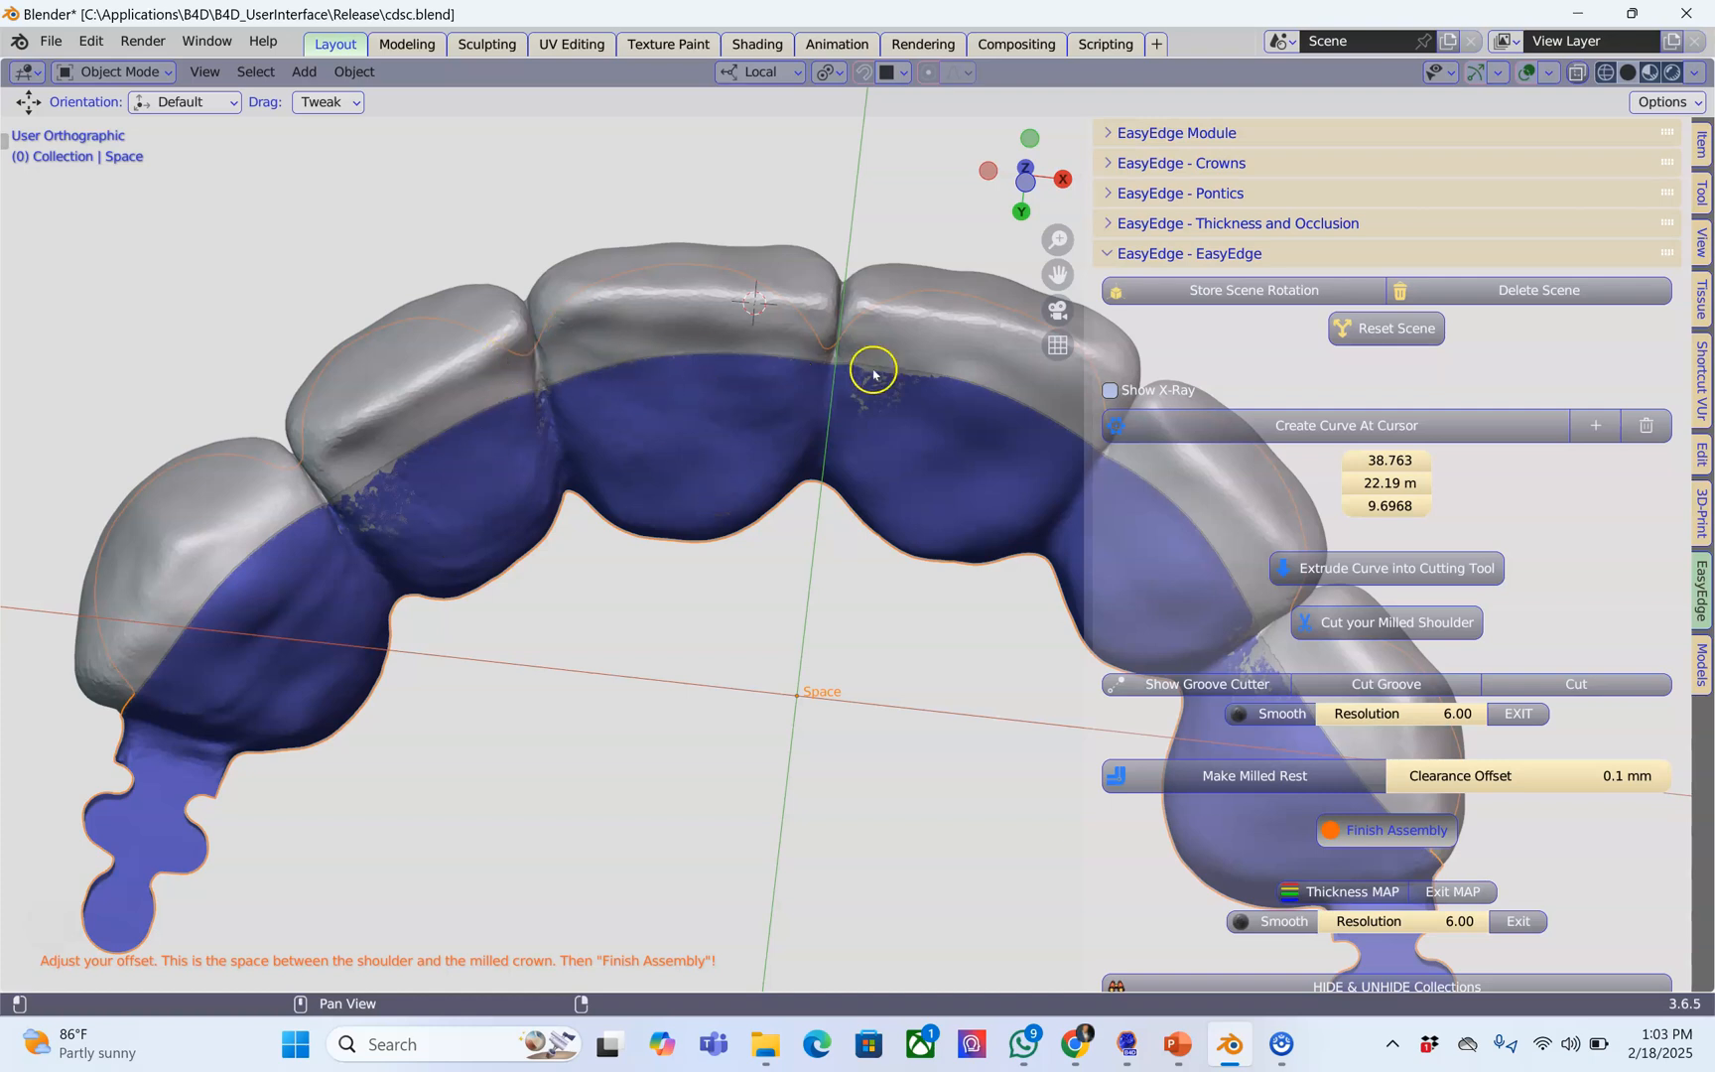
{"action": "mouse_move", "coordinate": [615, 591]}
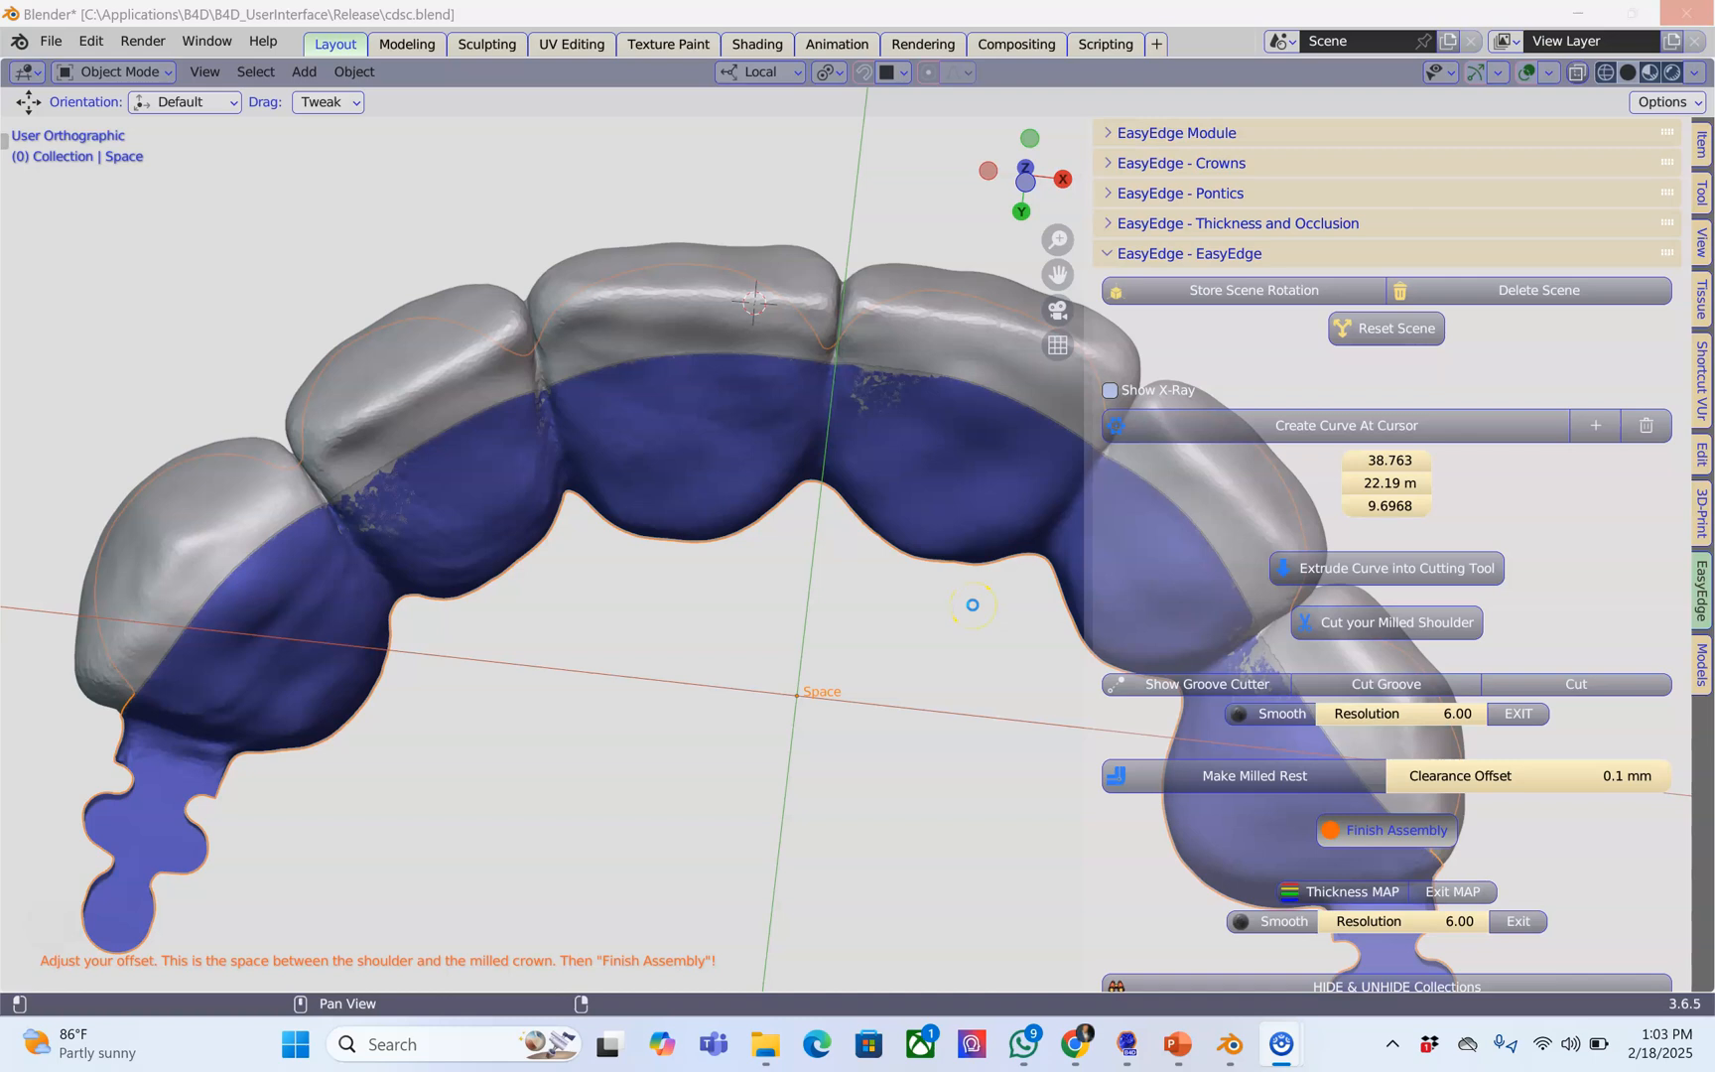
Step: Finish the shoulder and milled crown assembly, inspect it, and select Generated_Milling
{"action": "left_click", "coordinate": [1255, 775]}
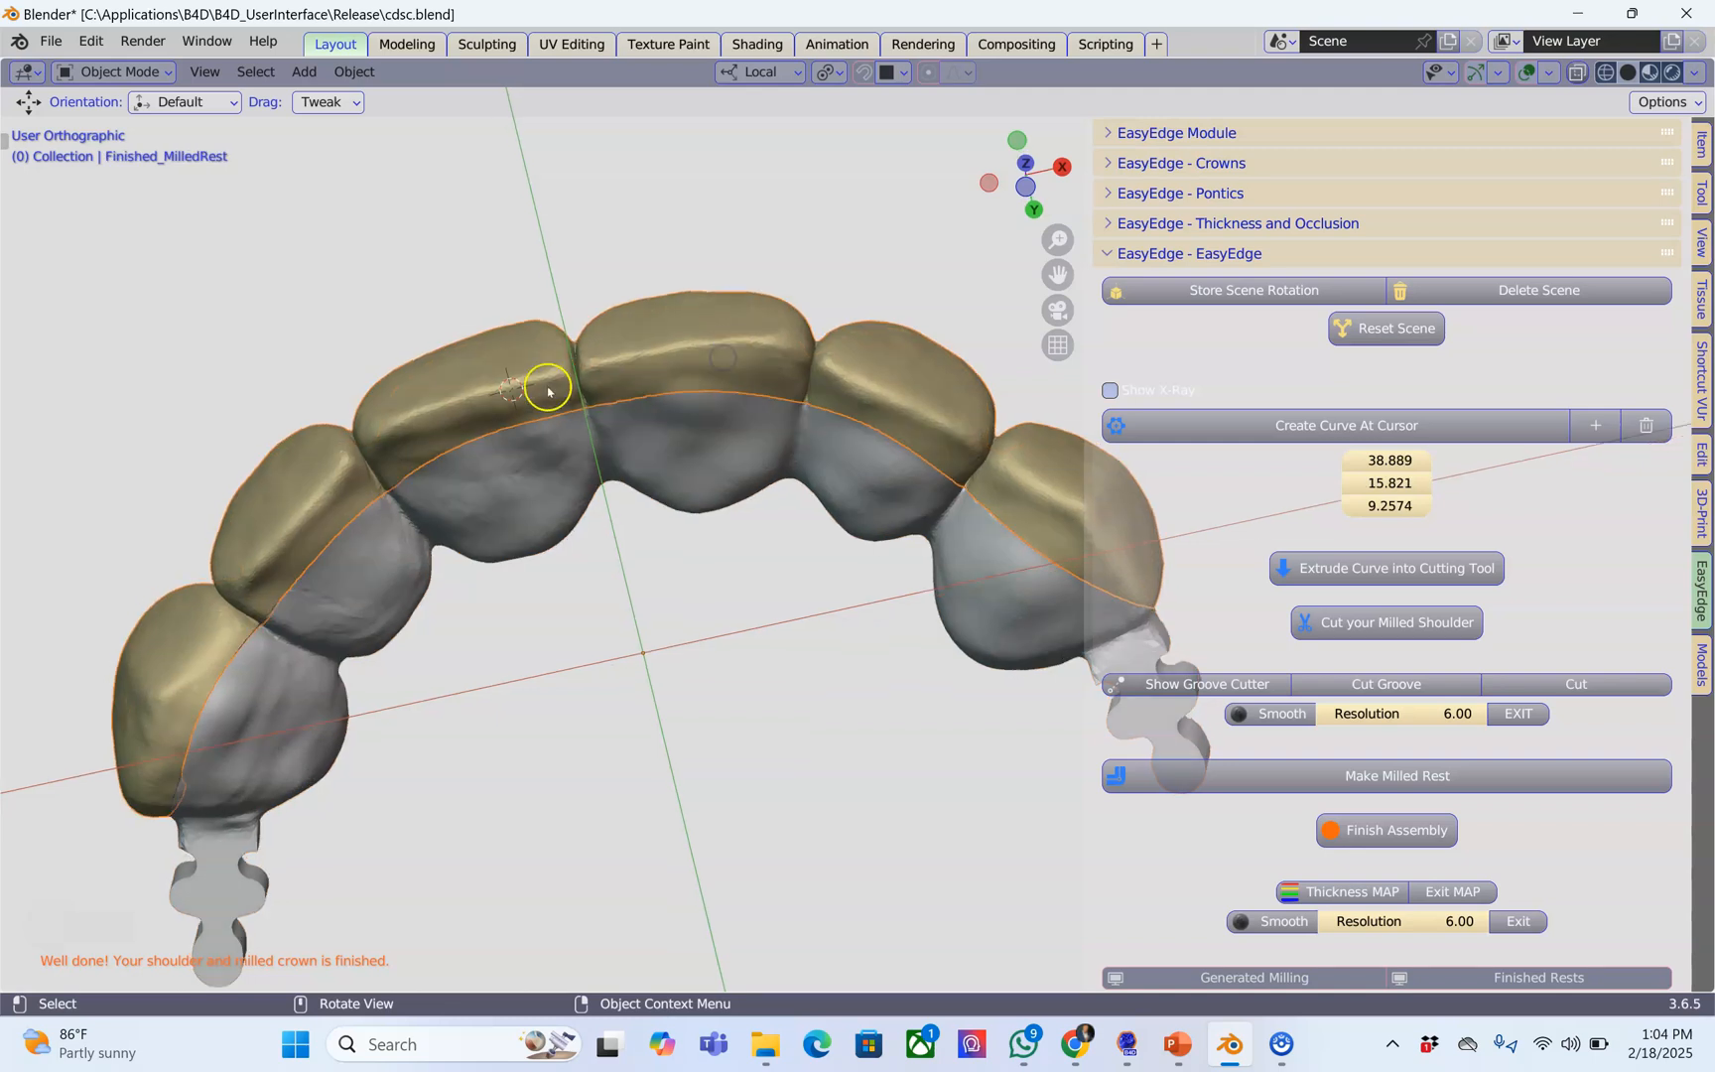
{"action": "left_click_drag", "start_coordinate": [547, 392], "coordinate": [889, 409]}
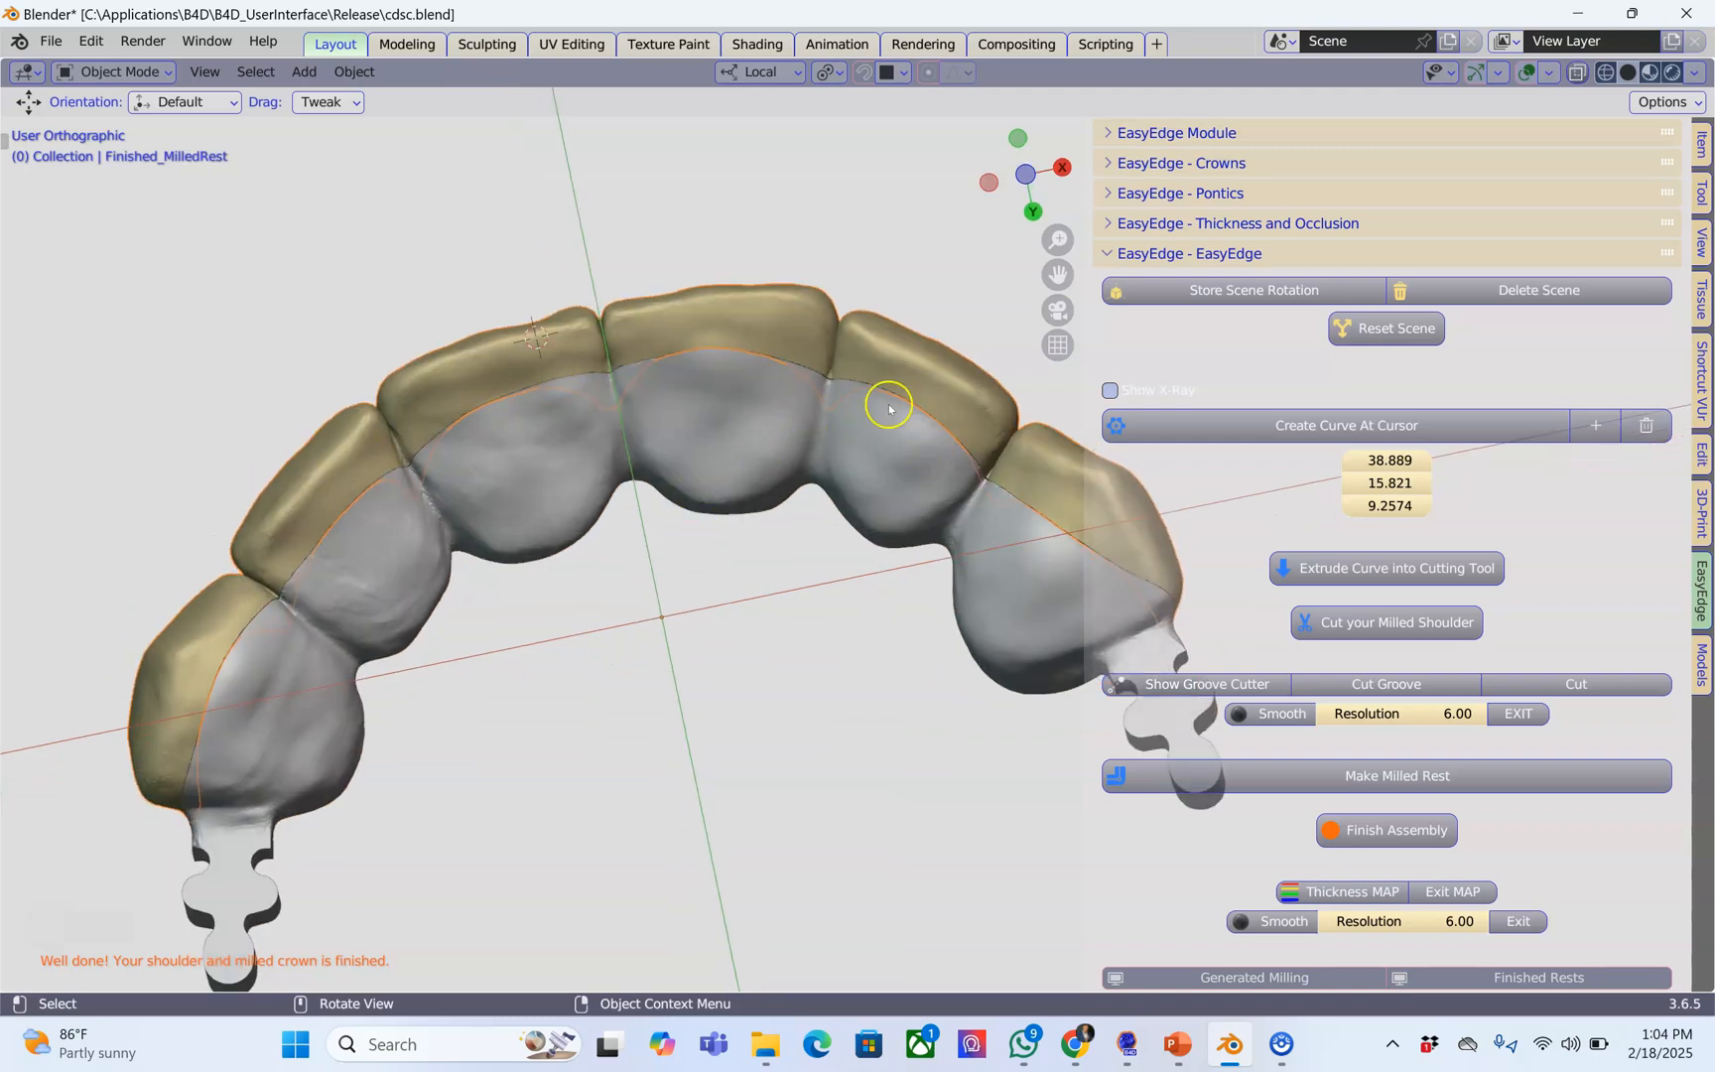
{"action": "mouse_move", "coordinate": [720, 334]}
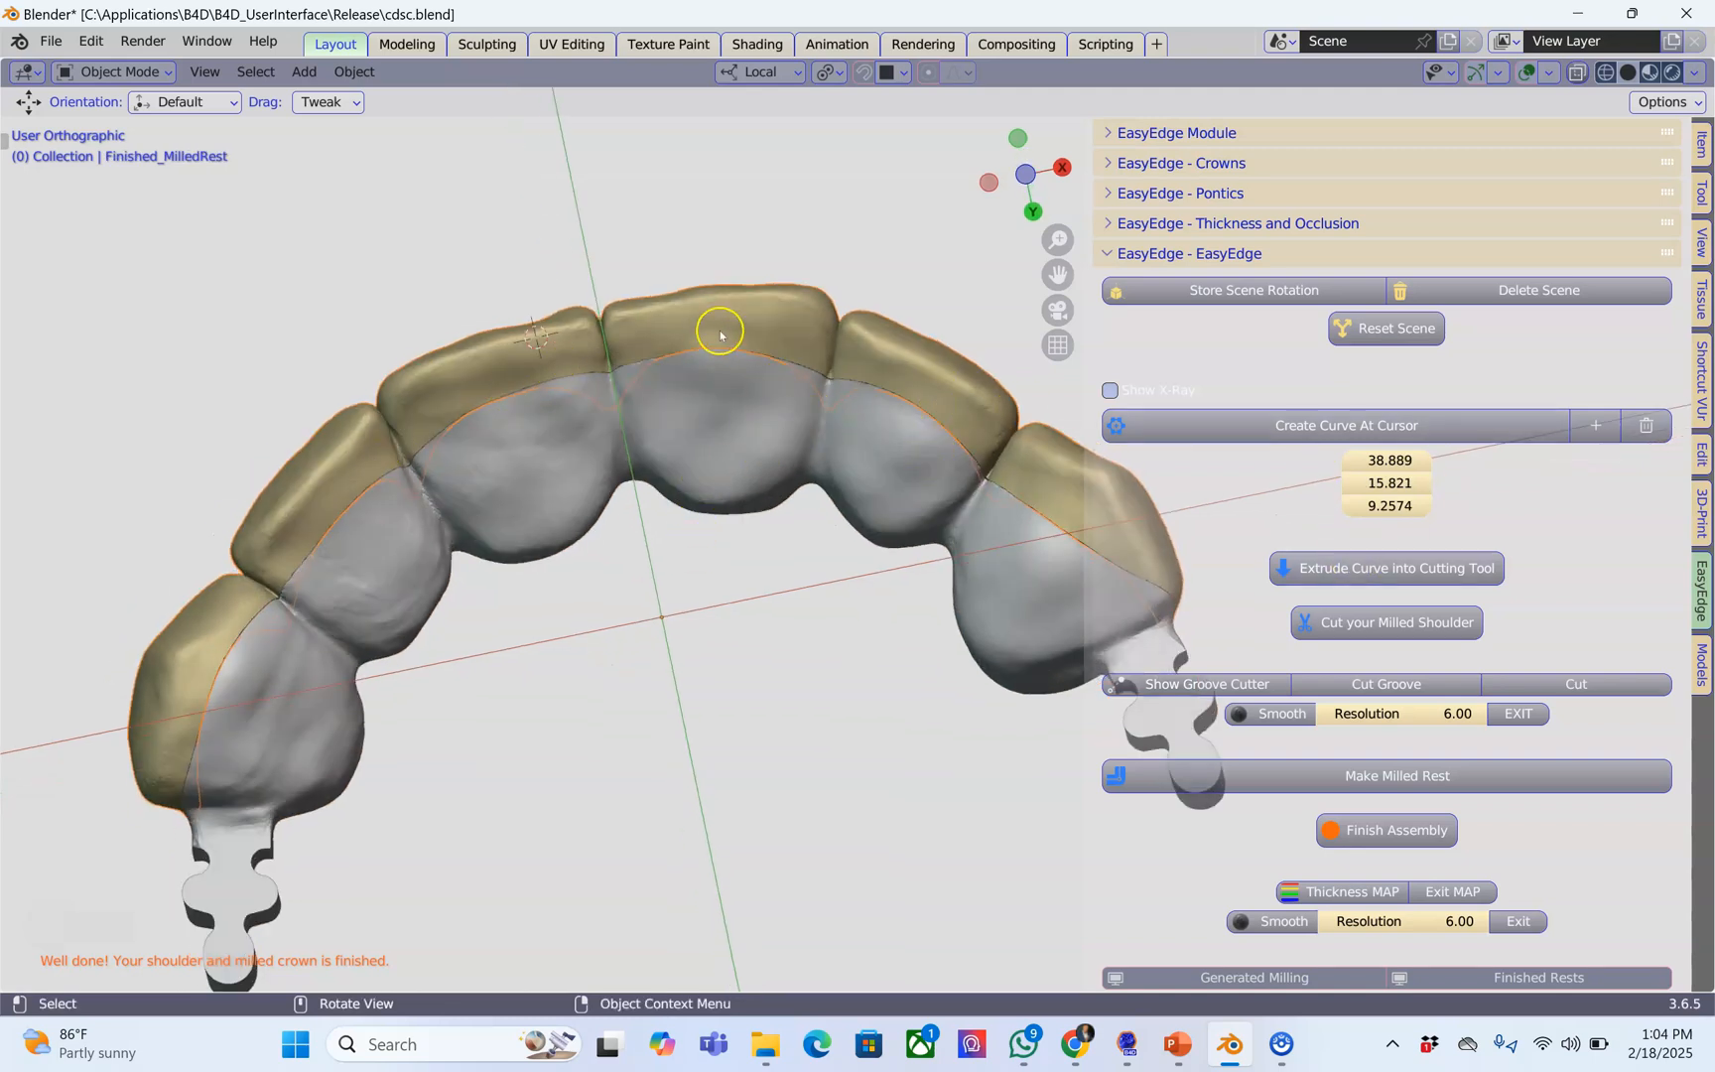
{"action": "left_click_drag", "start_coordinate": [720, 333], "coordinate": [1691, 589]}
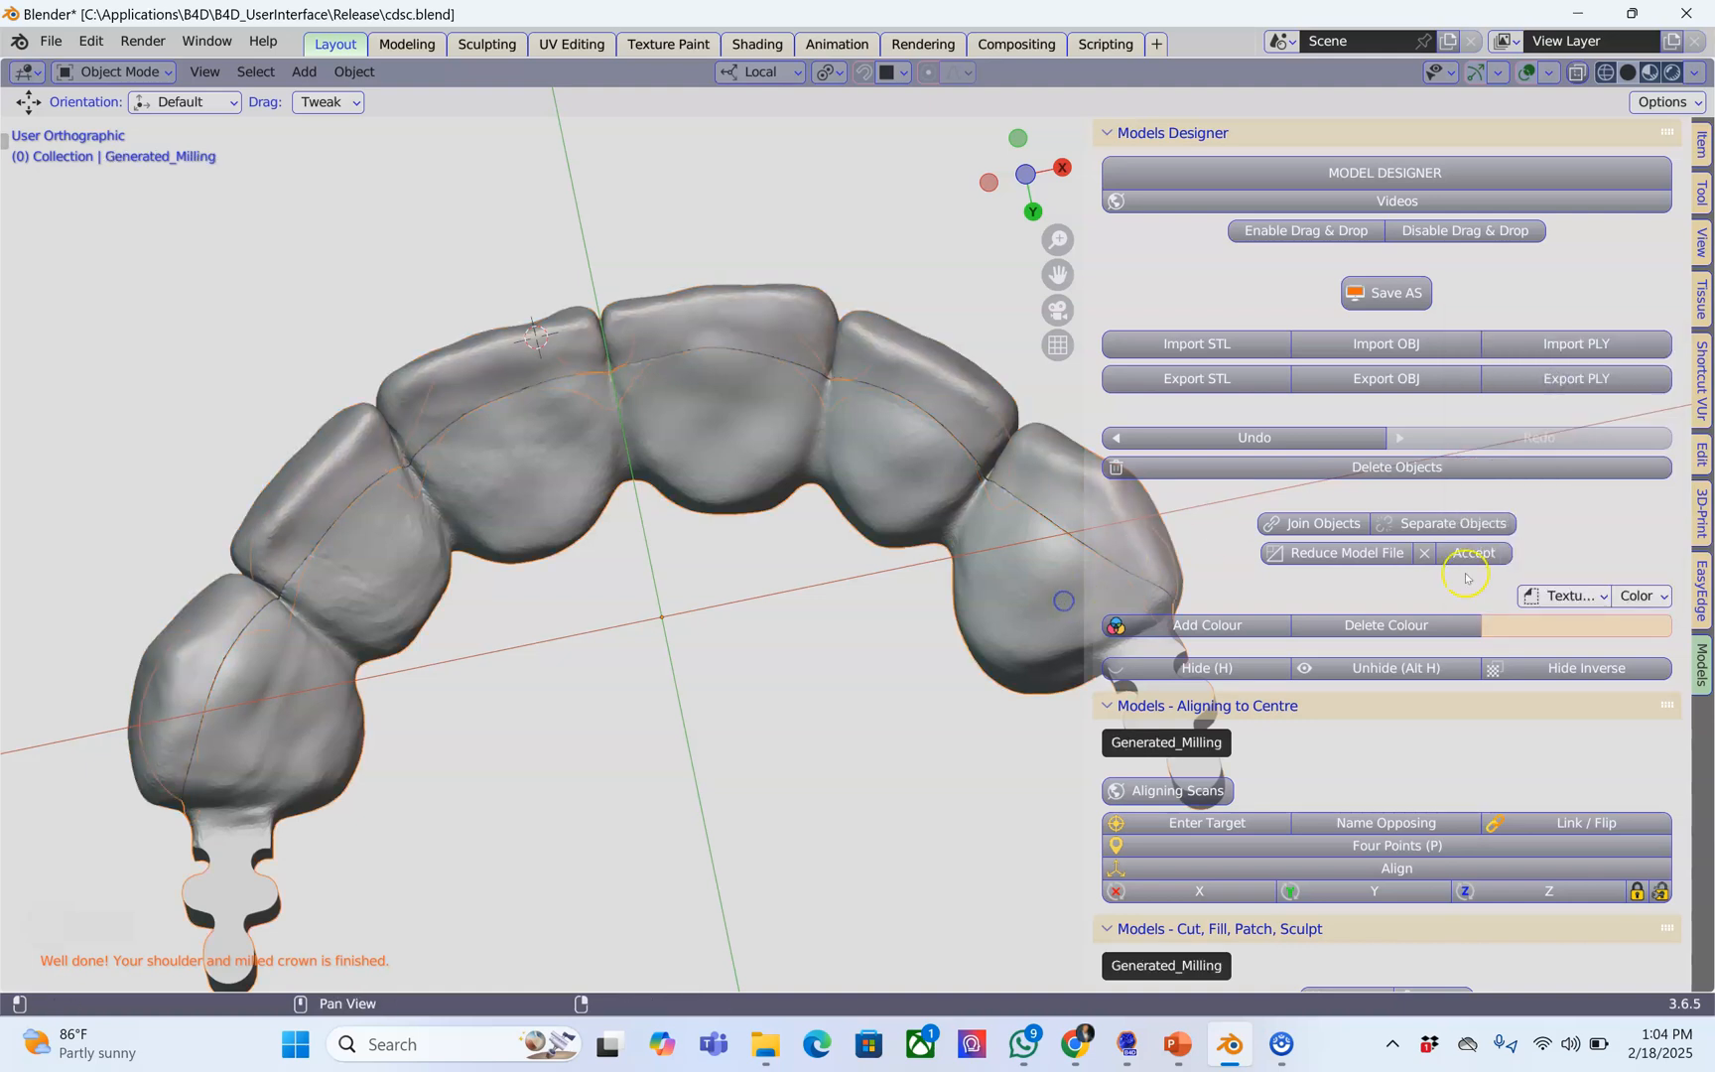
Step: Replace Generated_Milling's colour with pale yellow and view the bridge from the front
{"action": "left_click", "coordinate": [1598, 626]}
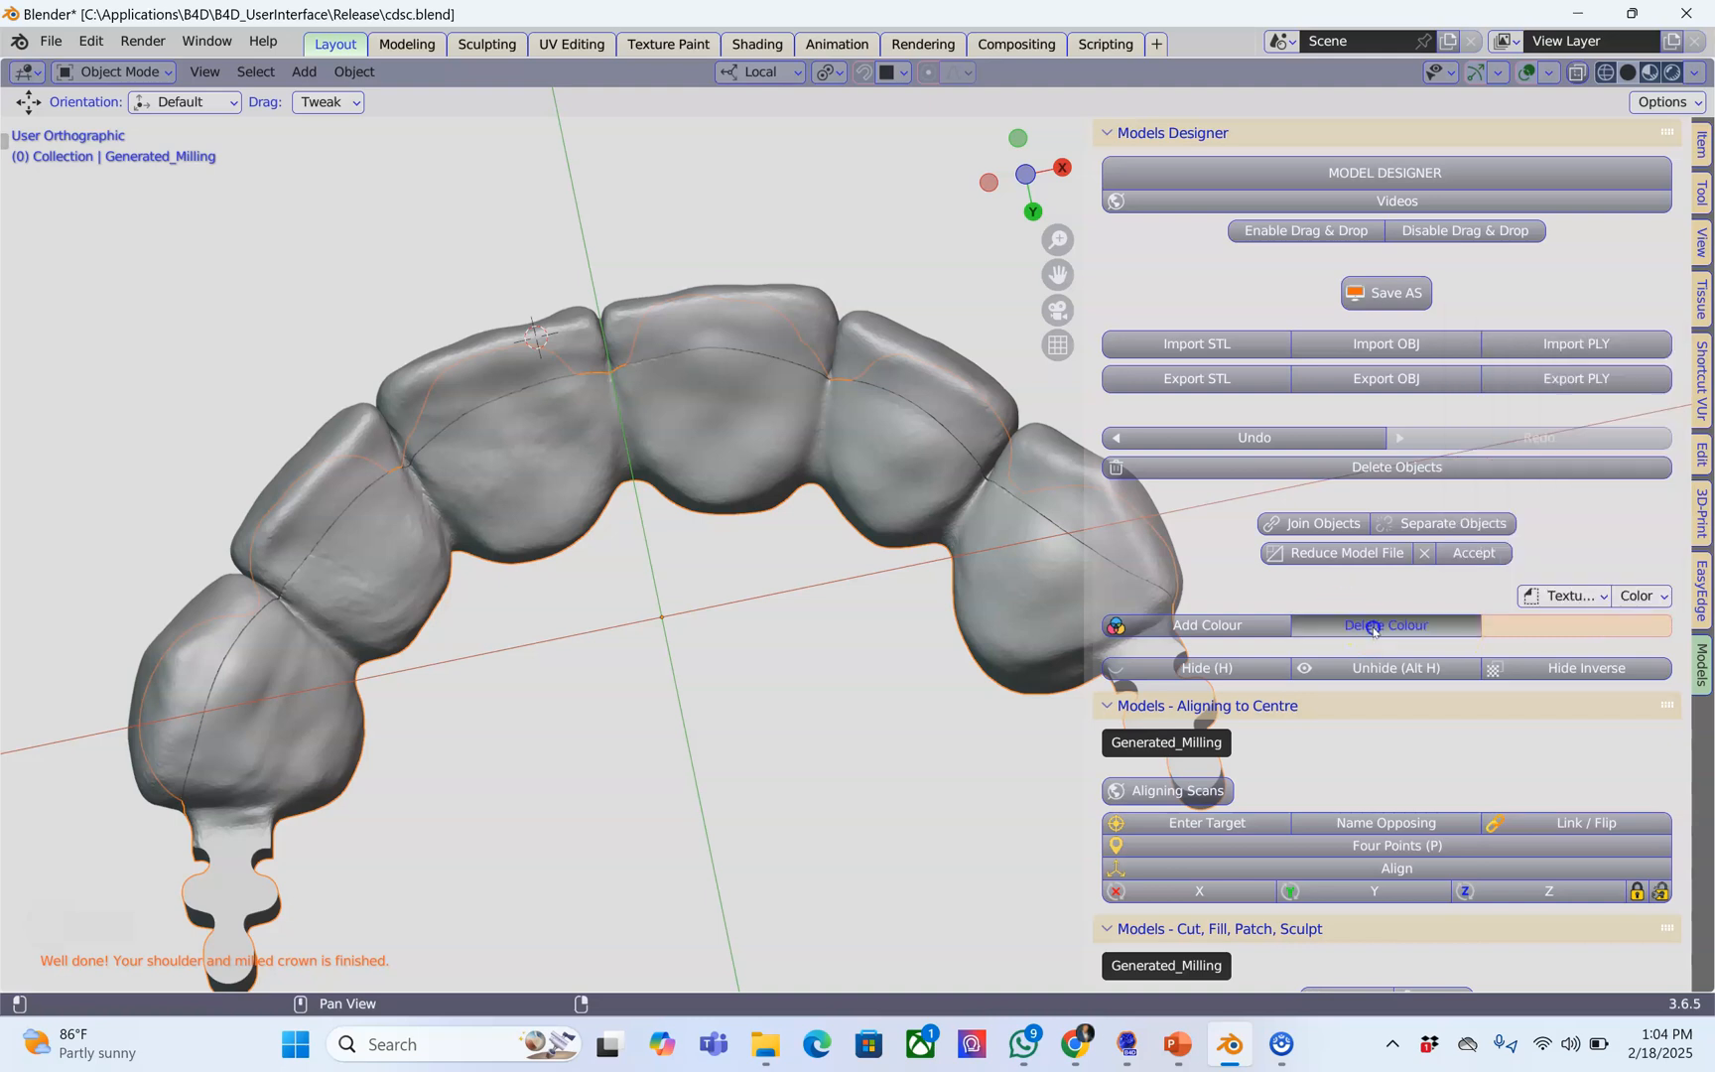
{"action": "left_click", "coordinate": [1384, 624]}
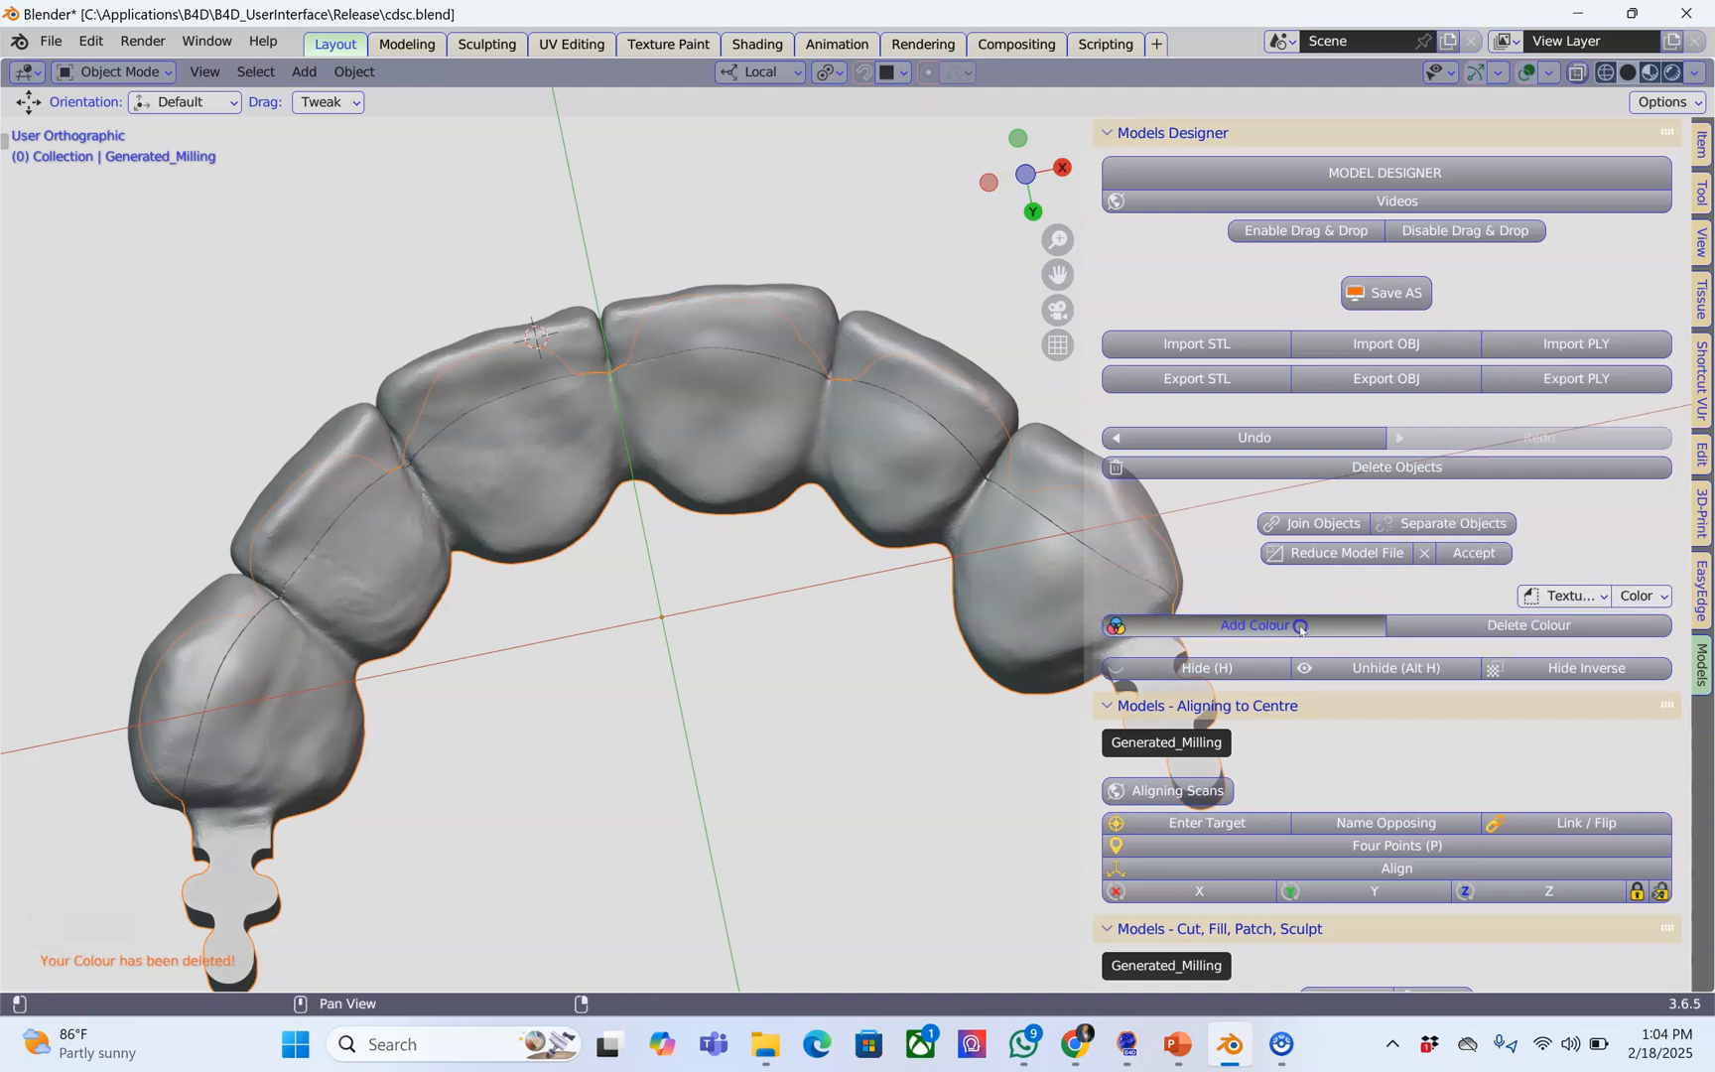
{"action": "left_click", "coordinate": [1250, 625]}
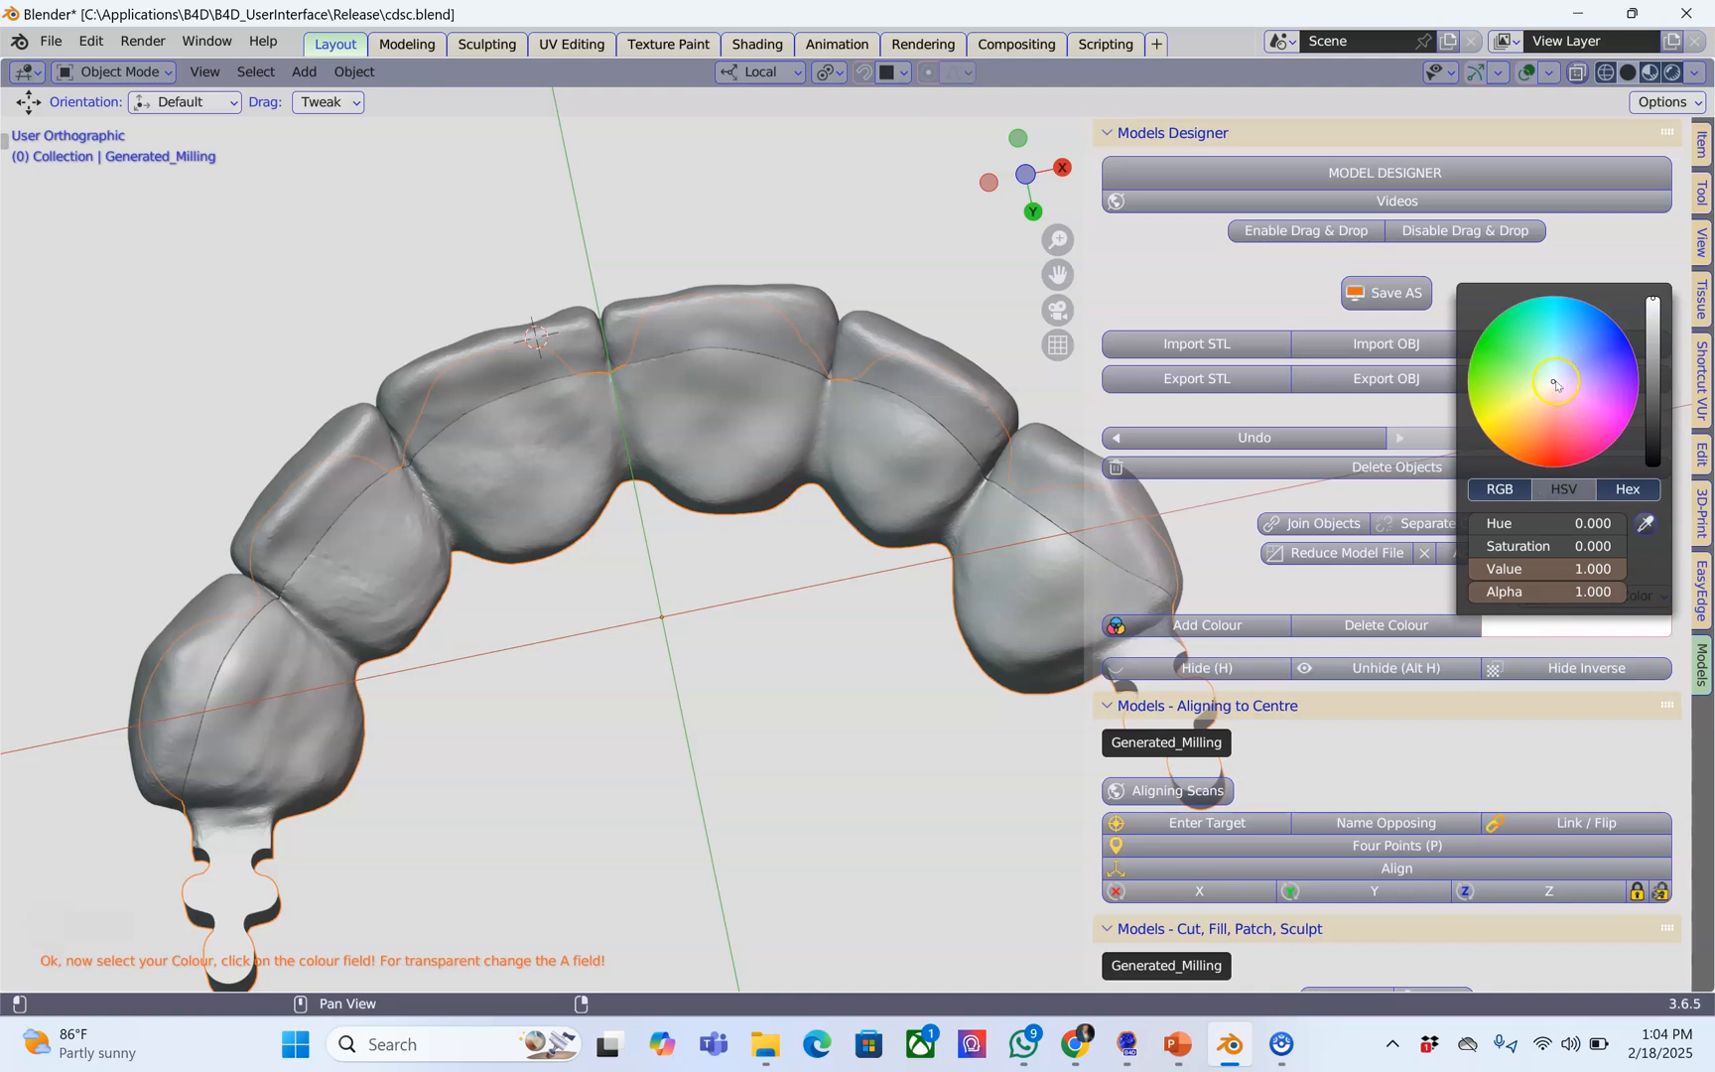
{"action": "left_click", "coordinate": [1543, 403]}
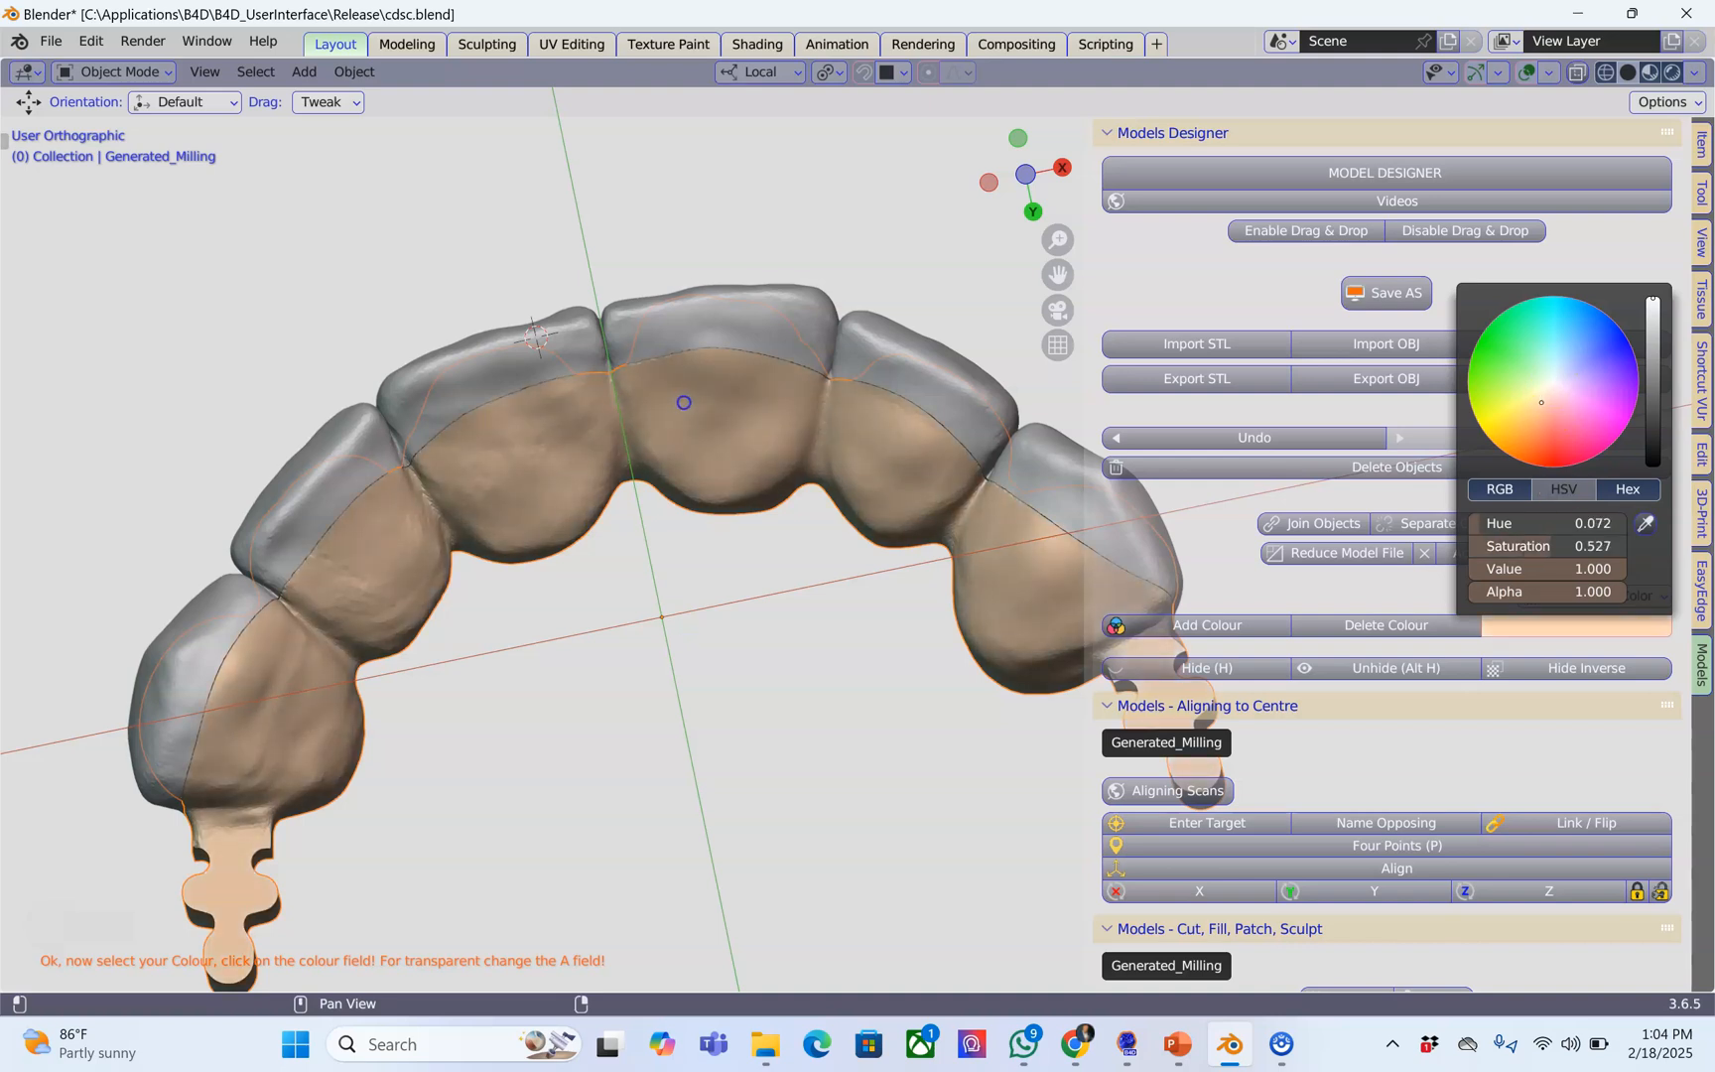
{"action": "left_click", "coordinate": [1534, 395]}
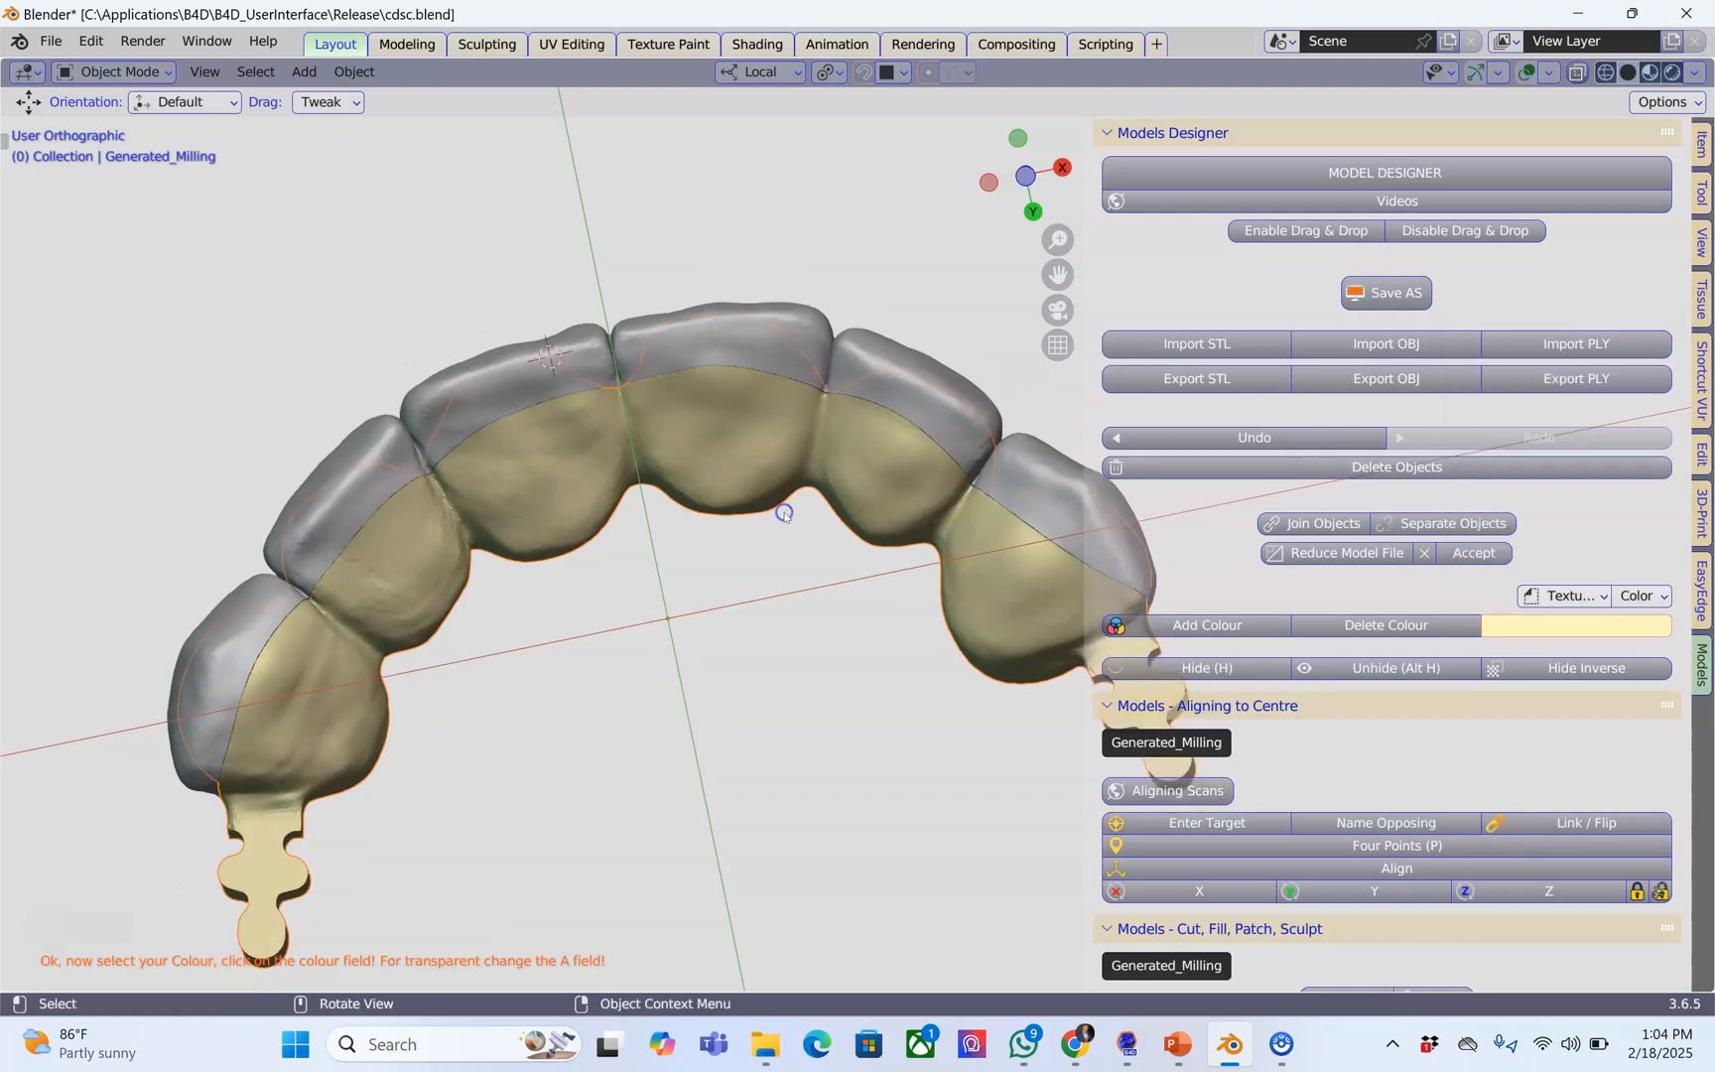
{"action": "left_click_drag", "start_coordinate": [782, 513], "coordinate": [610, 514]}
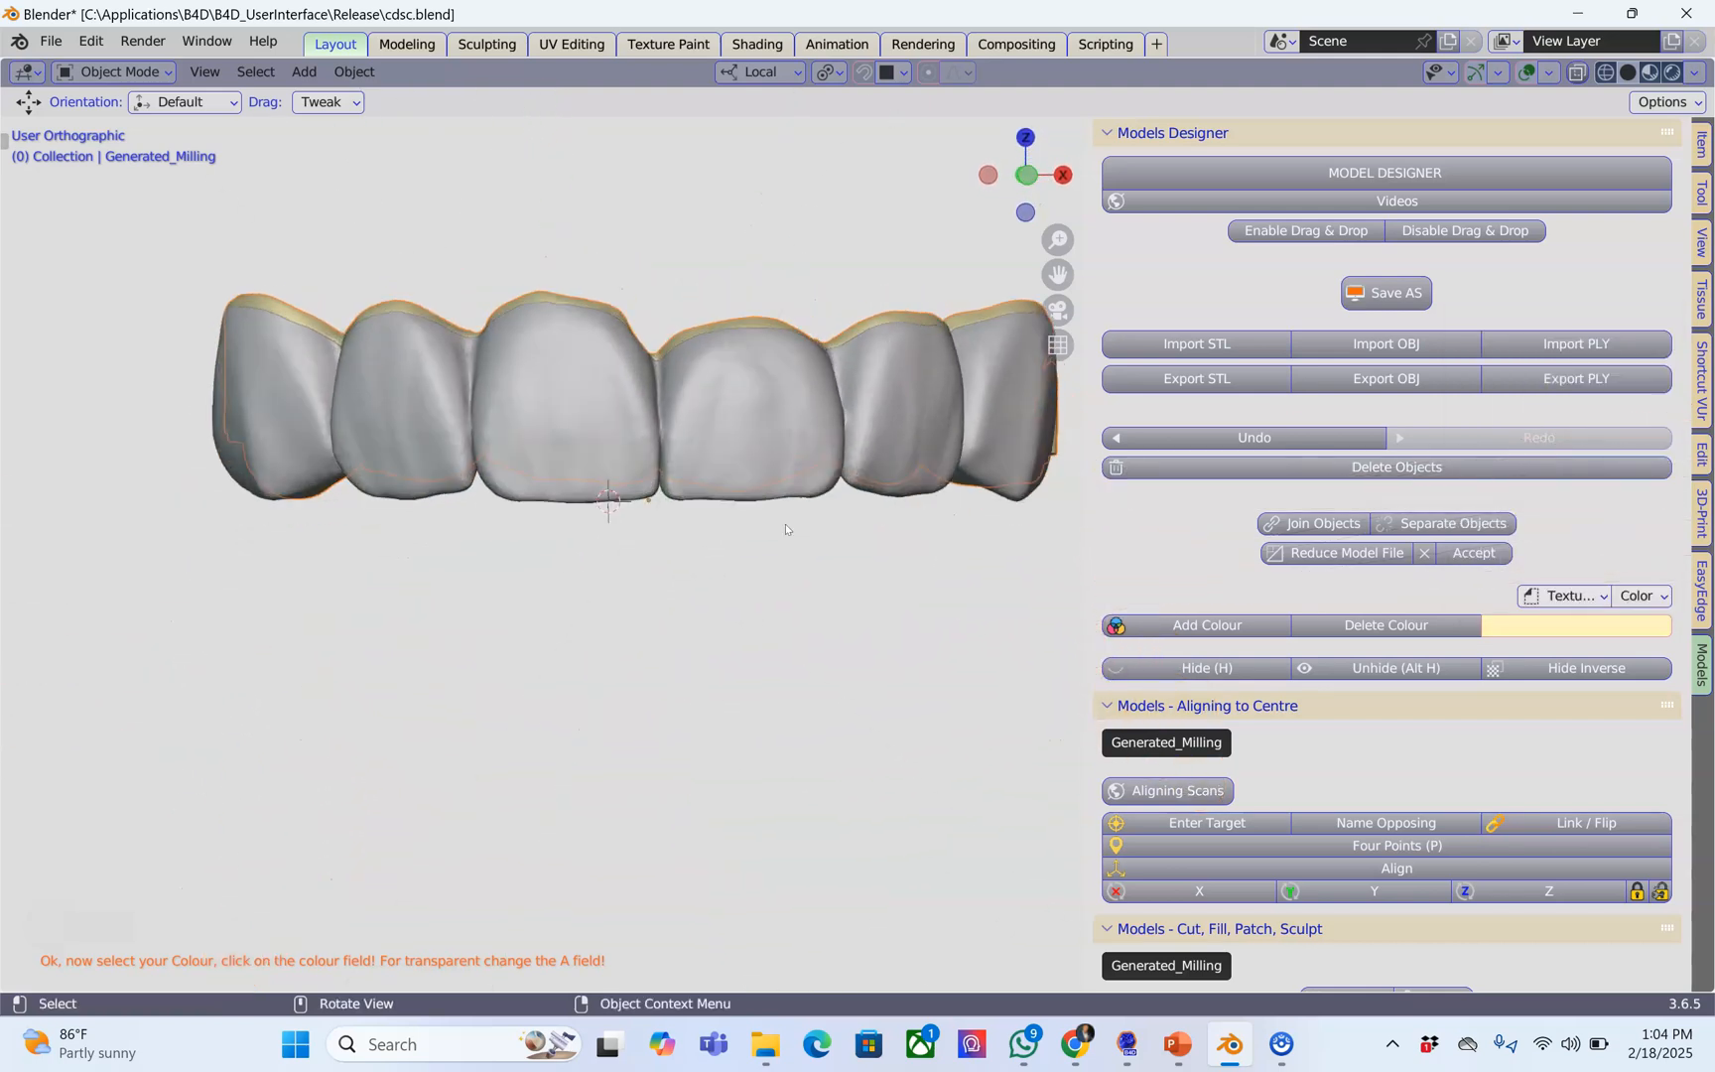